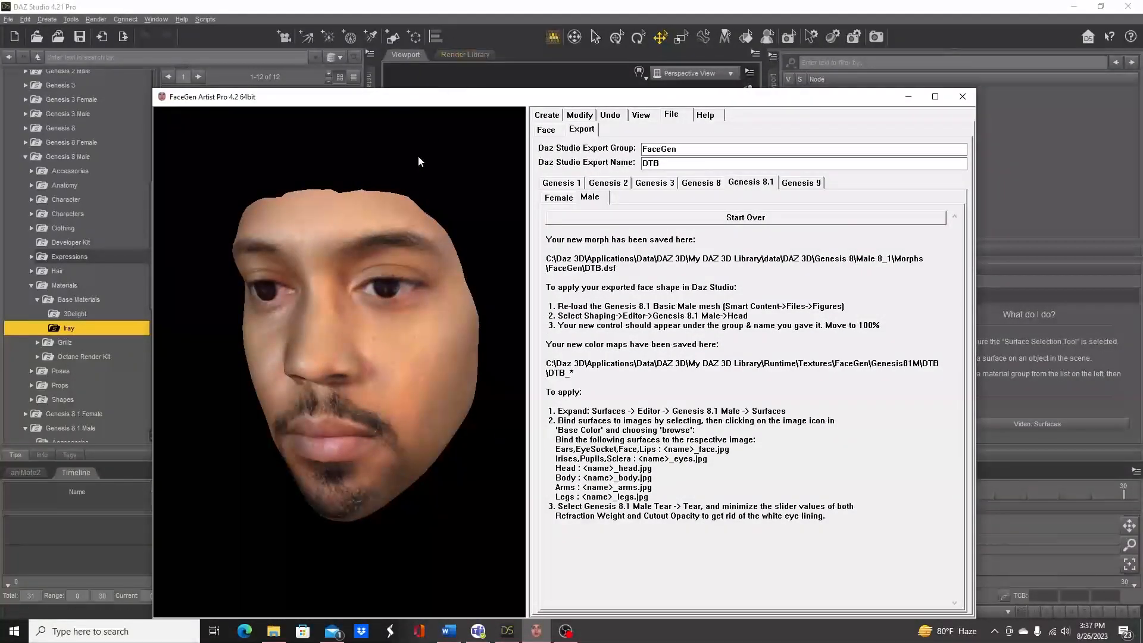
Close the FaceGen export summary and browse to the Genesis 8 Male base figures.
left_click(962, 96)
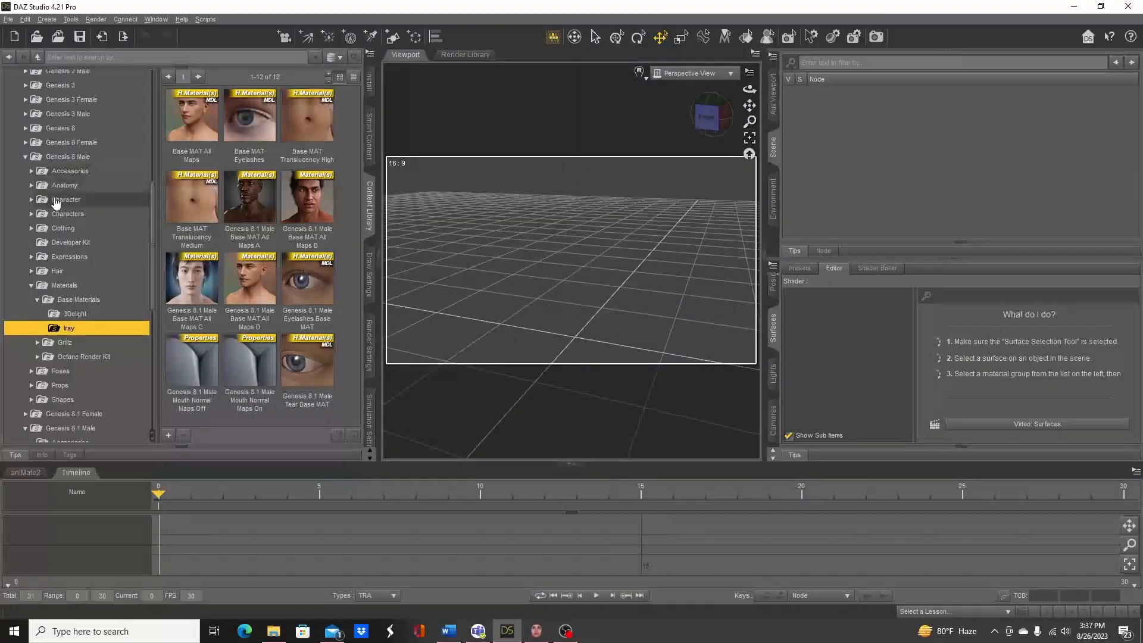
left_click(67, 214)
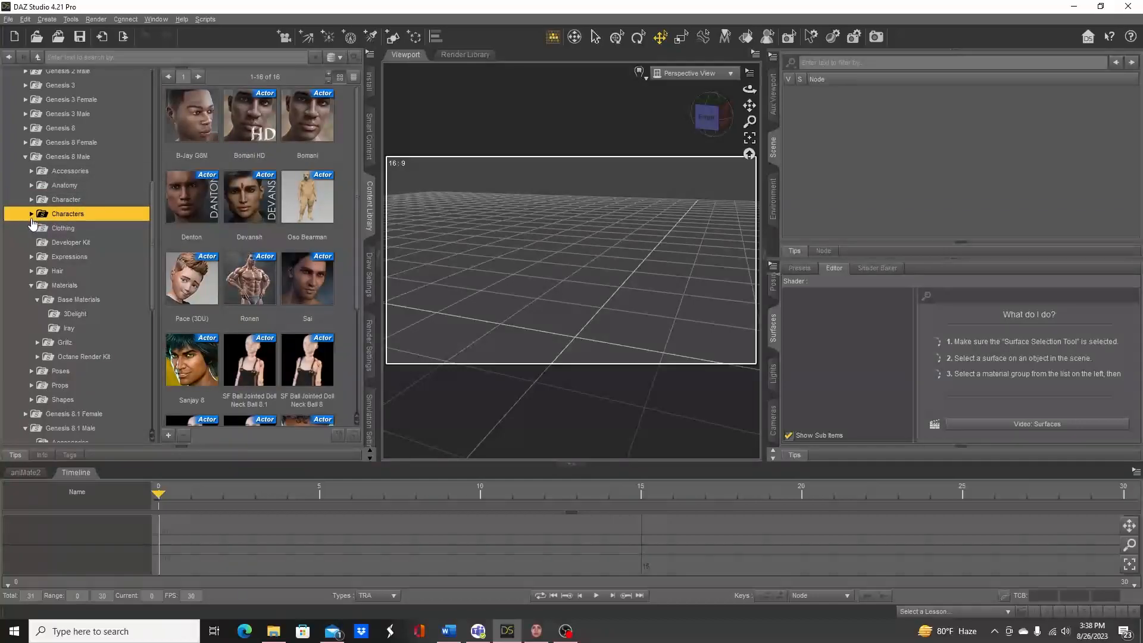
left_click(69, 156)
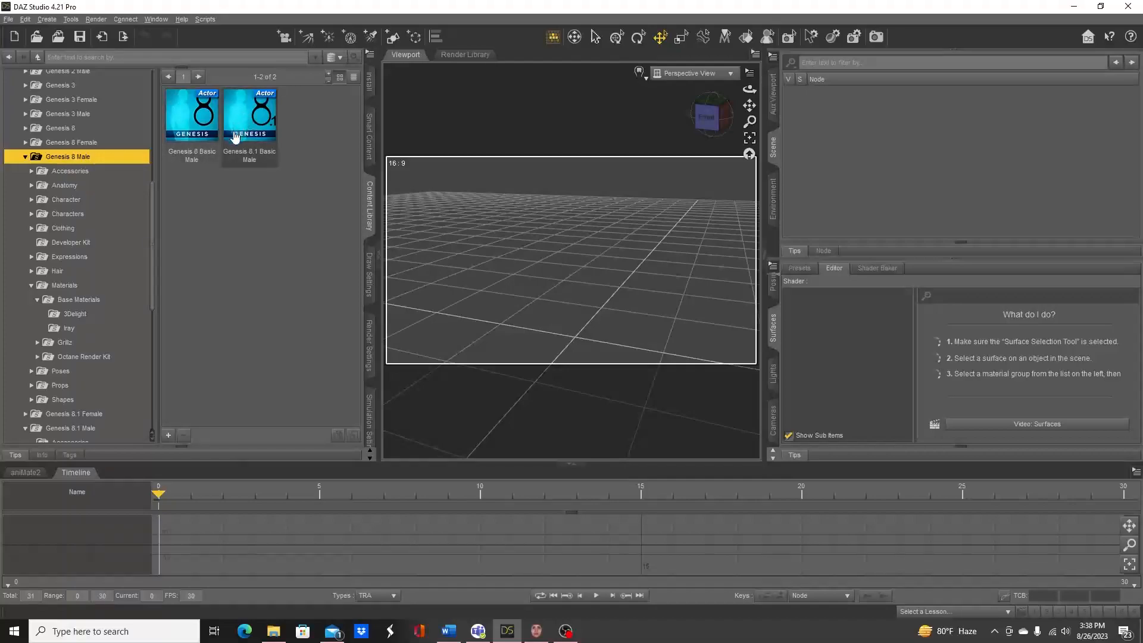
mouse_move(250, 162)
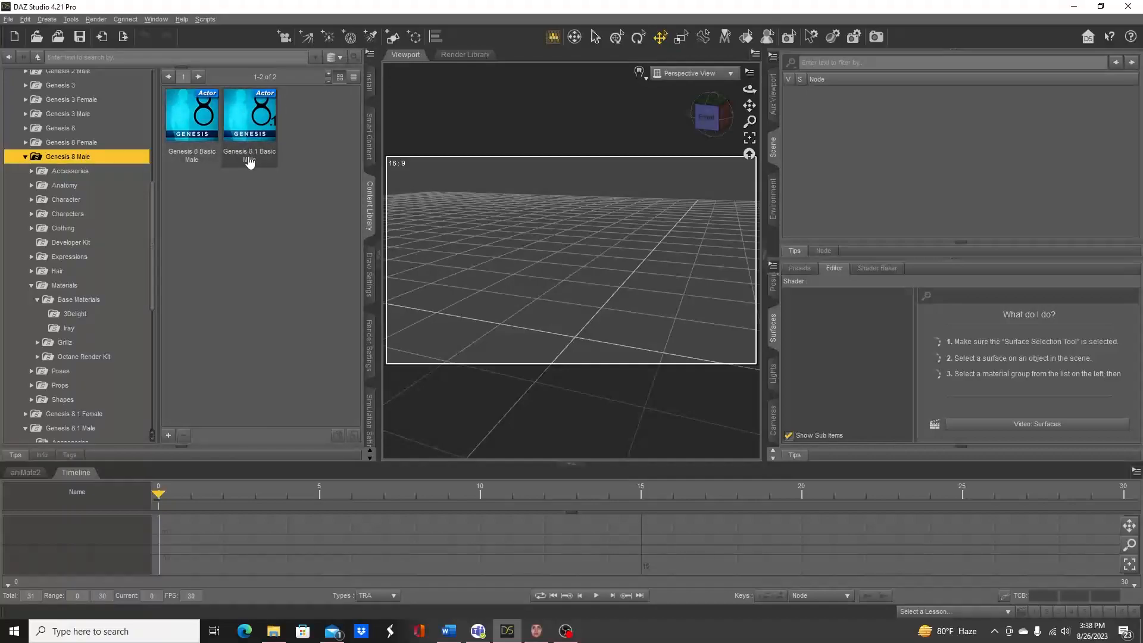
Load Genesis 8.1 Basic Male and switch the viewport draw style to NVIDIA Iray.
double_click(249, 113)
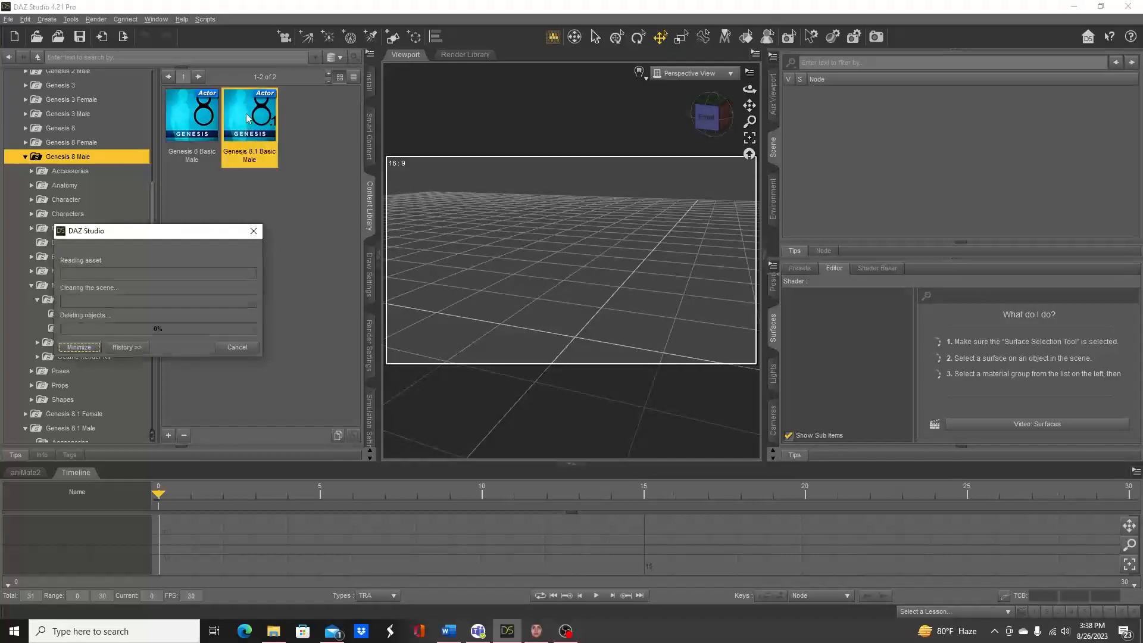
double_click(249, 114)
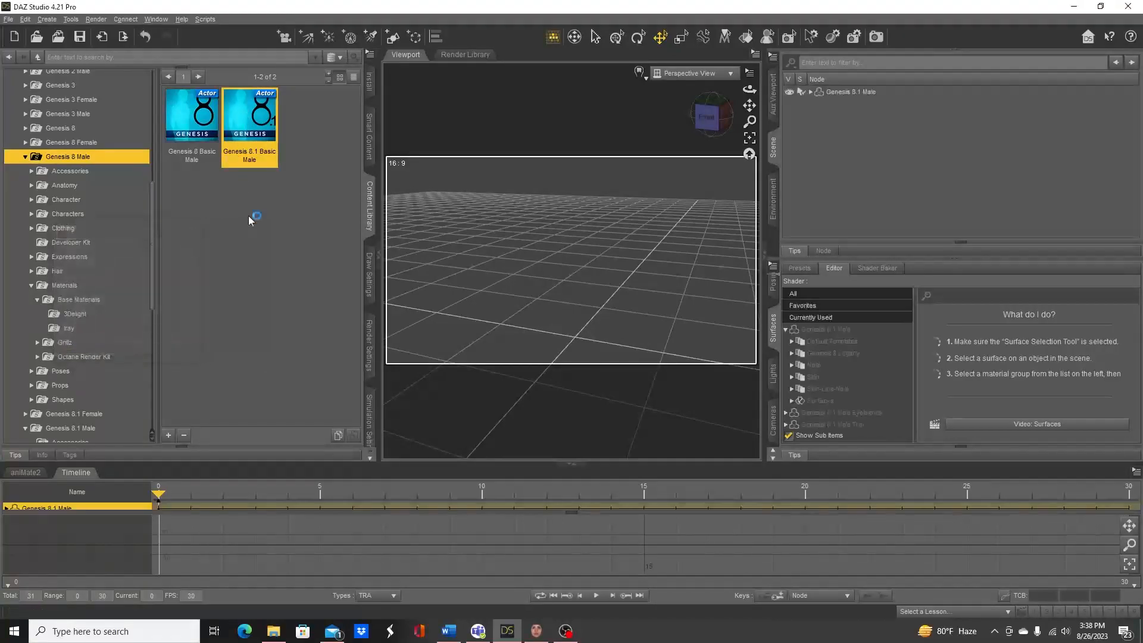
double_click(249, 115)
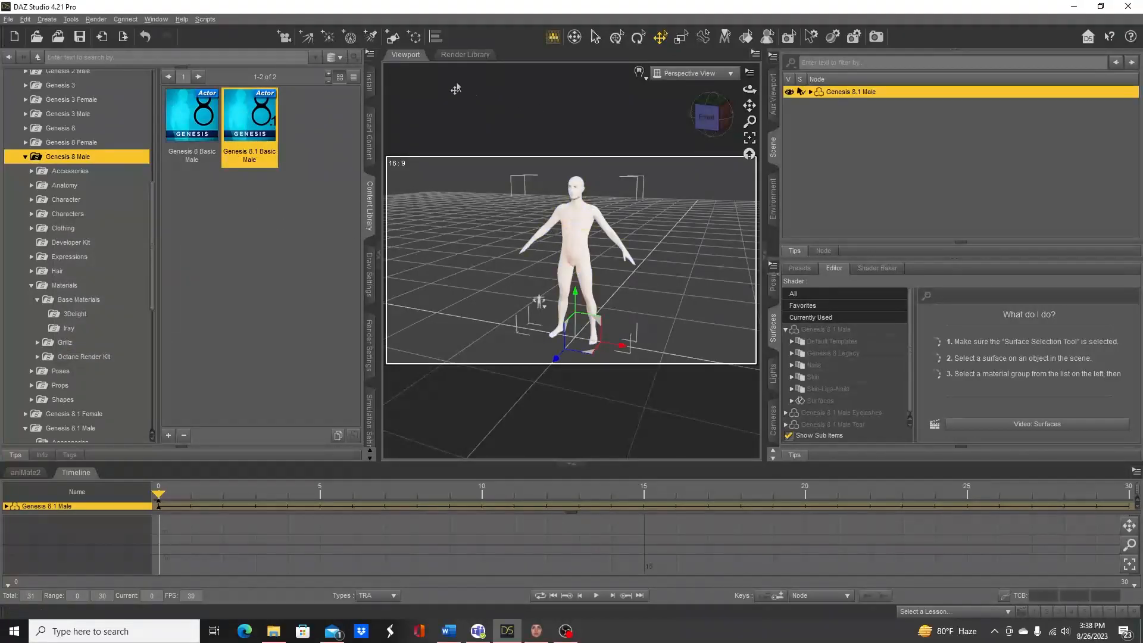
left_click(654, 73)
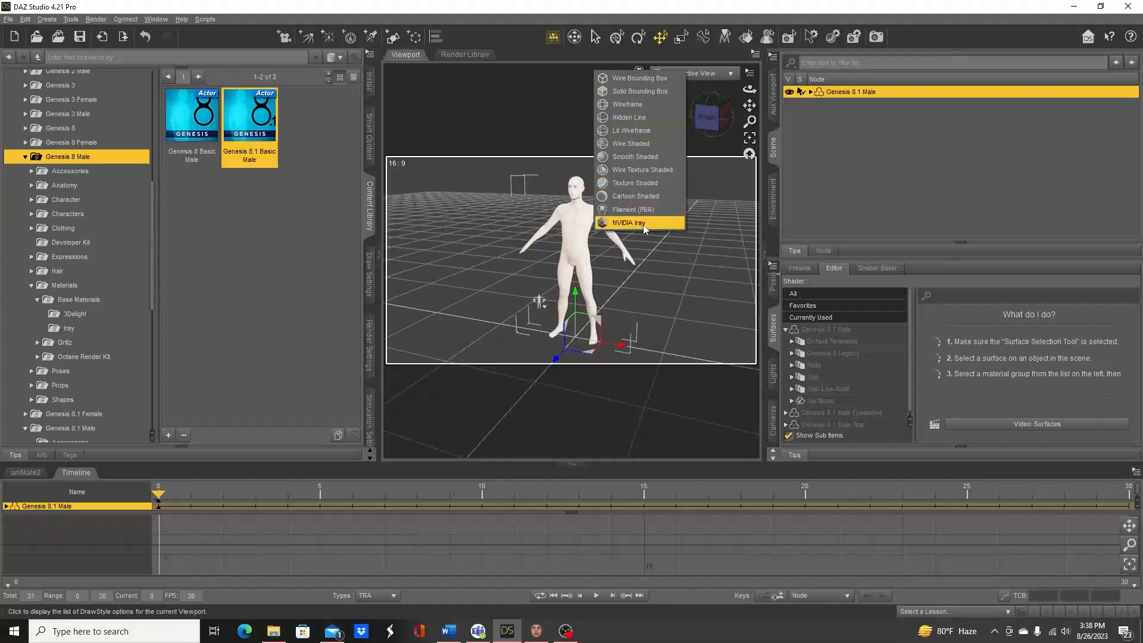
mouse_move(711, 152)
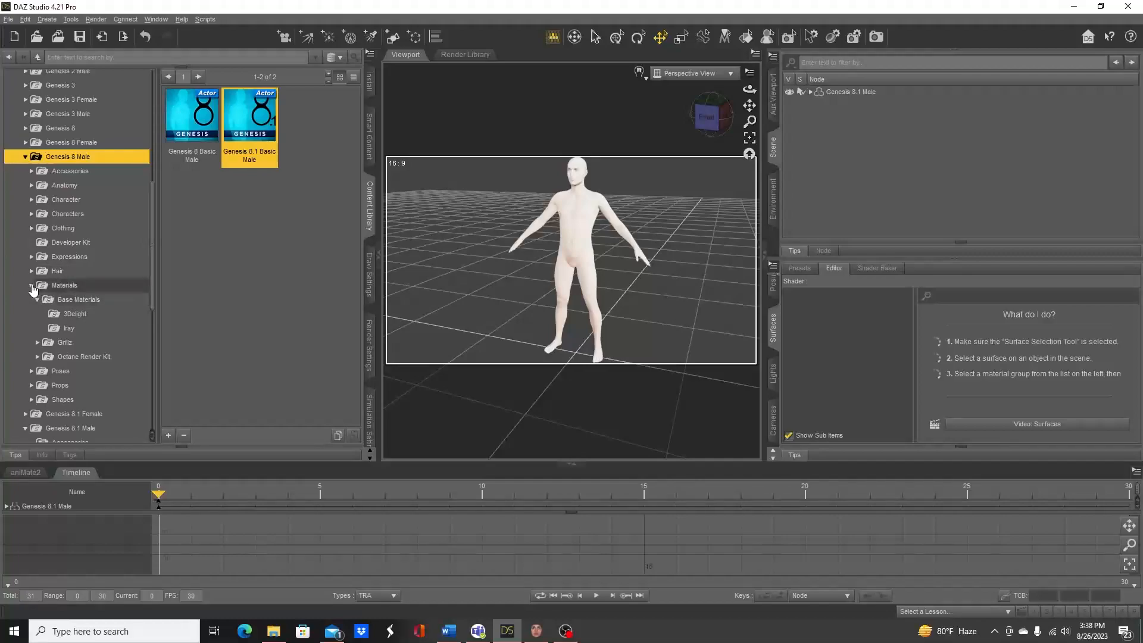
Browse Genesis 8 Male > Clothing > Basic Wear and load Basic Wear Outfit 2.
left_click(32, 285)
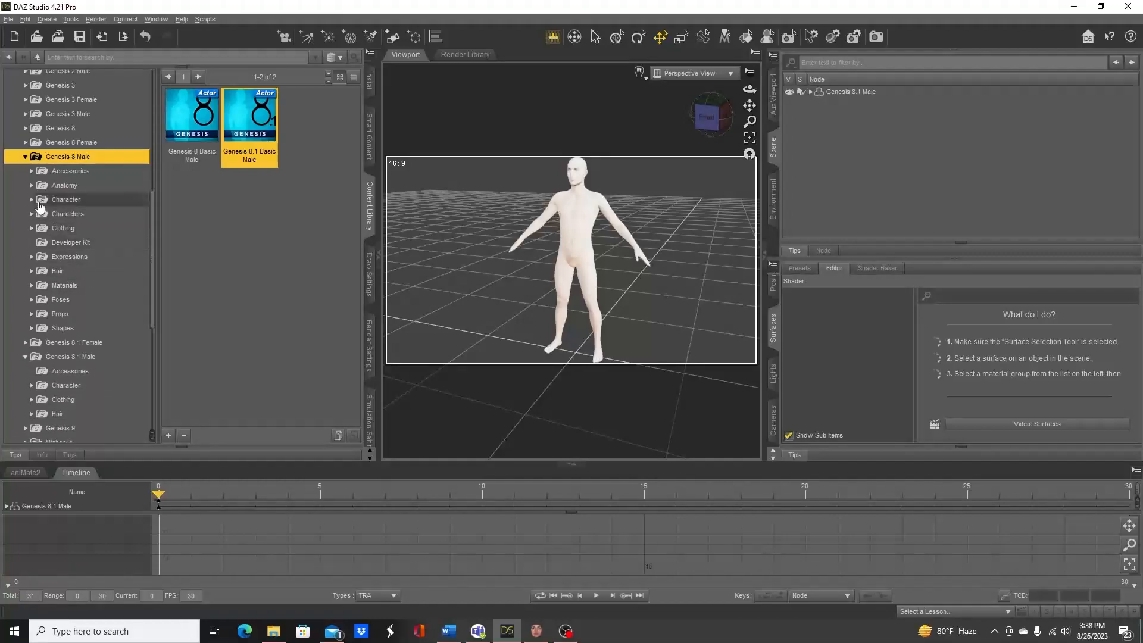
left_click(66, 199)
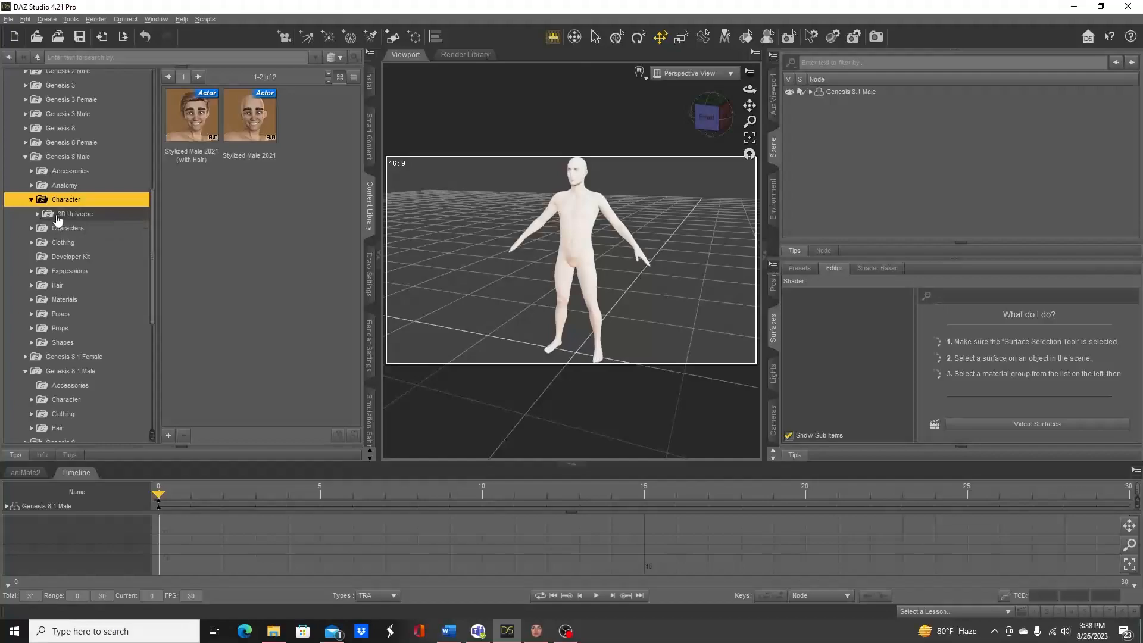
left_click(63, 227)
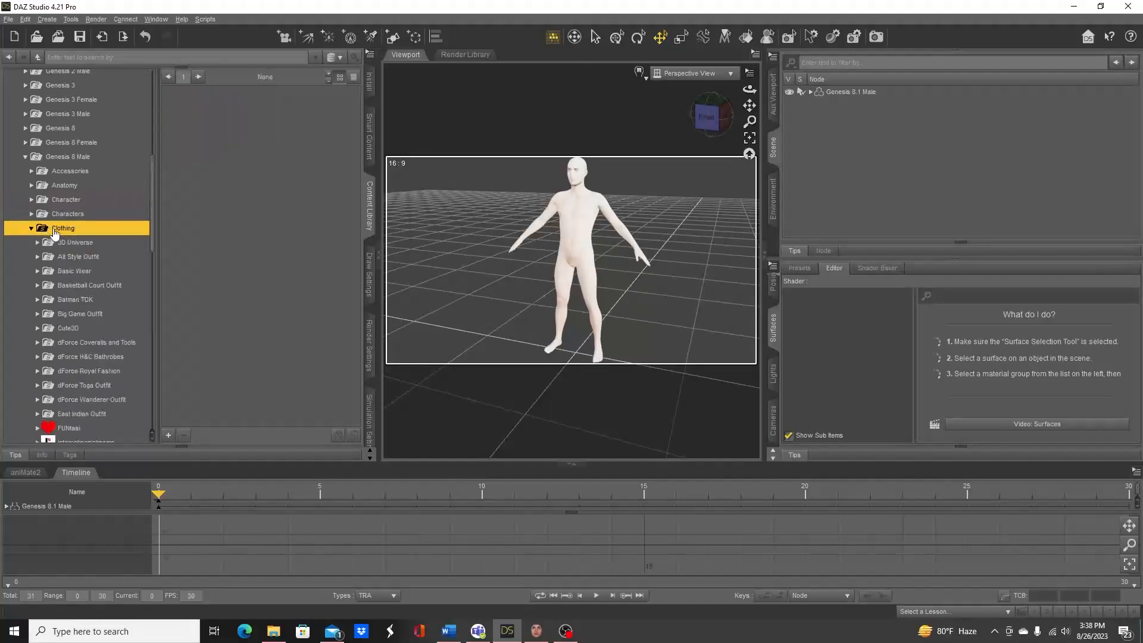
left_click(74, 270)
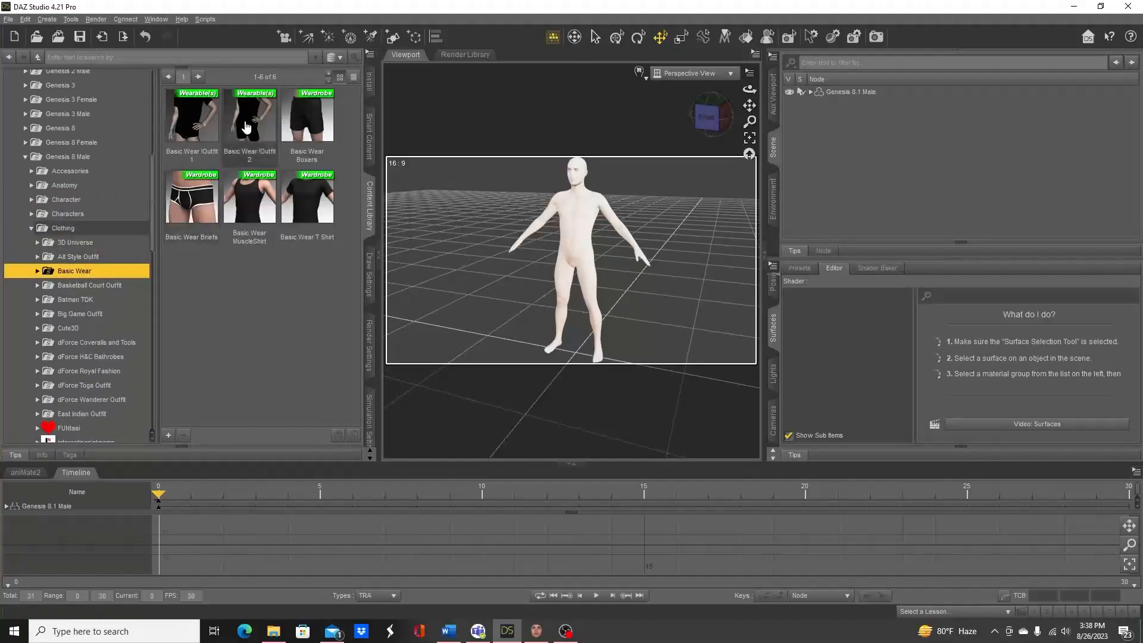
double_click(249, 117)
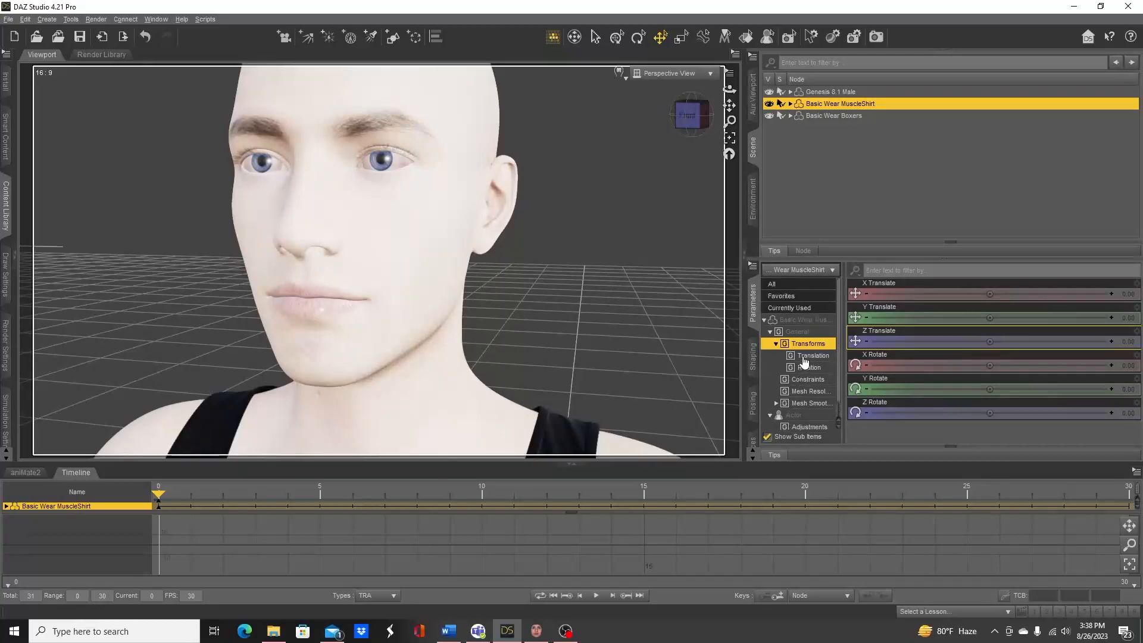
Fit the Basic Wear MuscleShirt to the Genesis 8.1 Male.
left_click(830, 92)
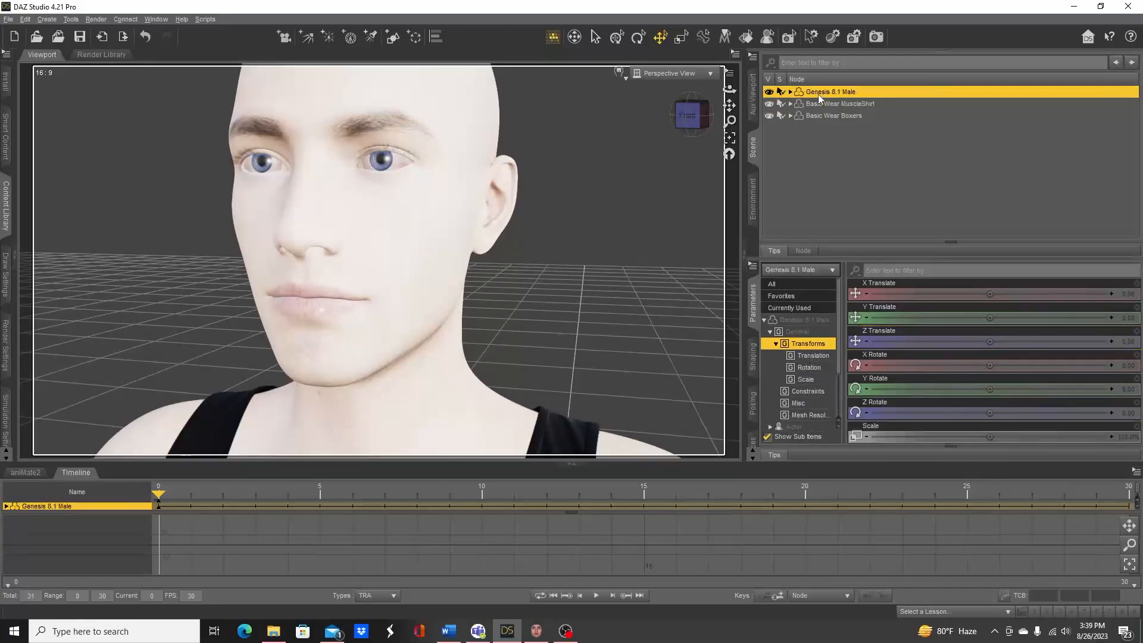
left_click(840, 104)
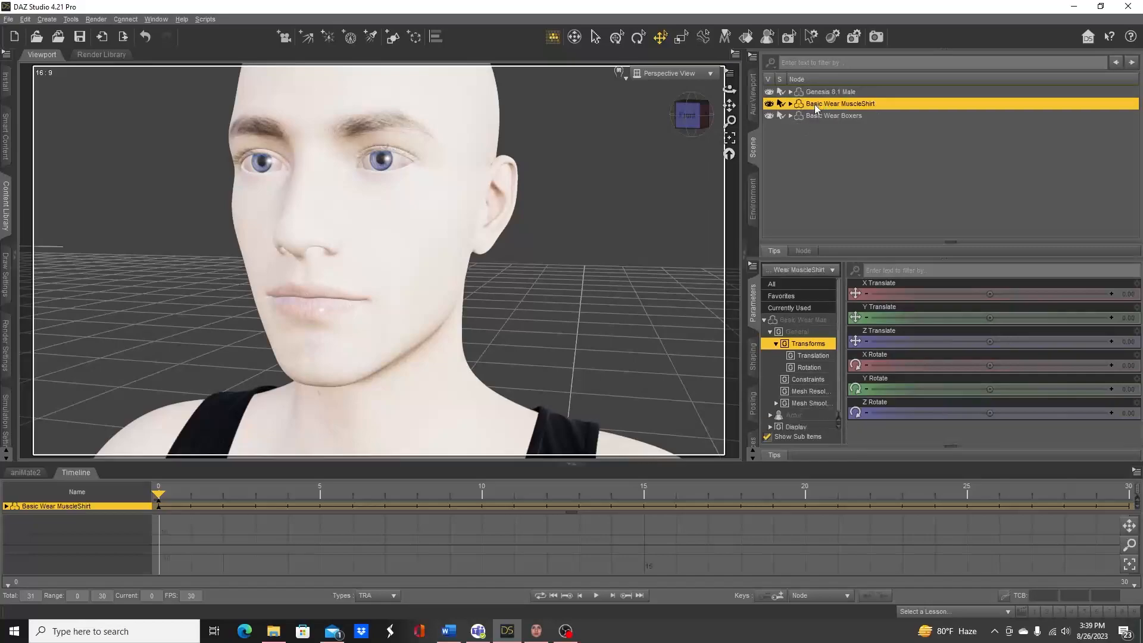
right_click(838, 103)
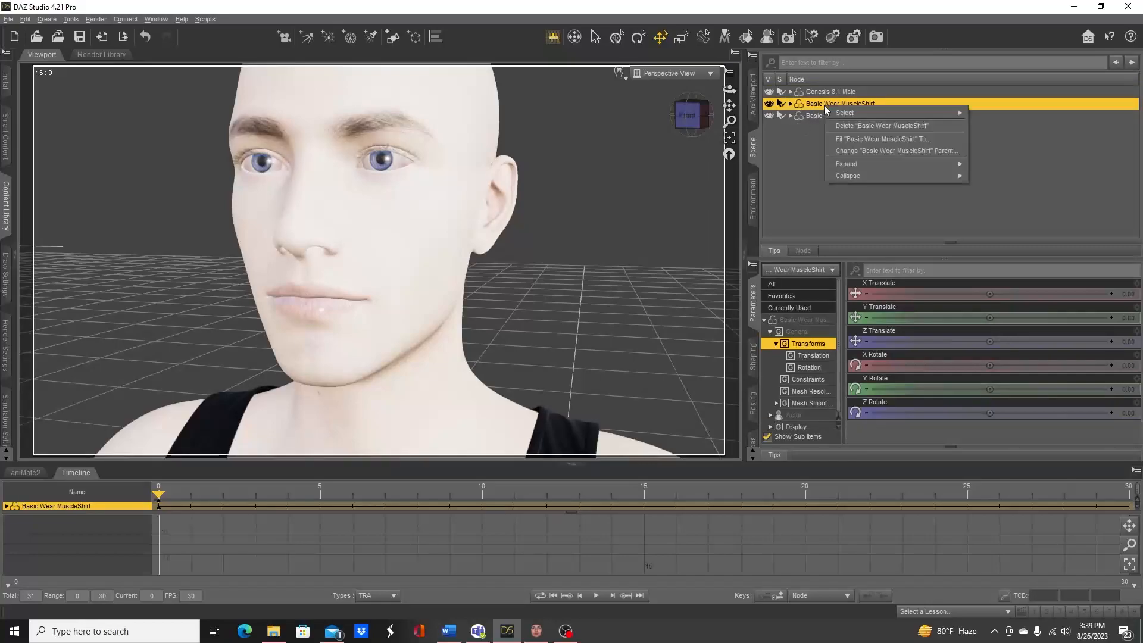
left_click(882, 139)
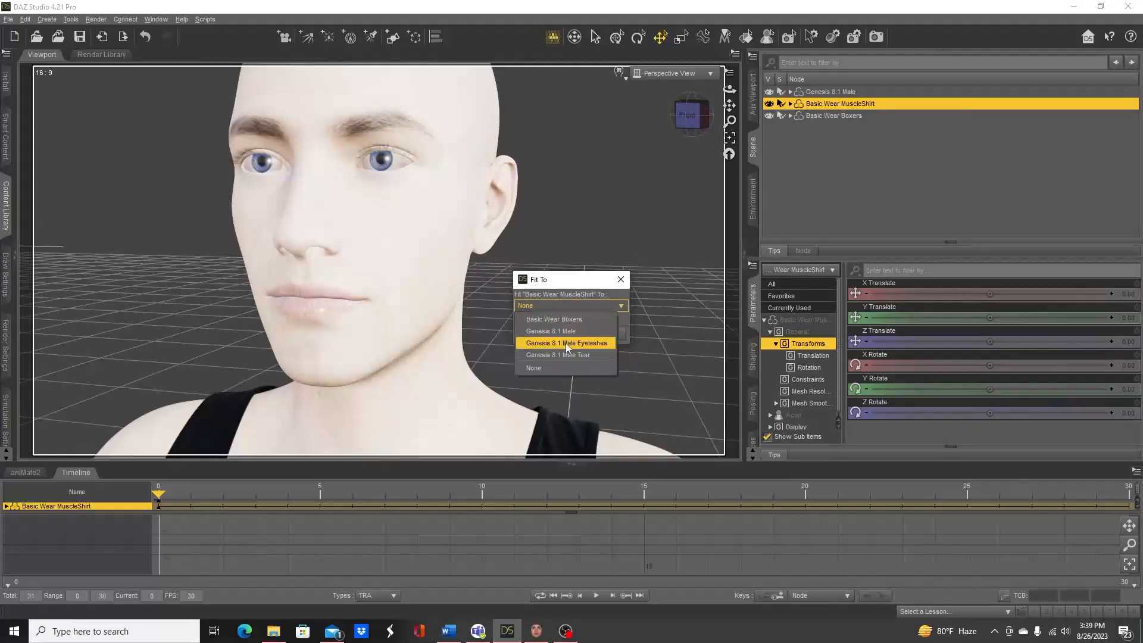
left_click(550, 331)
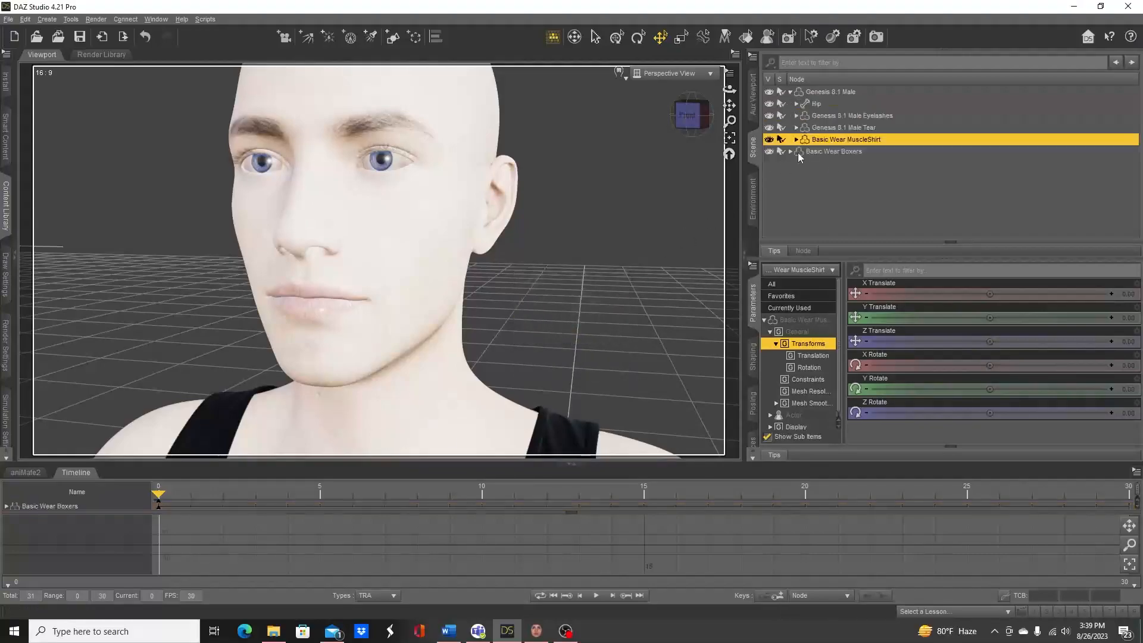
Fit the Basic Wear Boxers to the Genesis 8.1 Male.
right_click(833, 151)
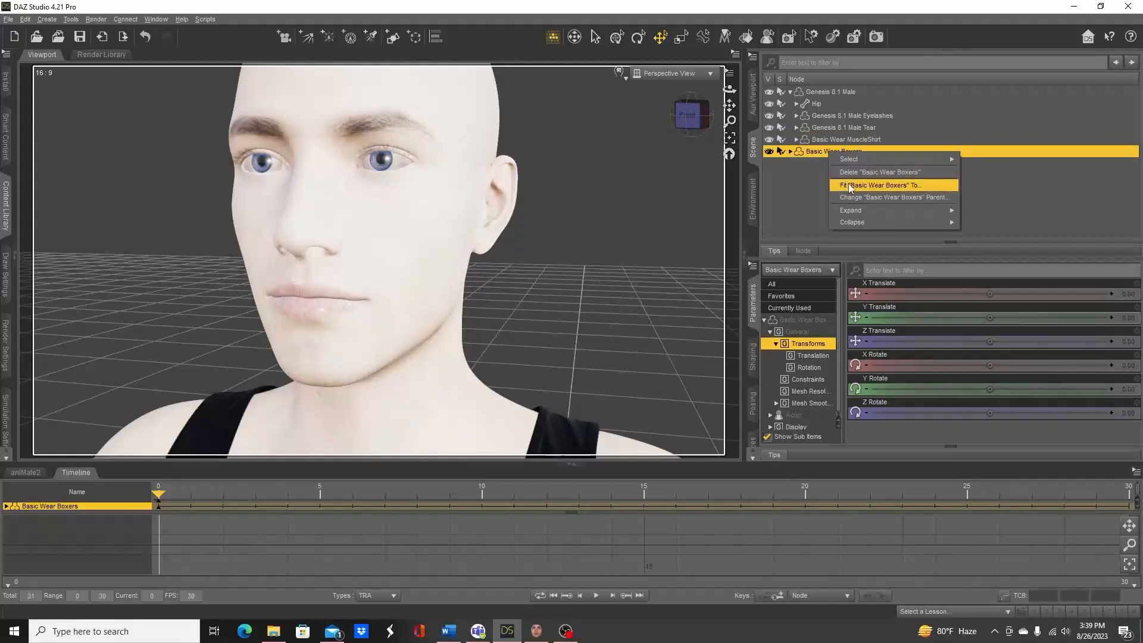
left_click(881, 185)
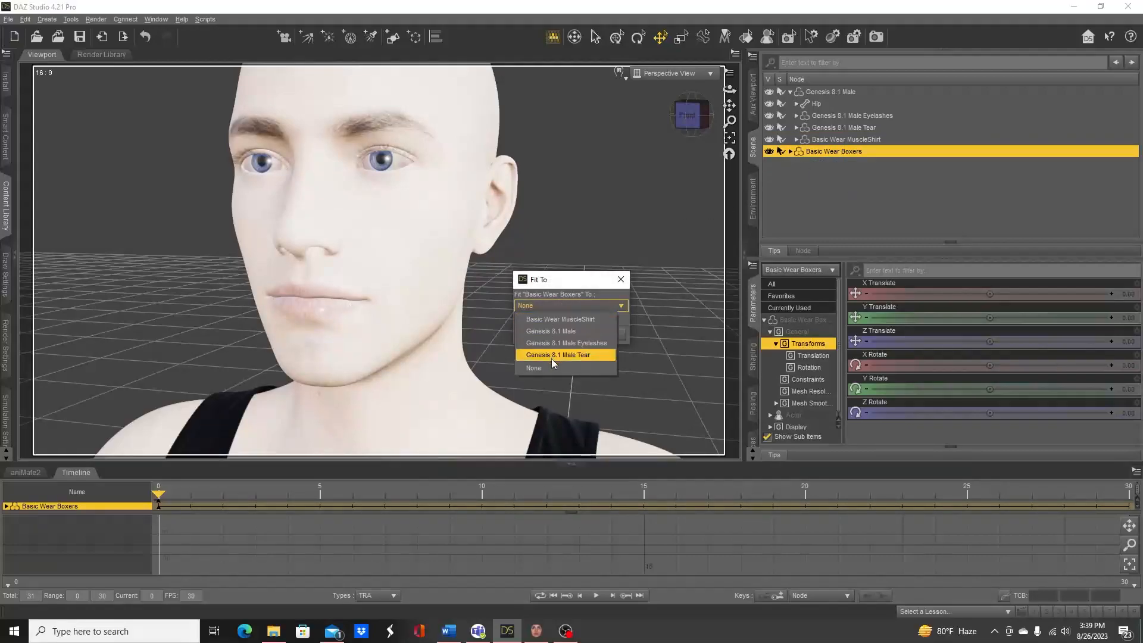
left_click(558, 354)
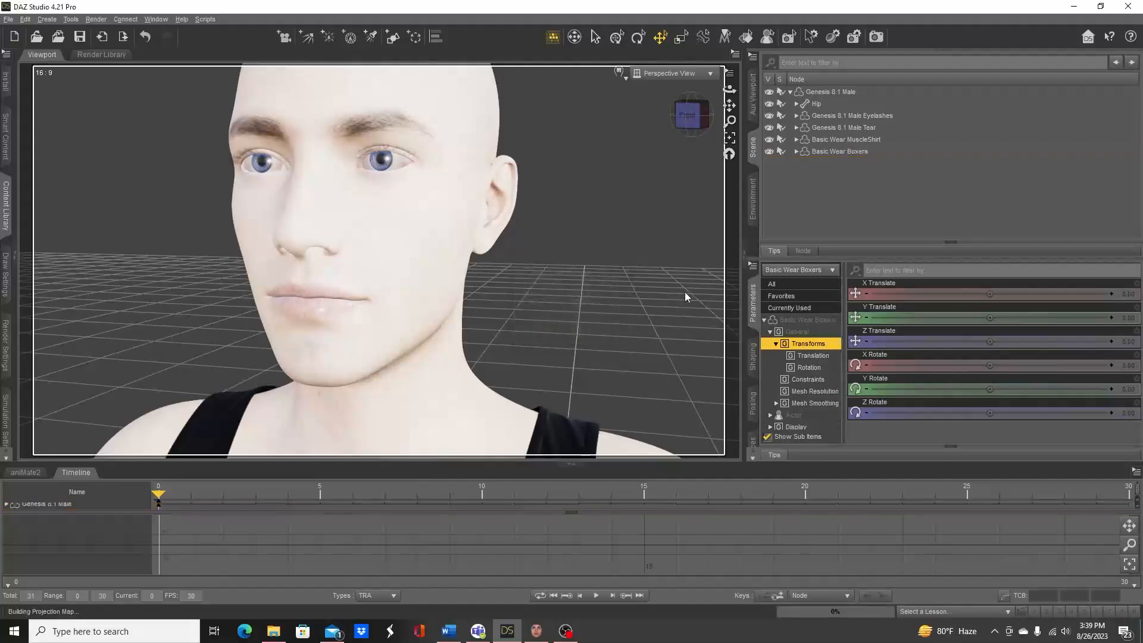
left_click(831, 91)
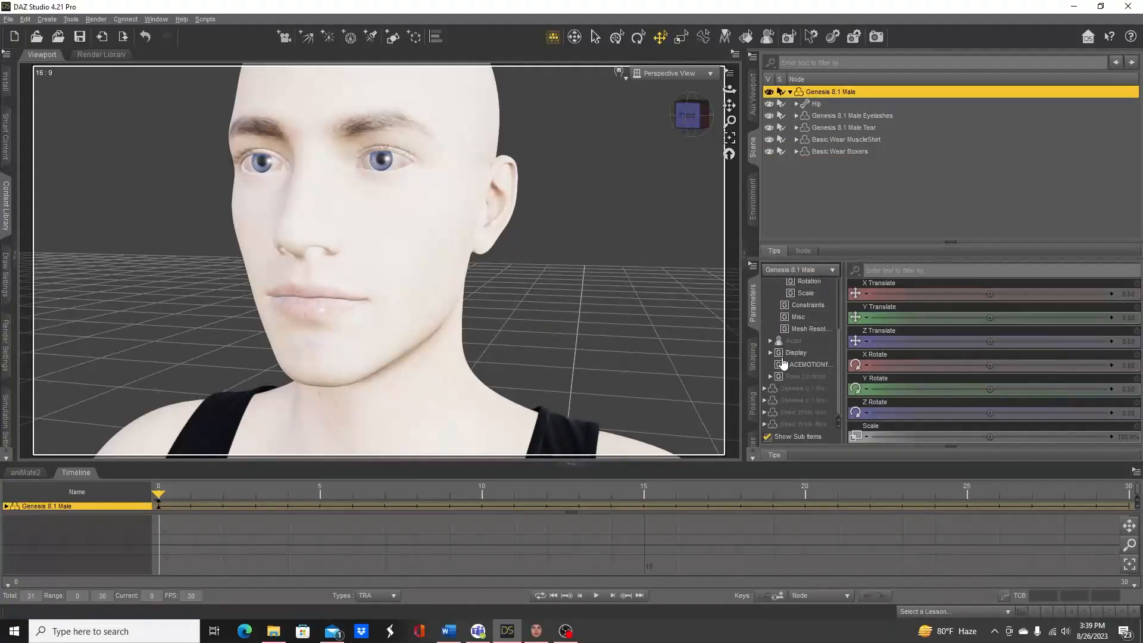
Expand Actor > Head > FaceGen in Parameters and dial the DTB morph to 100%.
left_click(771, 341)
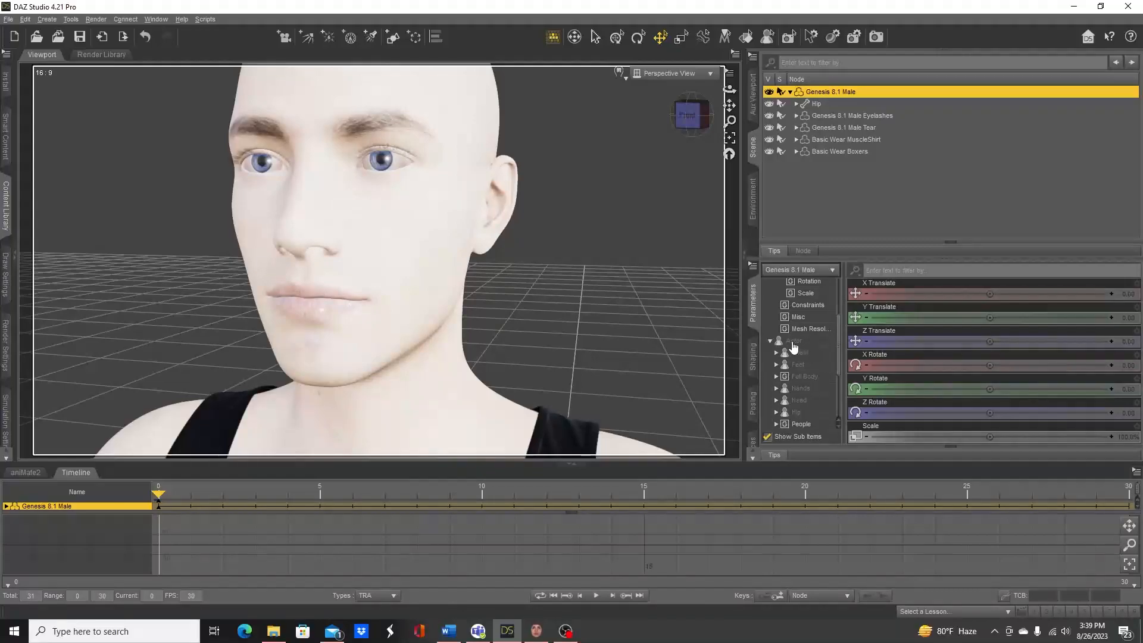
mouse_move(812, 382)
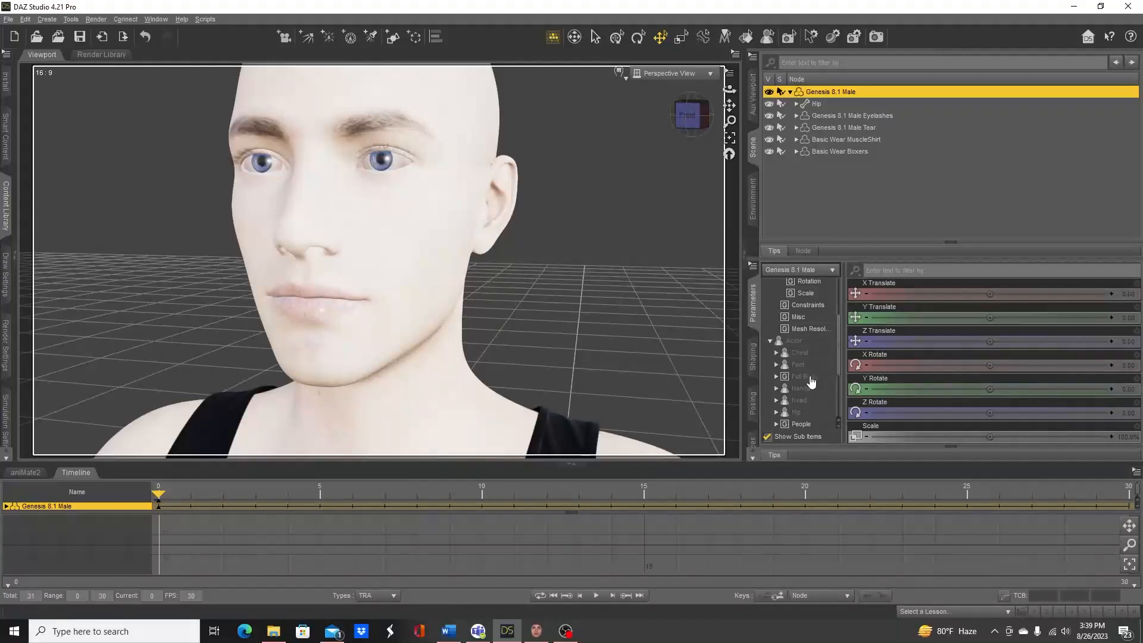
left_click(799, 305)
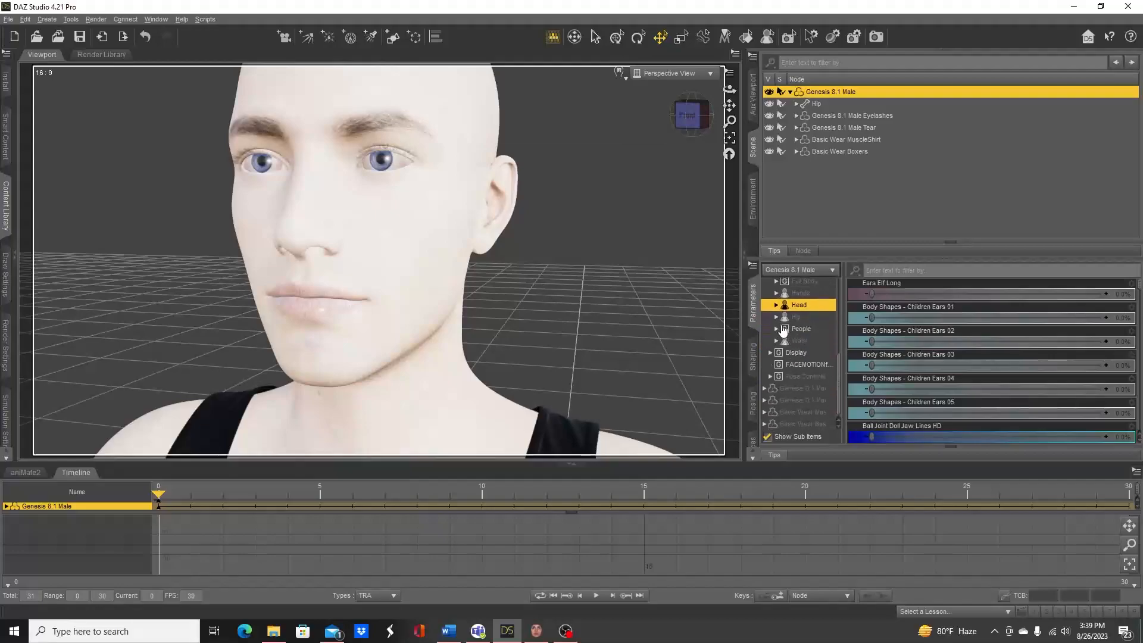
left_click(778, 304)
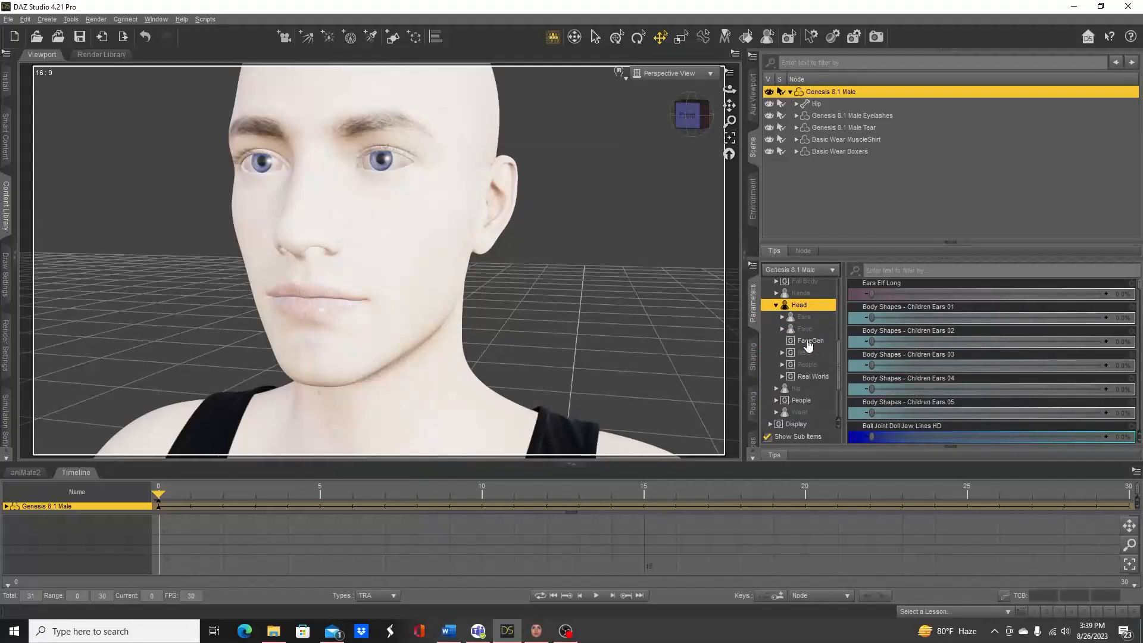
left_click(810, 340)
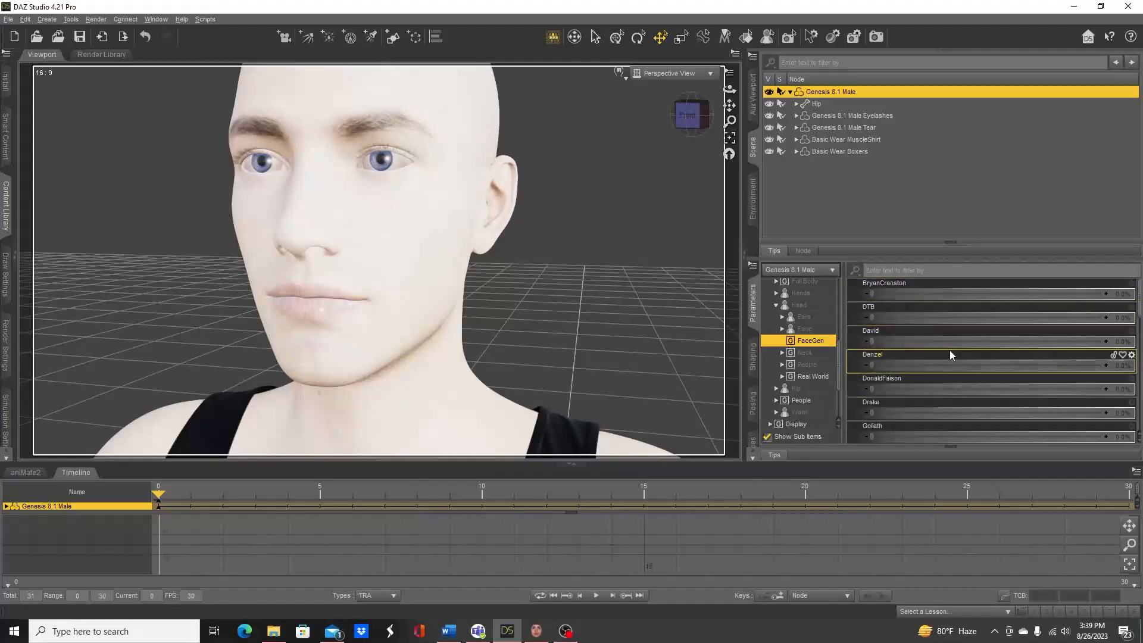
mouse_move(918, 368)
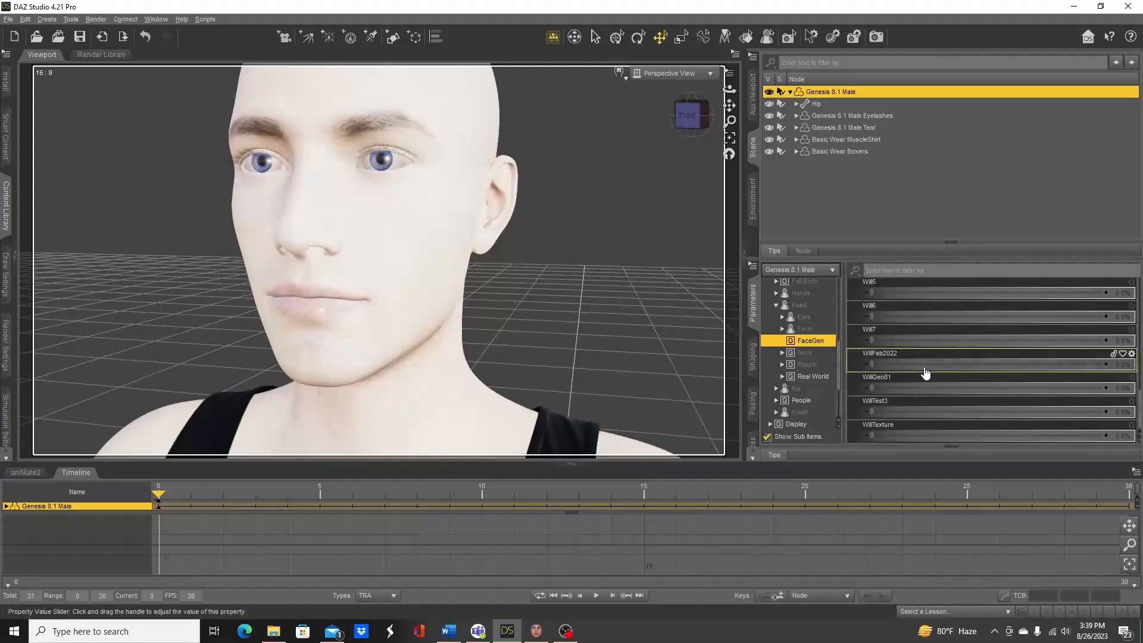
scroll("up", 3)
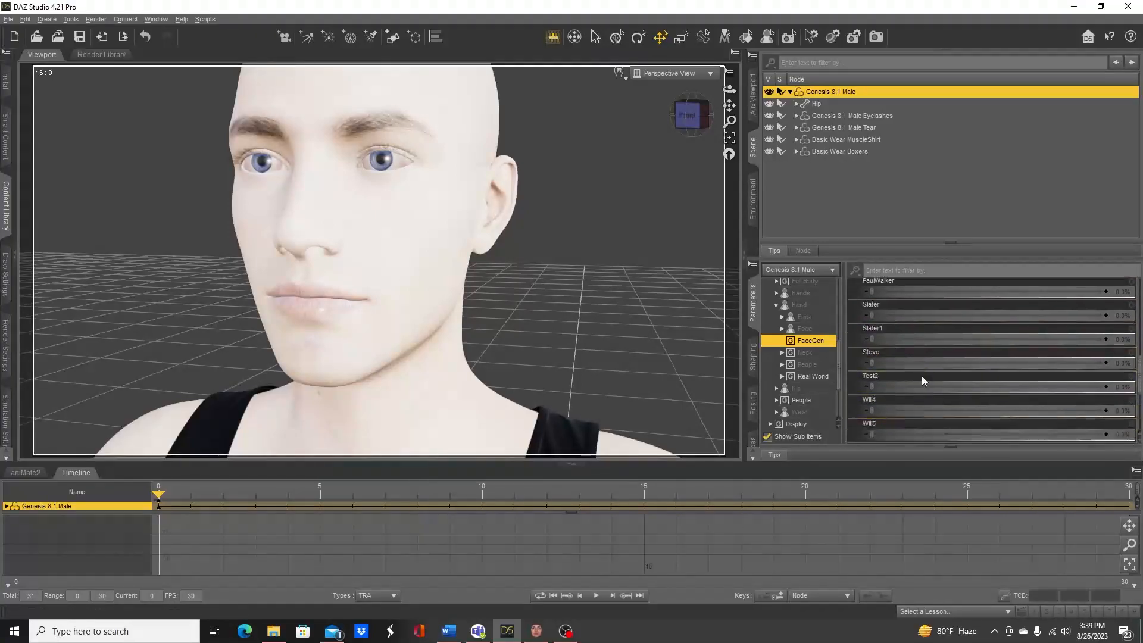
scroll("up", 3)
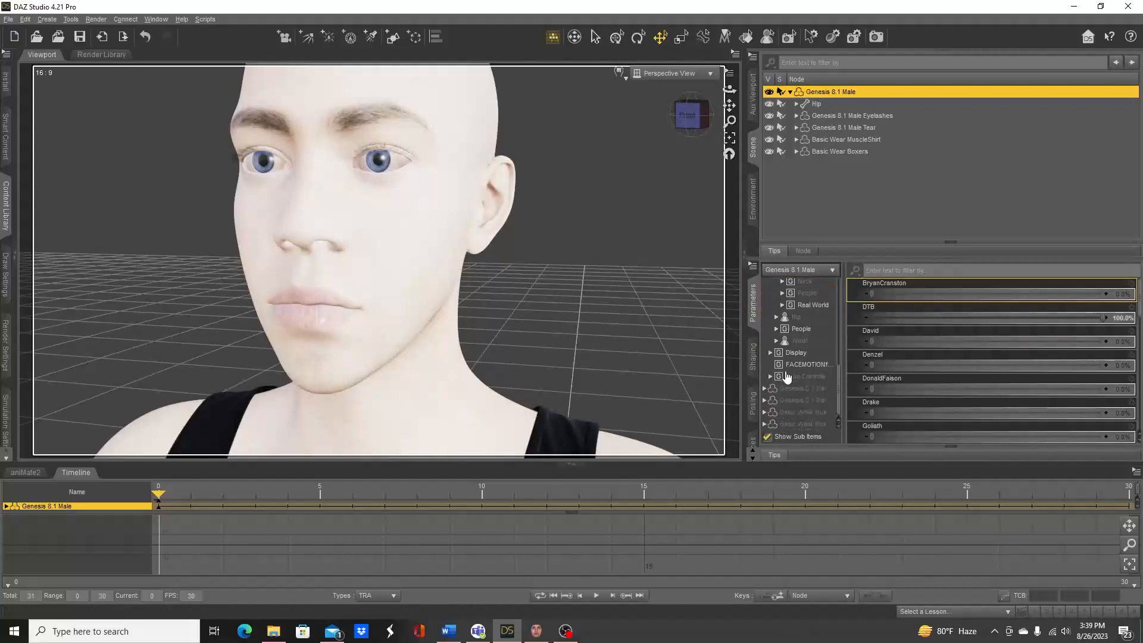
Select the Arms surface and scroll through its Iray Uber shader settings.
left_click(753, 419)
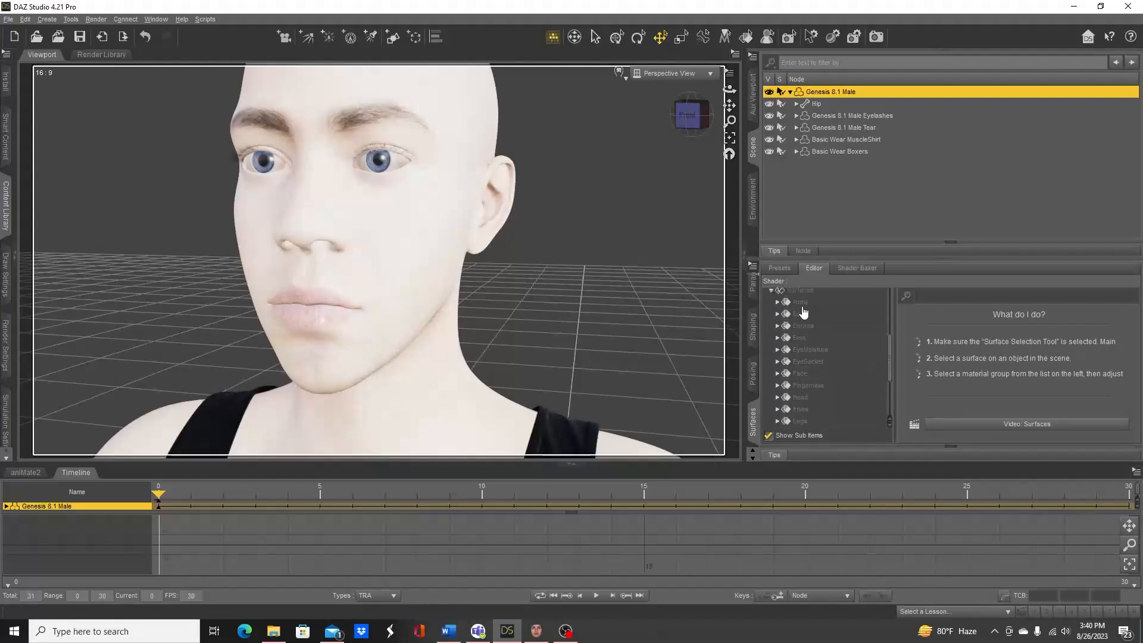
left_click(800, 342)
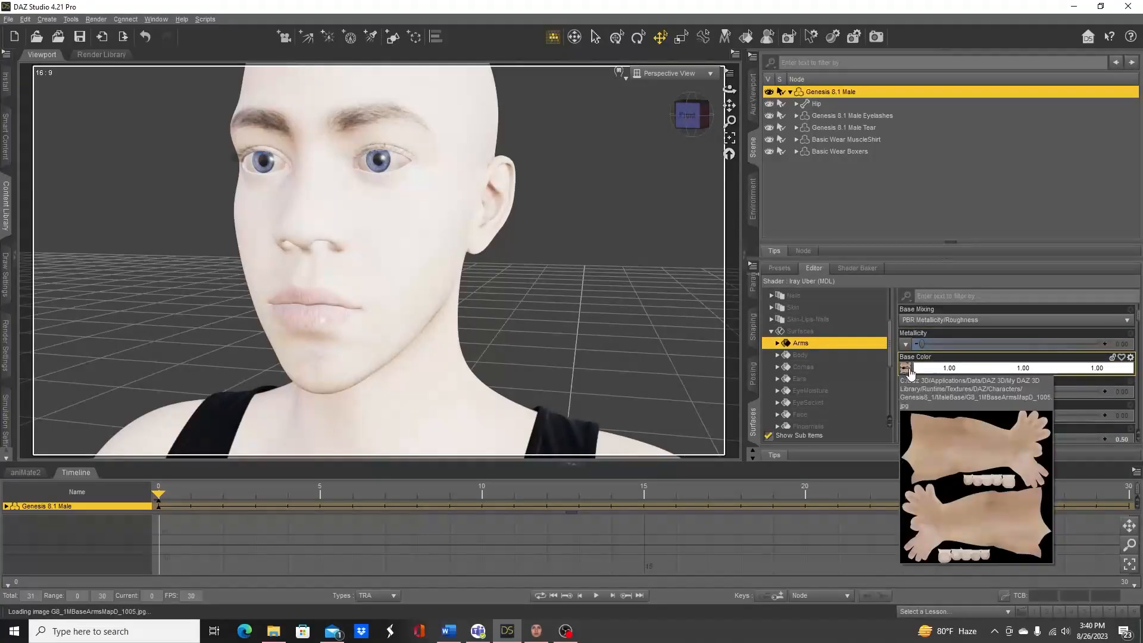
scroll("down", 3)
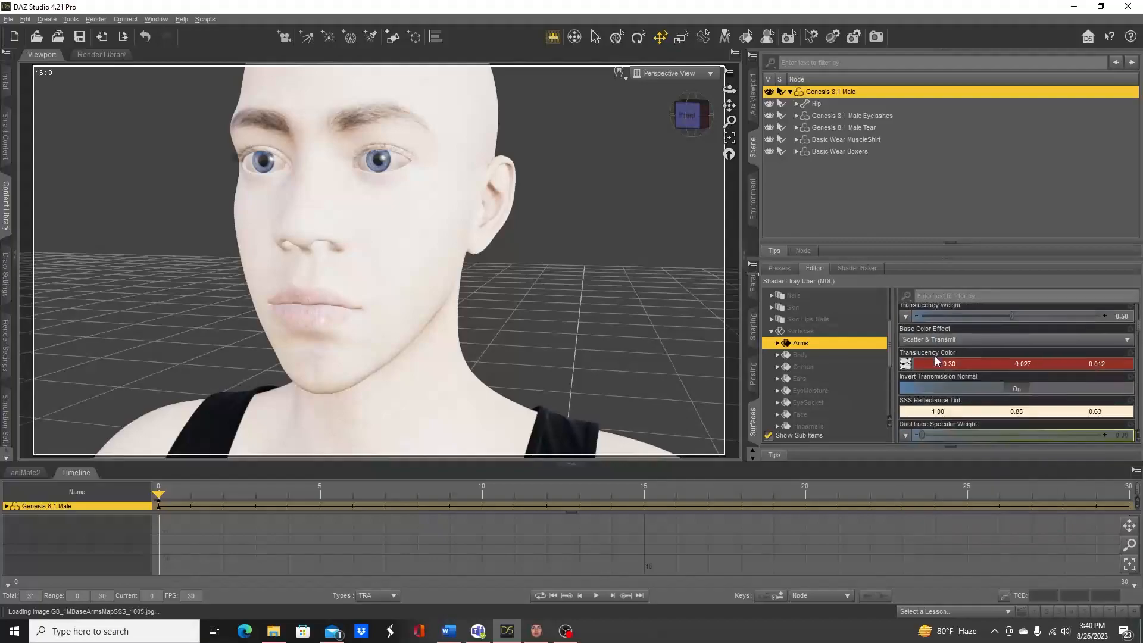
scroll("down", 3)
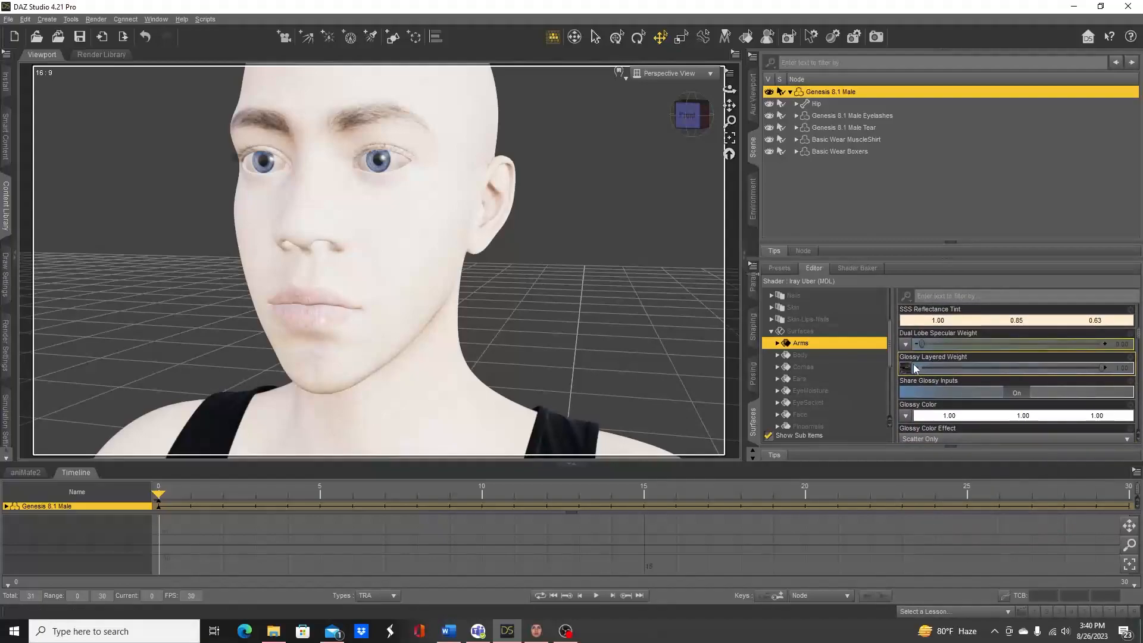
scroll("down", 3)
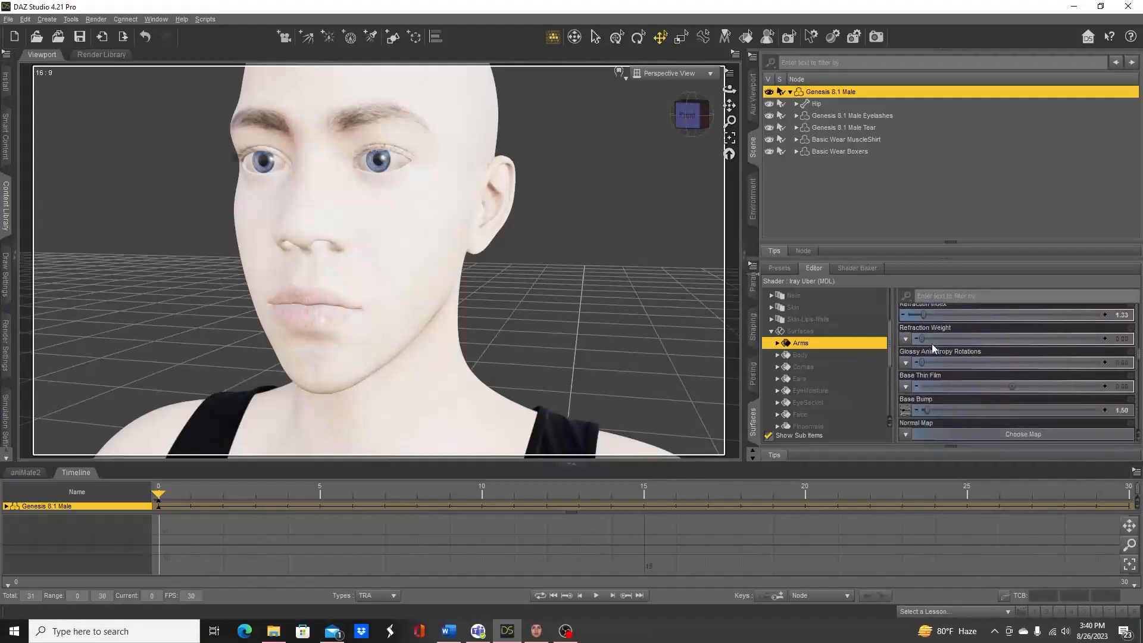
scroll("down", 3)
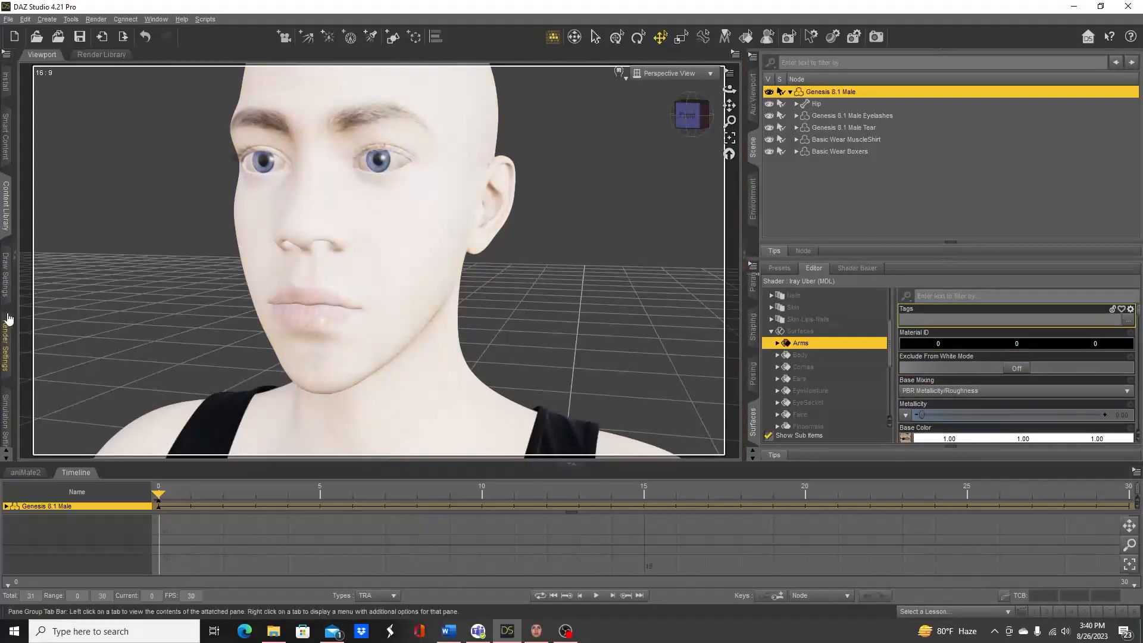
mouse_move(6, 222)
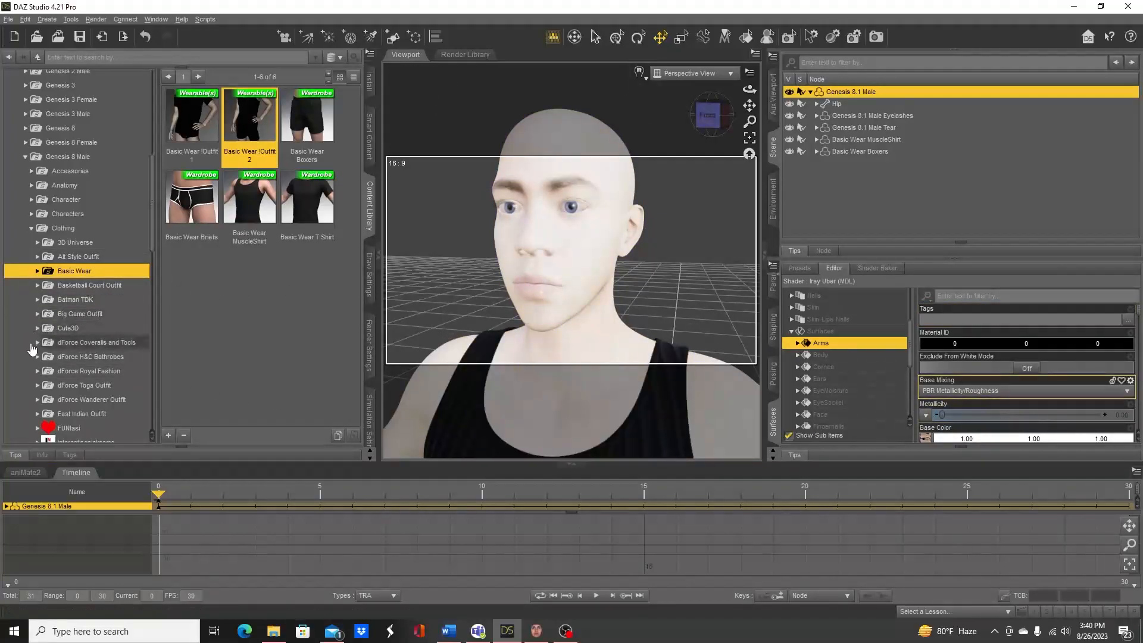
Collapse Clothing and expand Materials toward the Genesis 8 Male Iray base materials.
scroll("down", 3)
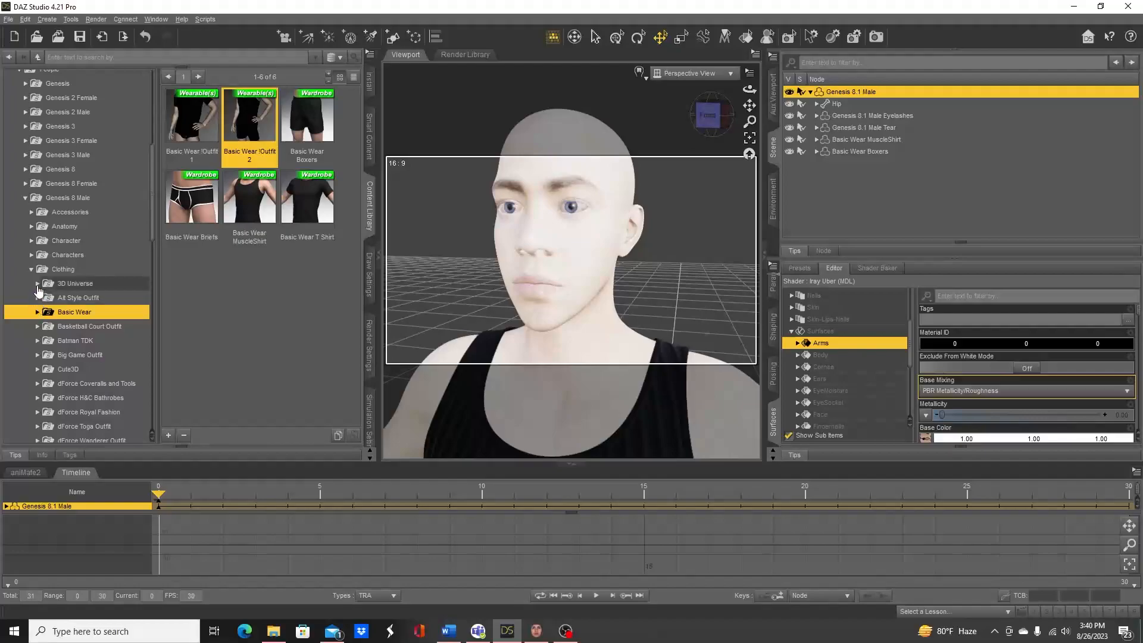
left_click(29, 269)
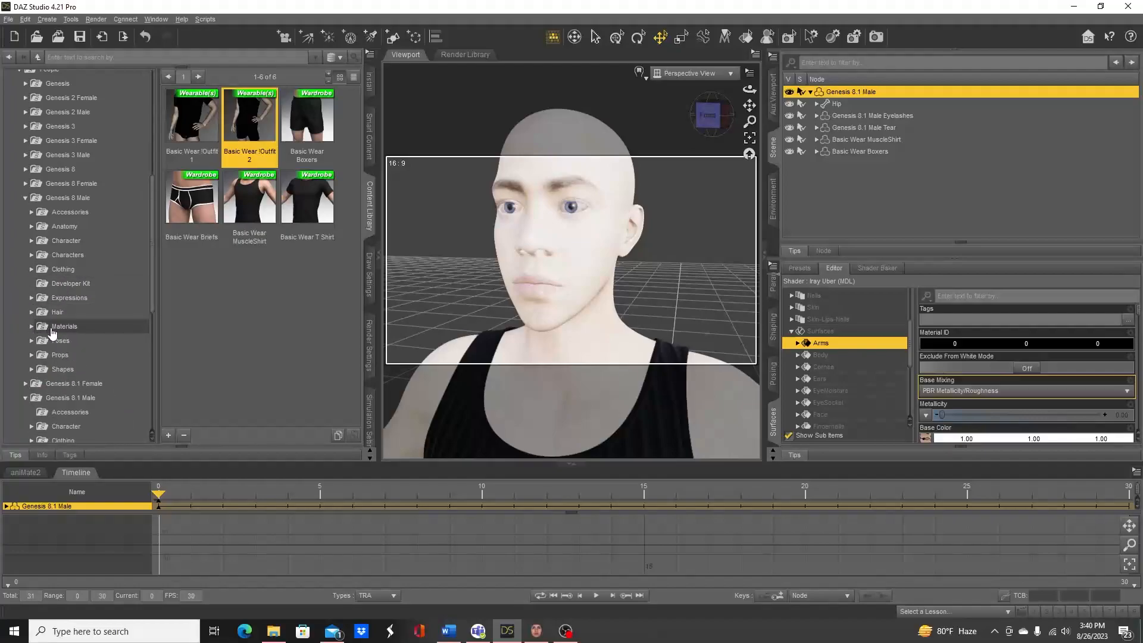
left_click(64, 326)
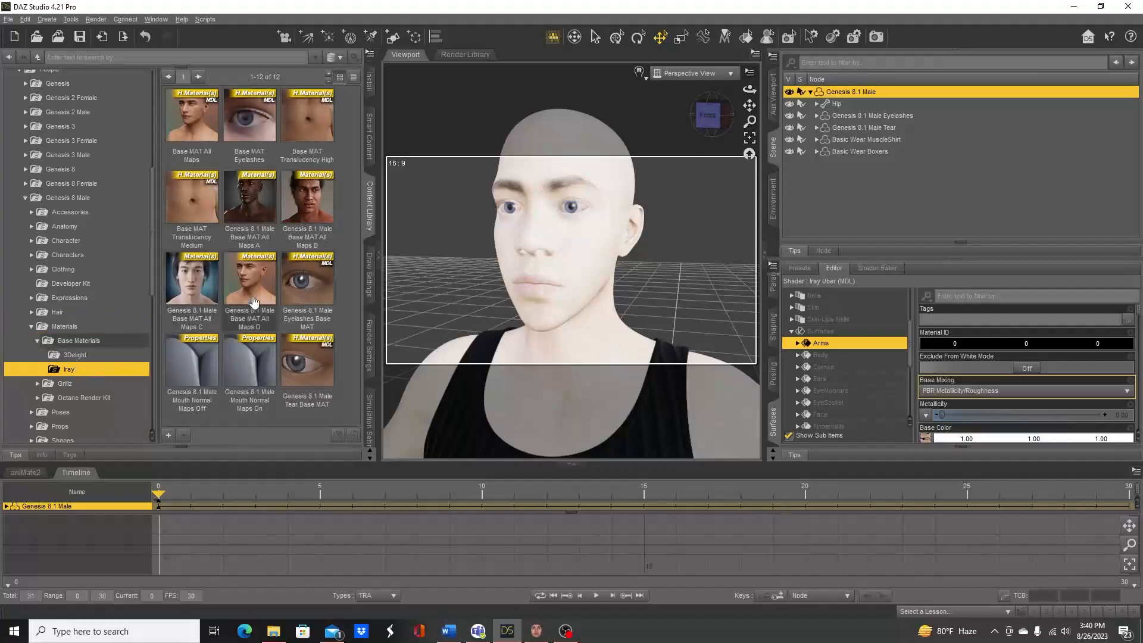
mouse_move(241, 282)
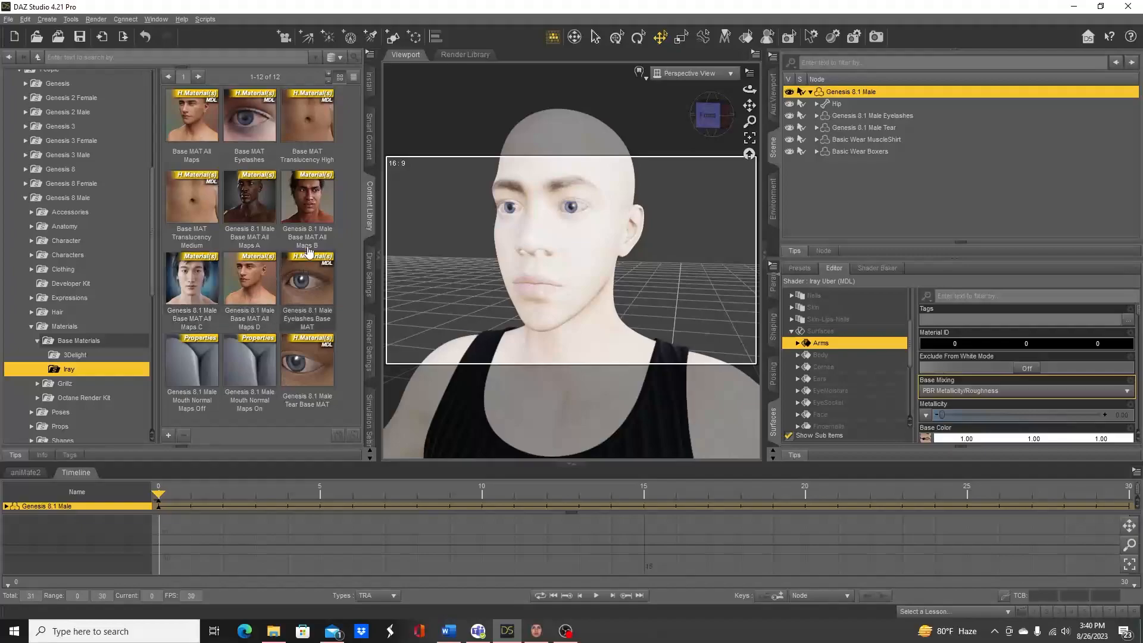
mouse_move(204, 299)
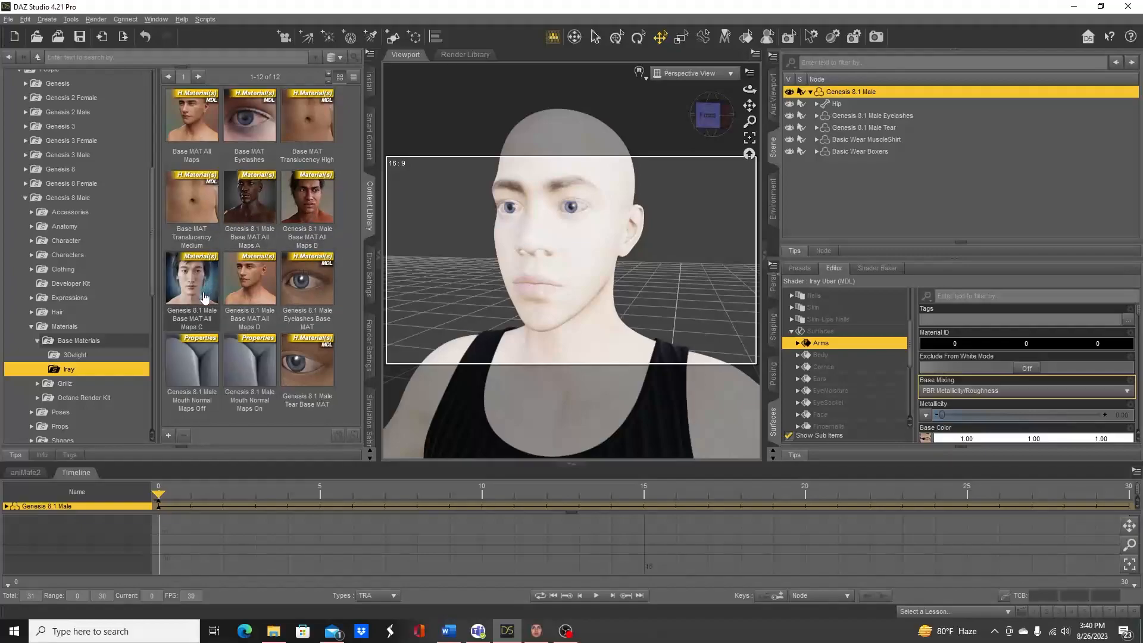
mouse_move(191, 280)
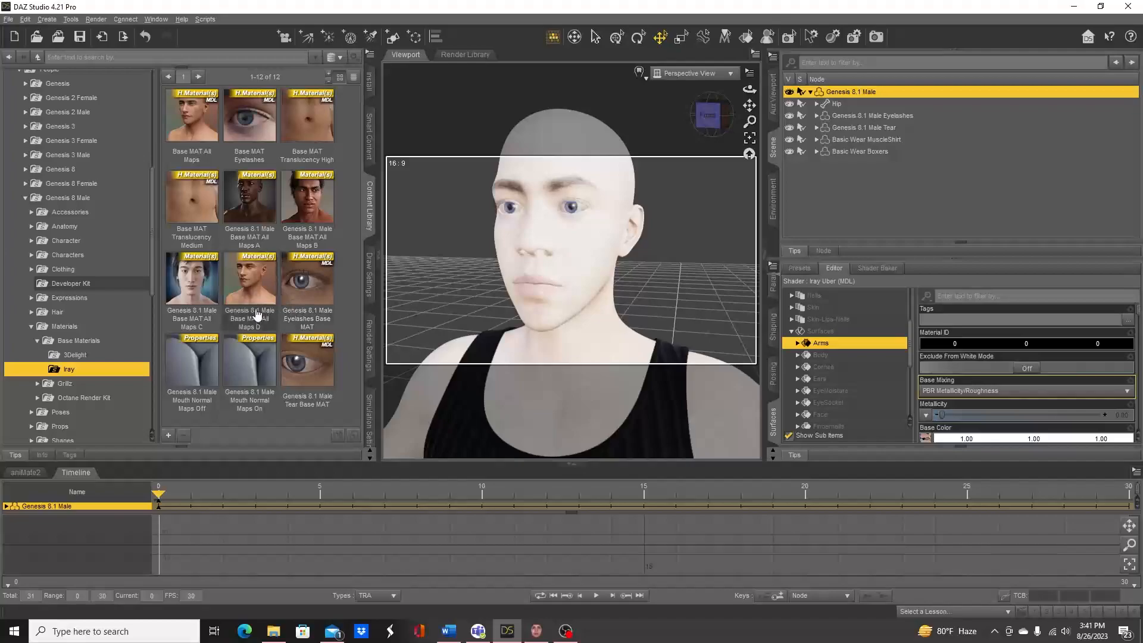
mouse_move(301, 261)
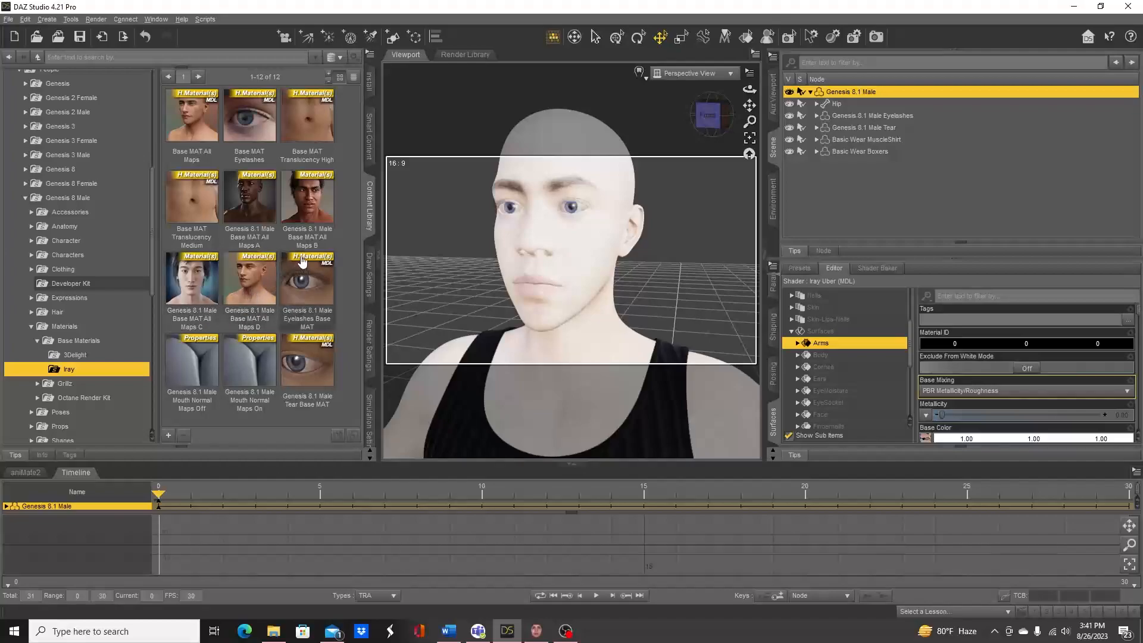
mouse_move(321, 212)
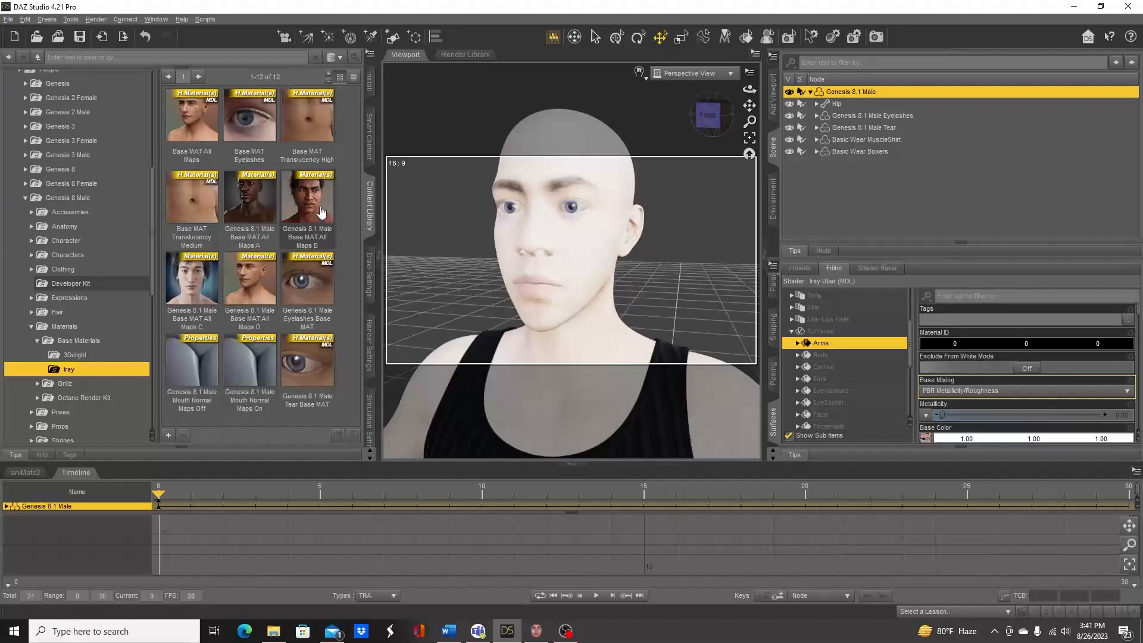
mouse_move(307, 197)
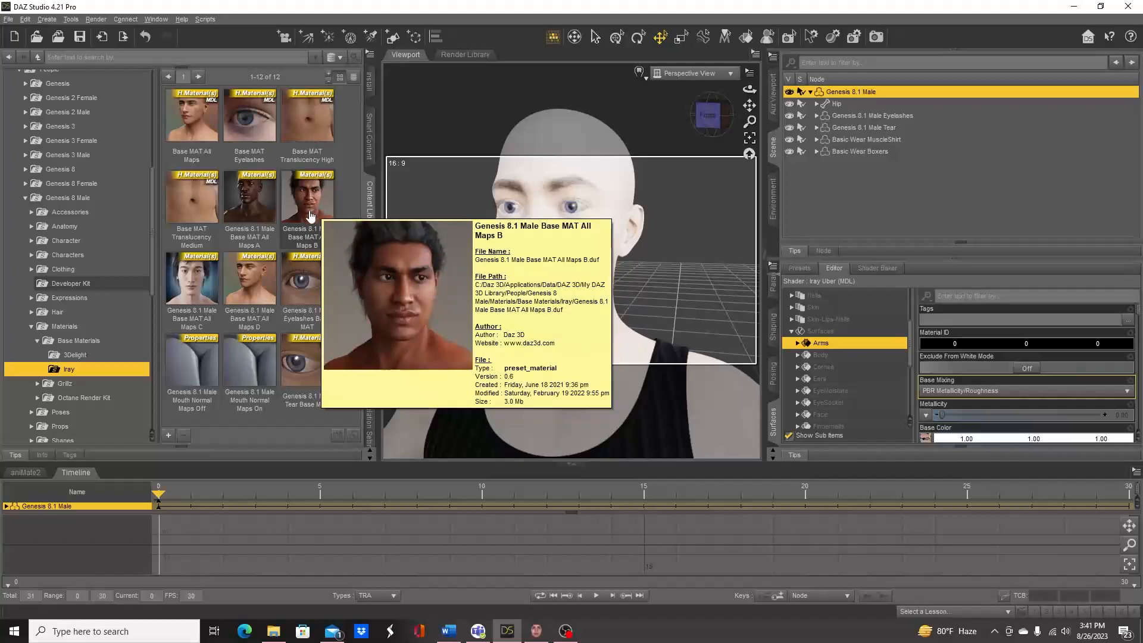
Apply the Genesis 8.1 Male Base MAT All Maps B preset to the figure.
double_click(307, 198)
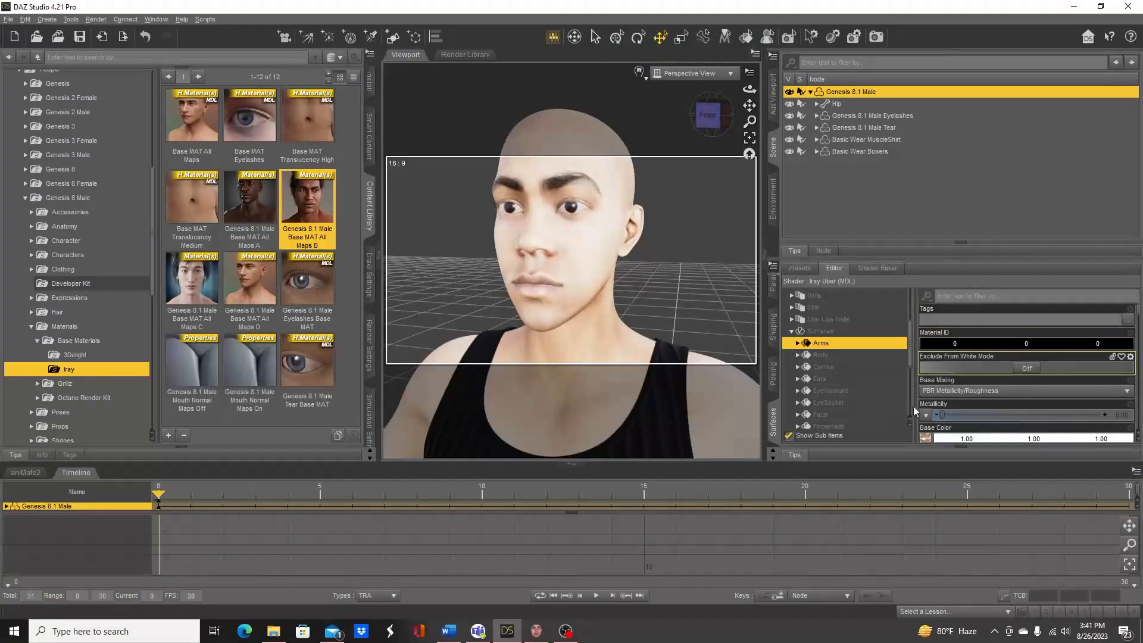
mouse_move(857, 326)
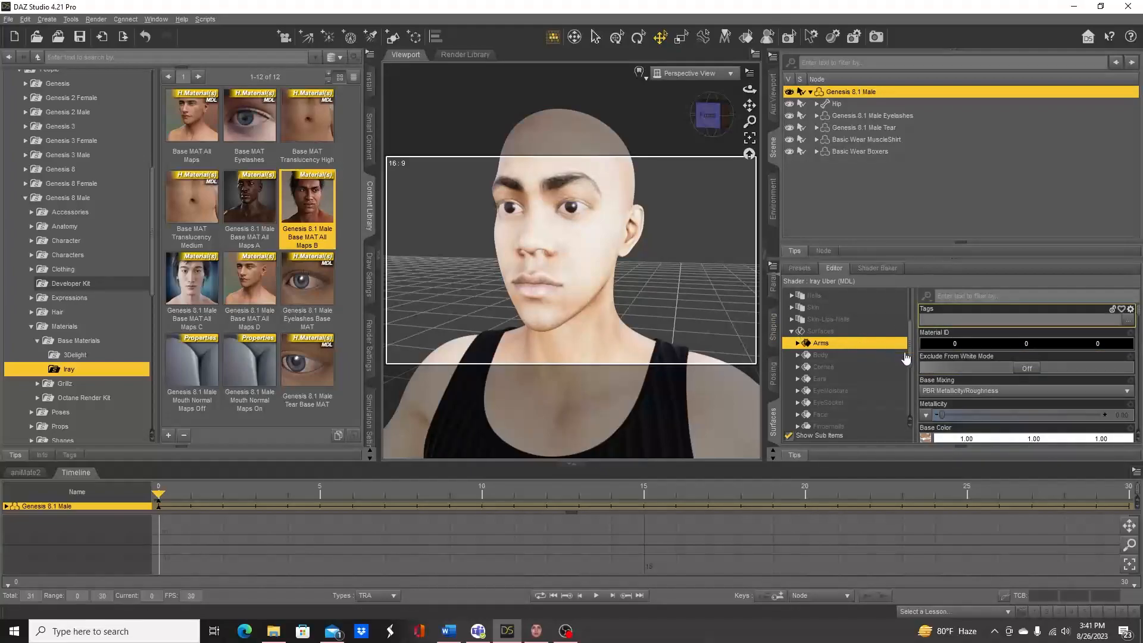
scroll("down", 3)
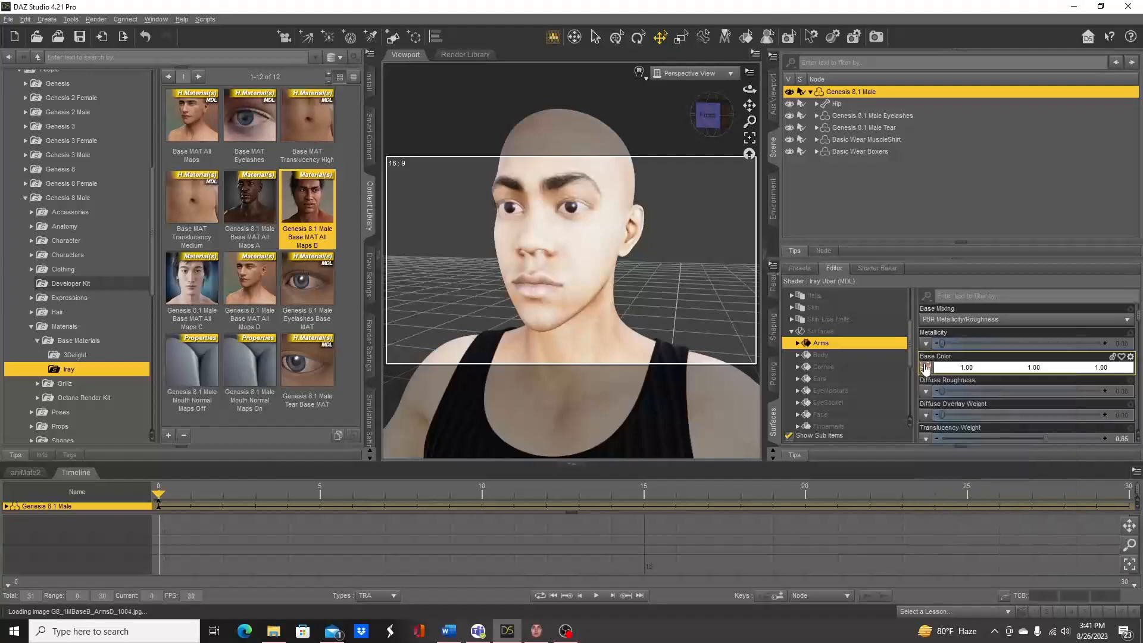
Replace the Arms base color map with FaceGen > Genesis81M > DTB > DTB_arms.
left_click(925, 367)
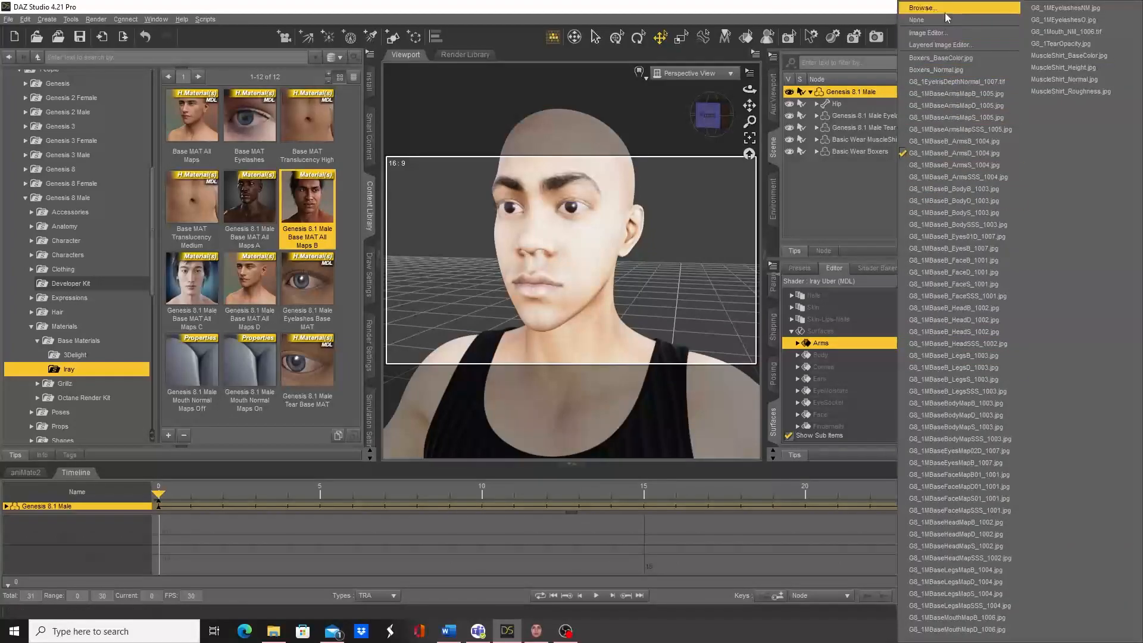
left_click(923, 8)
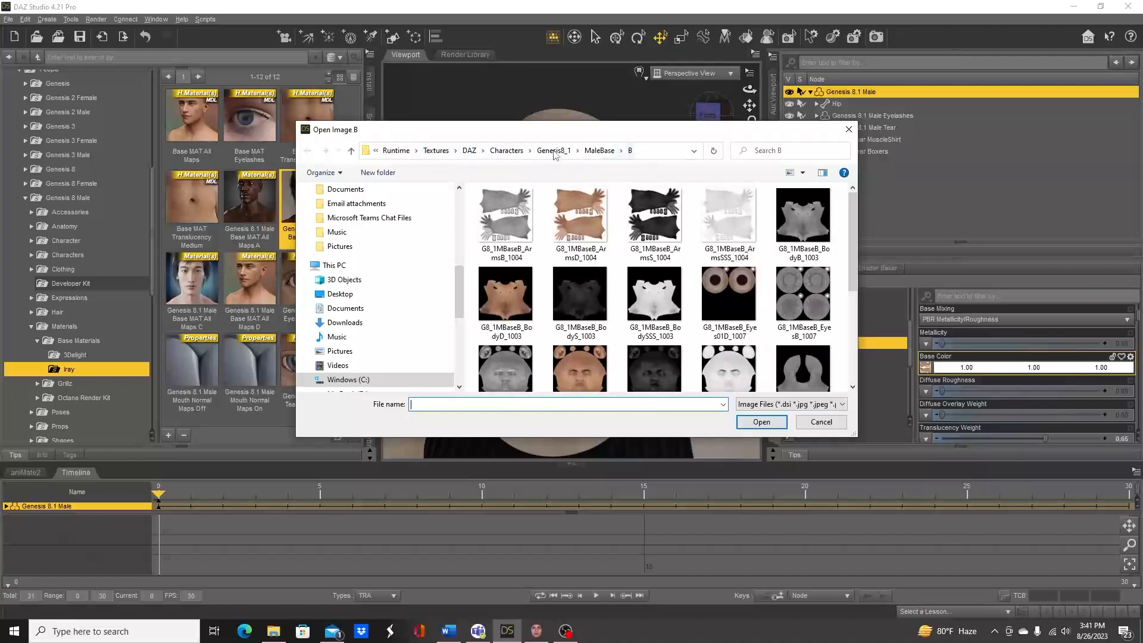
left_click(435, 150)
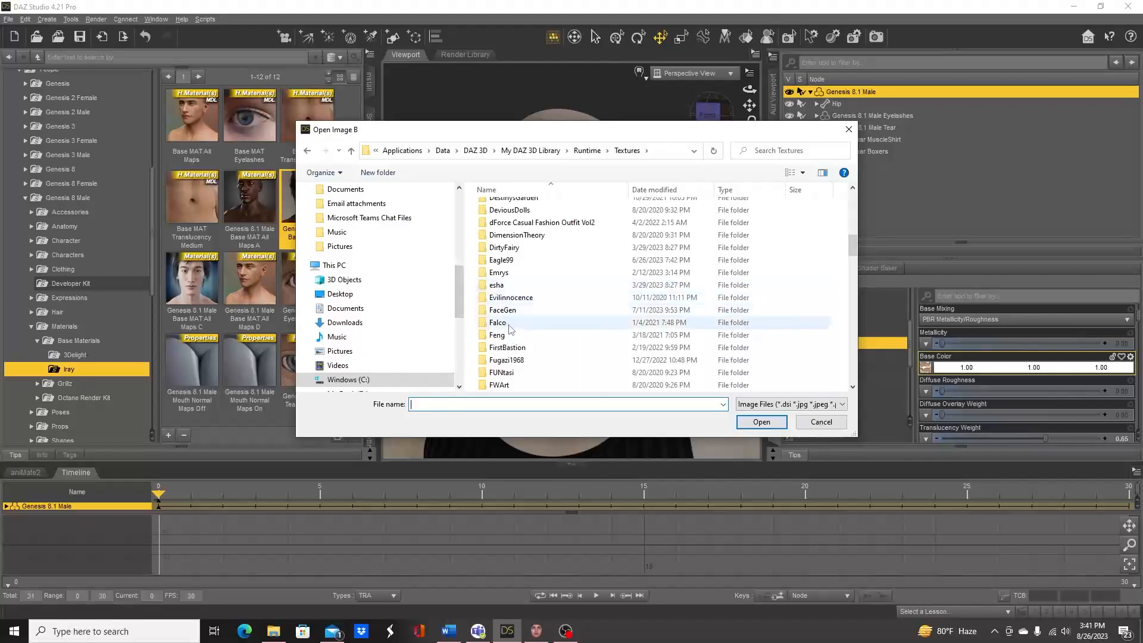
double_click(501, 309)
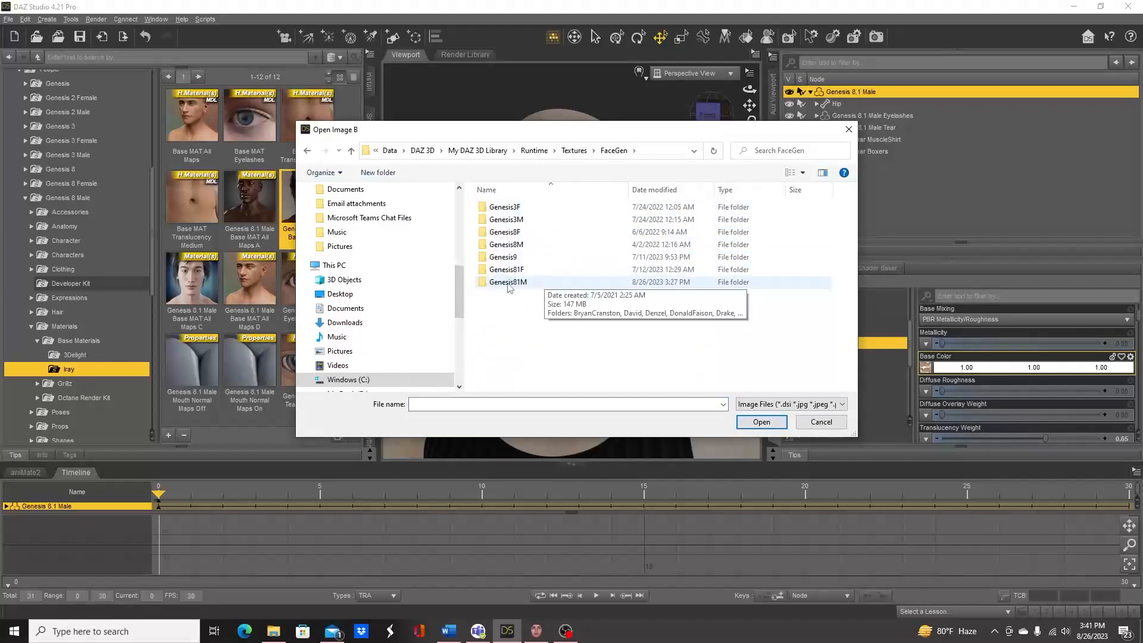
double_click(507, 282)
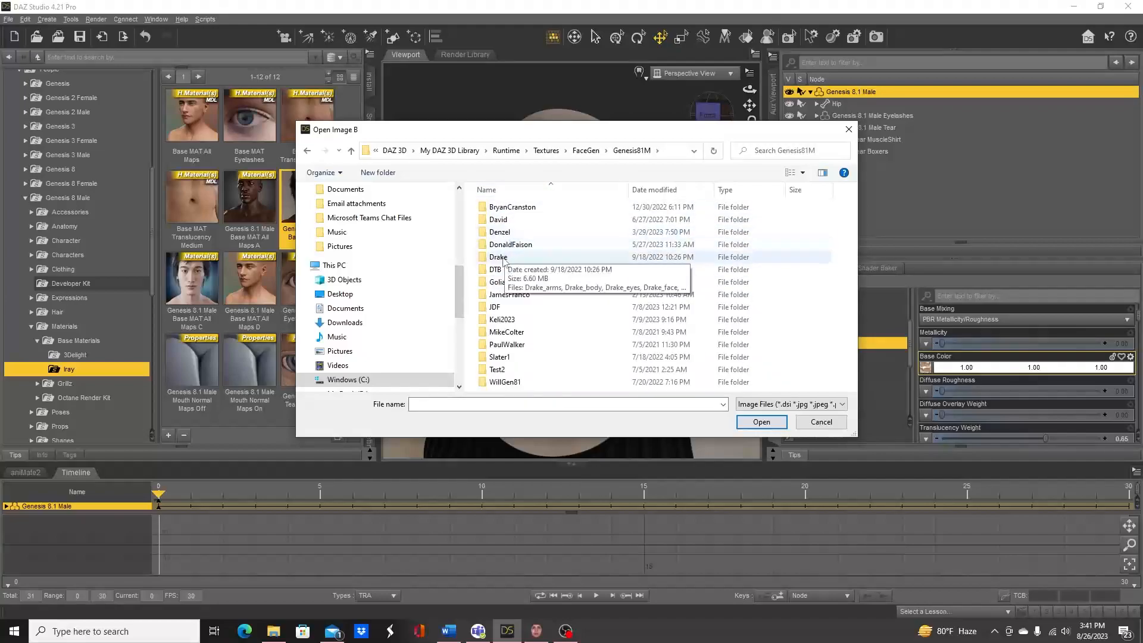
double_click(498, 257)
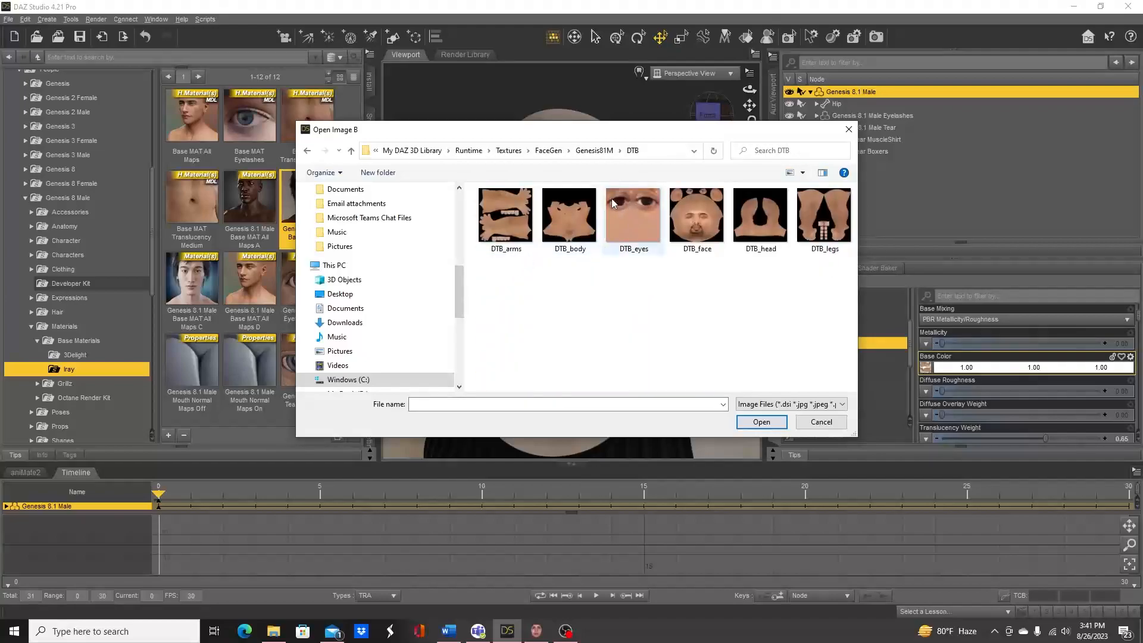
left_click(504, 214)
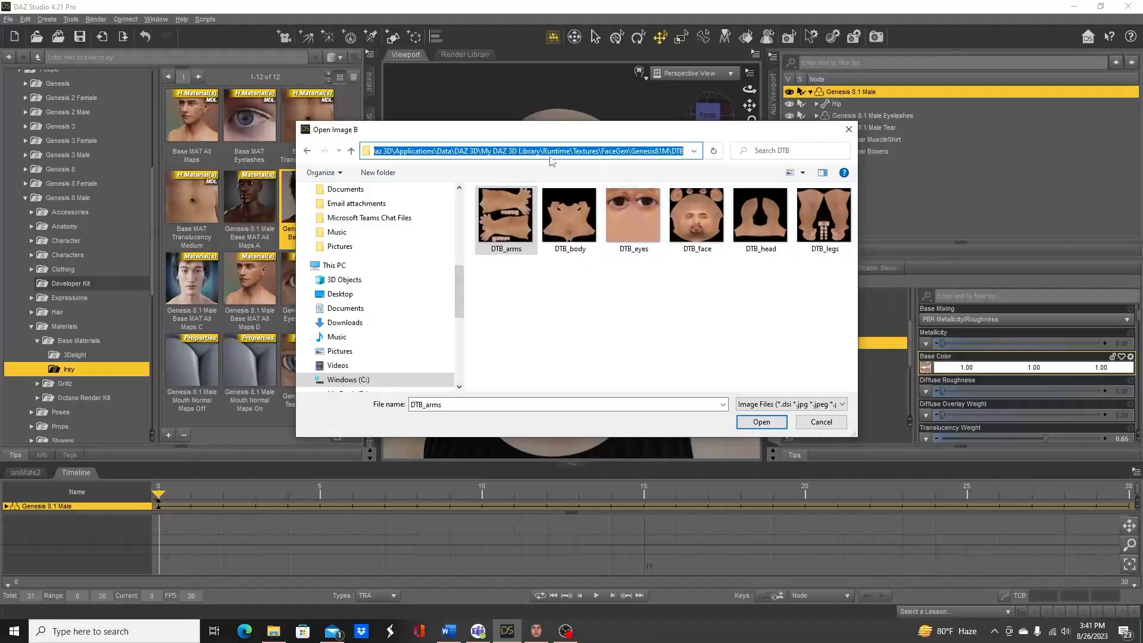
mouse_move(623, 276)
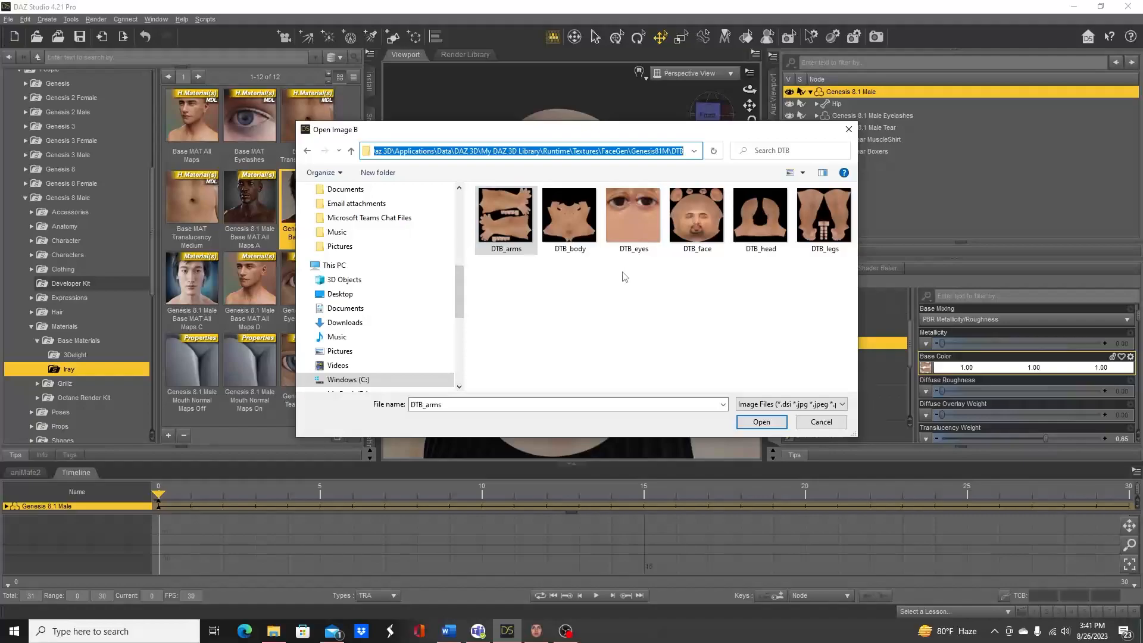
left_click(760, 422)
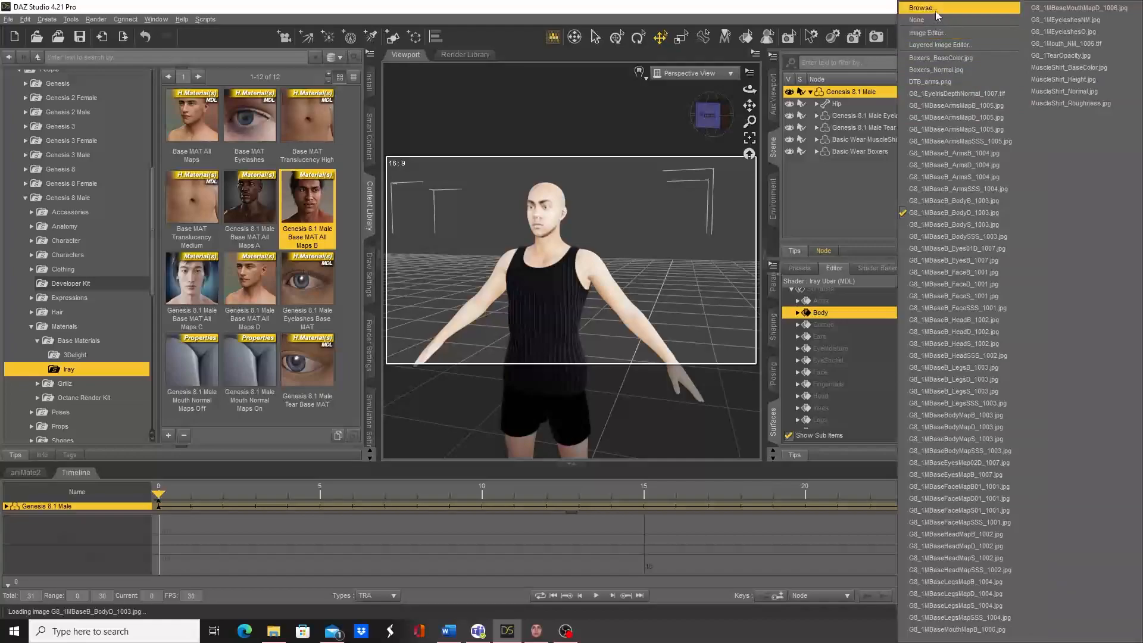
Load DTB_body as the Body surface's base color map.
left_click(922, 8)
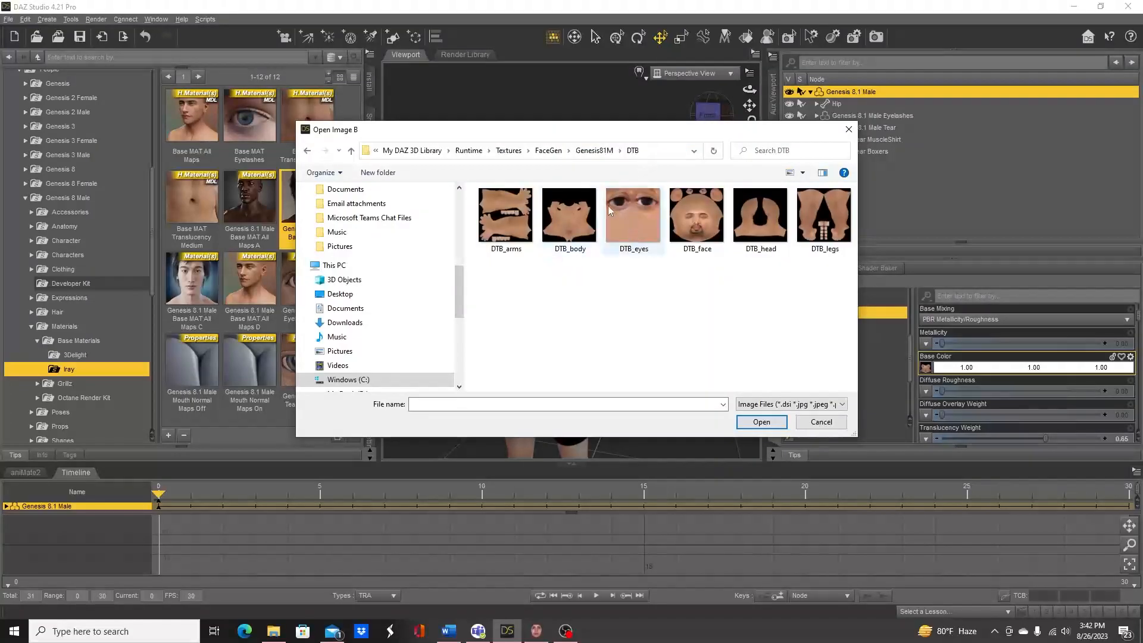
left_click(570, 214)
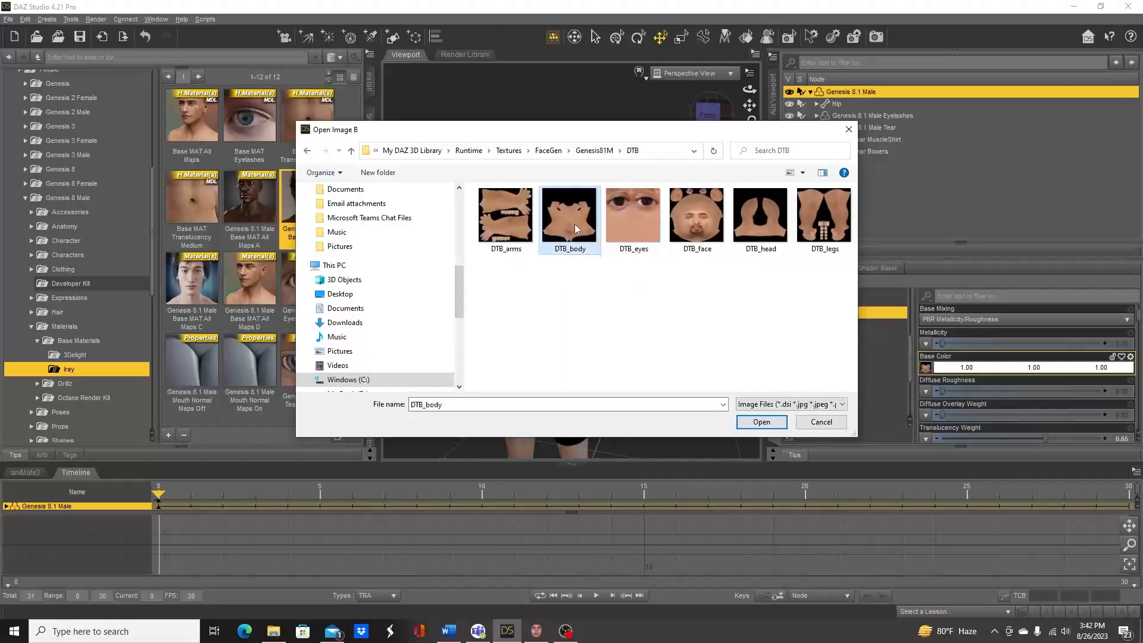
left_click(760, 422)
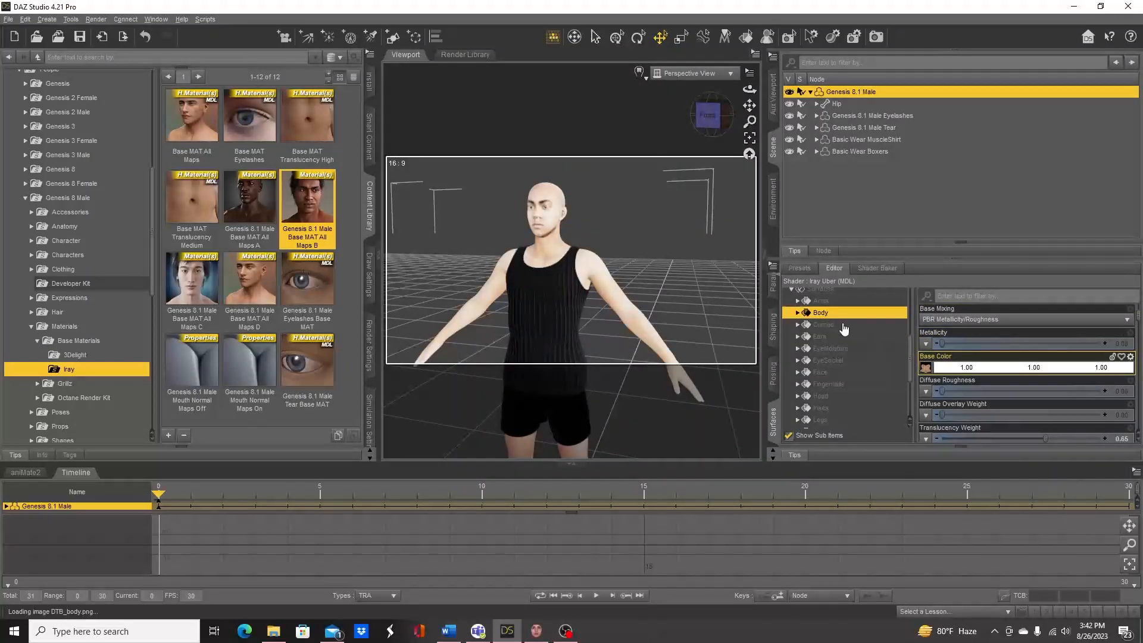
left_click(822, 325)
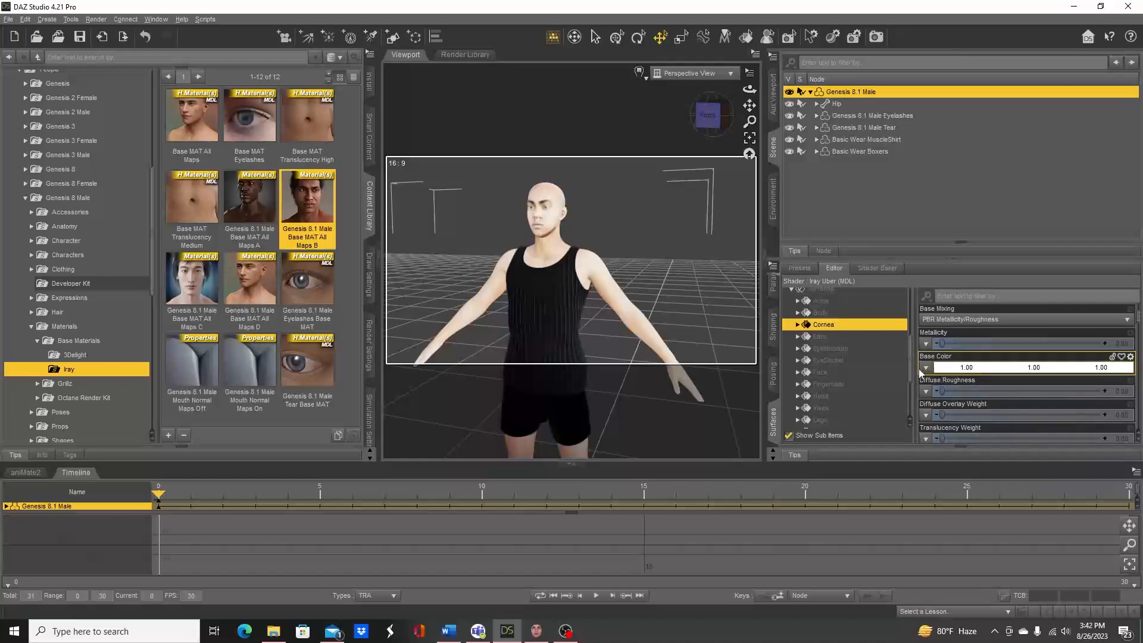
Assign DTB_face from the FaceGen DTB folder as the Ears surface's Base Color map.
left_click(822, 336)
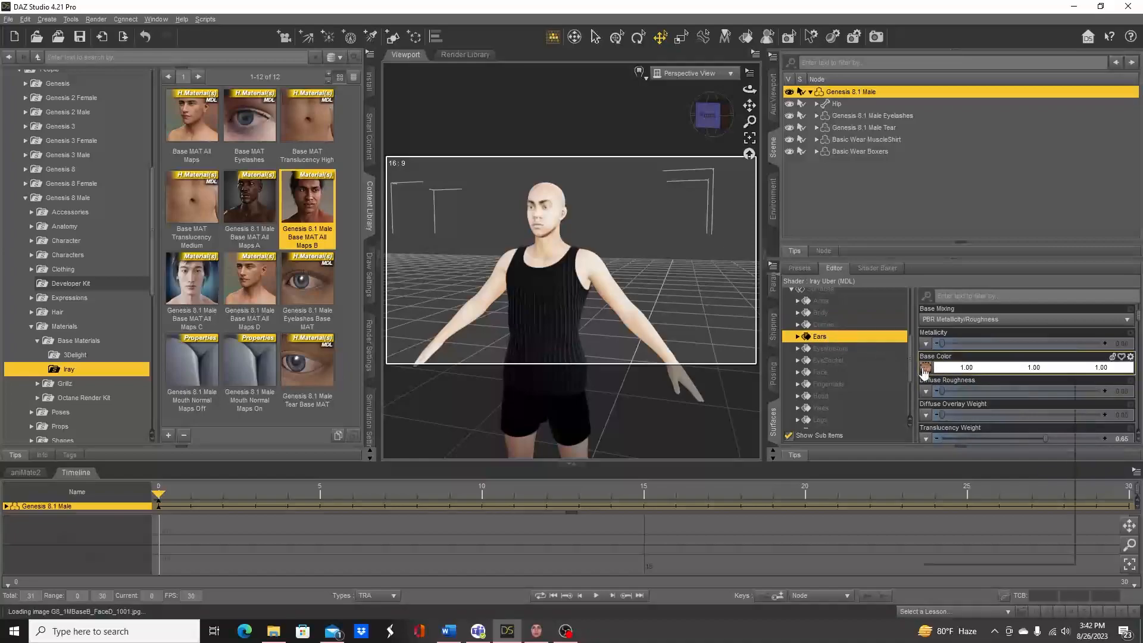
left_click(924, 367)
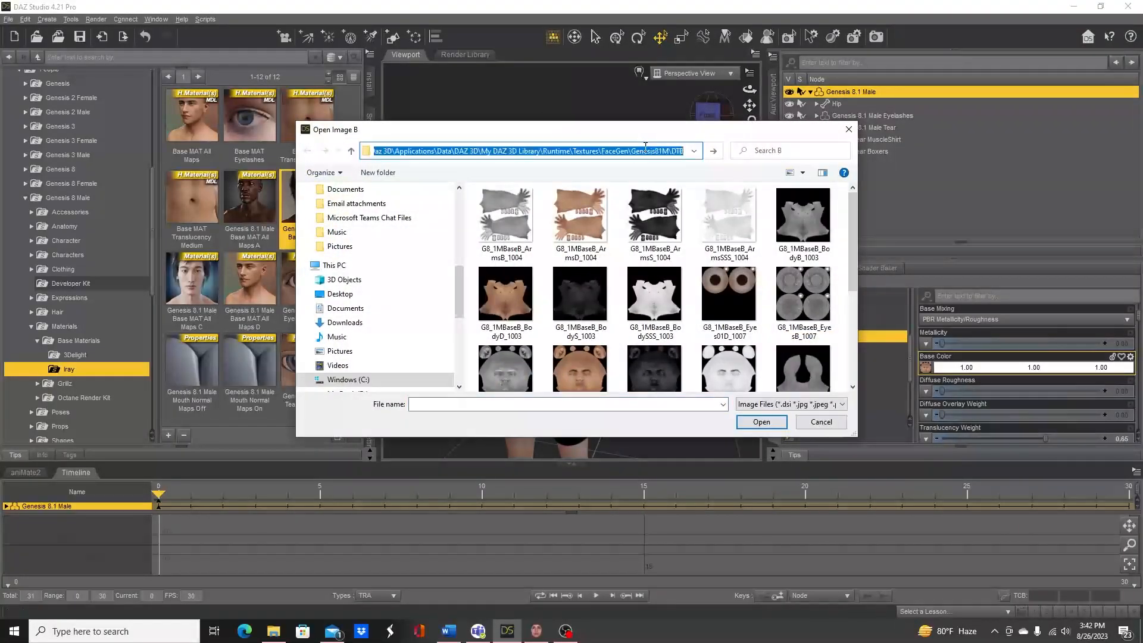
left_click(696, 218)
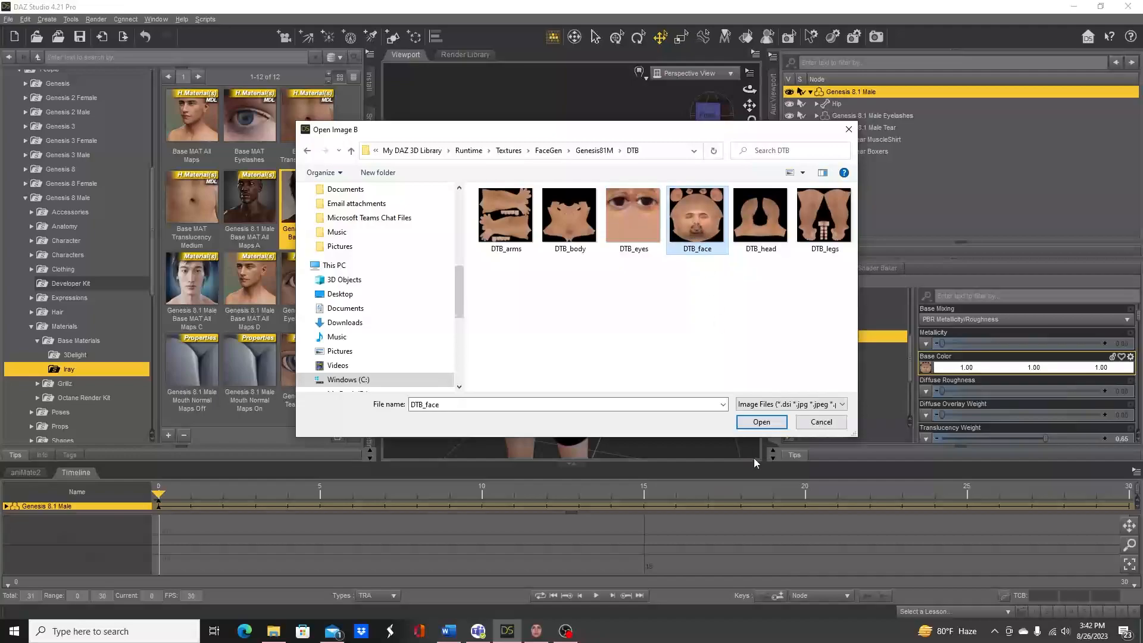
left_click(760, 422)
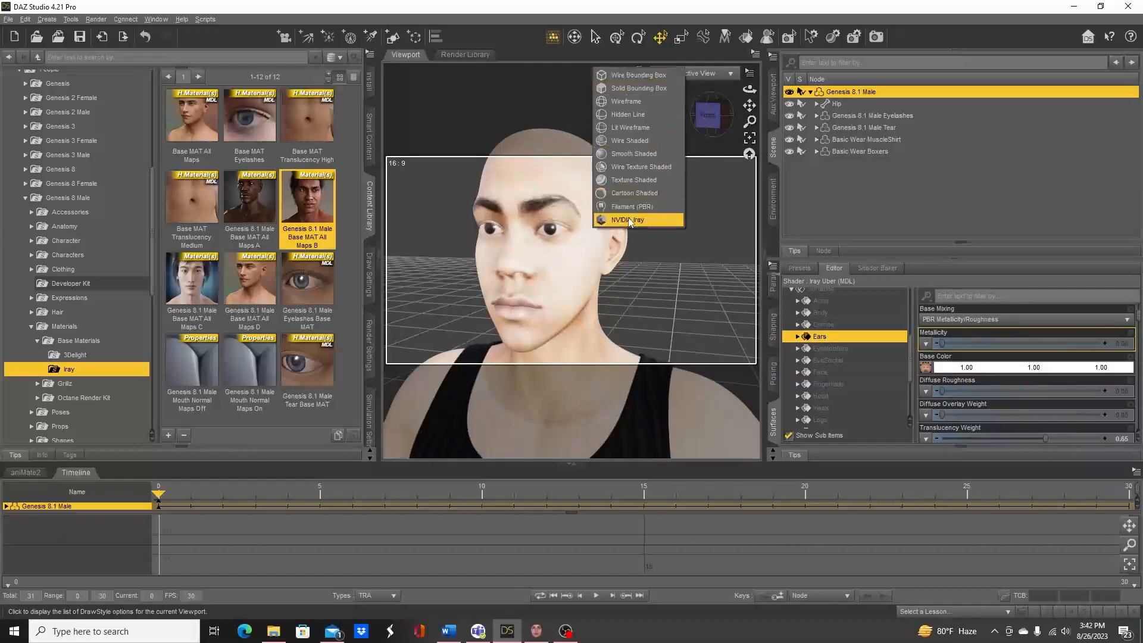
Preview the FaceGen-textured head in NVIDIA Iray, then go back to Texture Shaded.
left_click(624, 220)
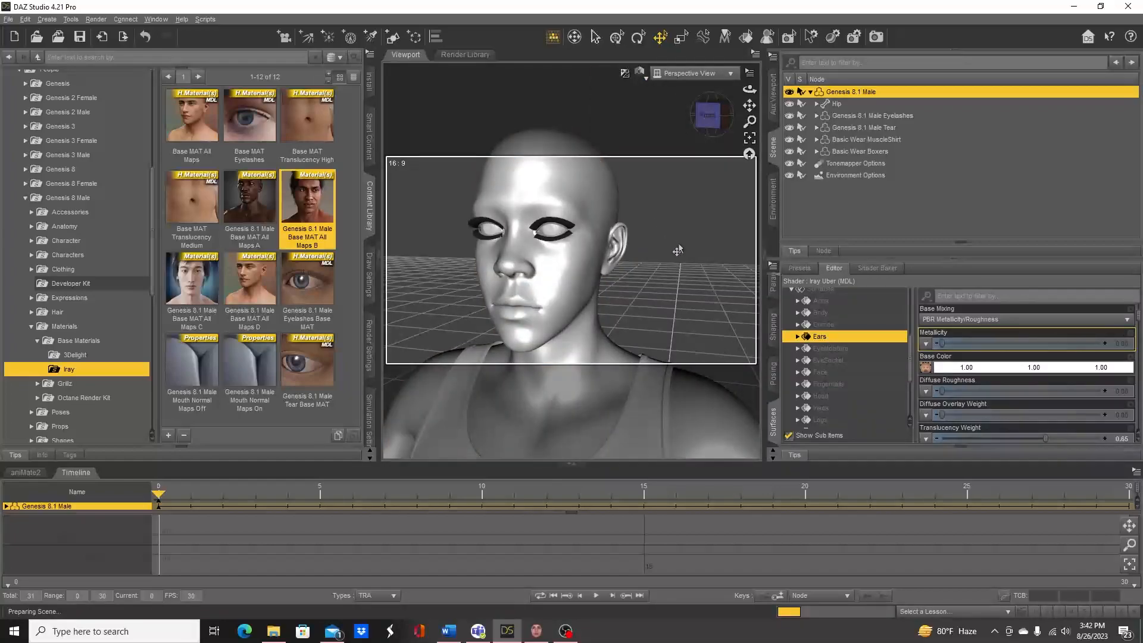
mouse_move(816, 309)
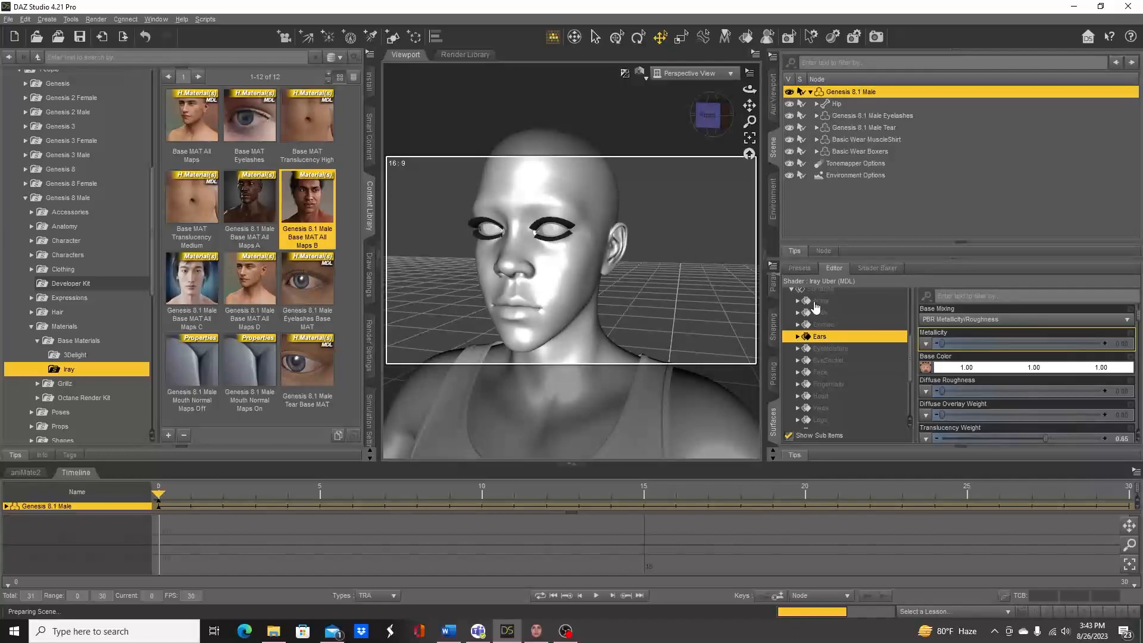
double_click(307, 197)
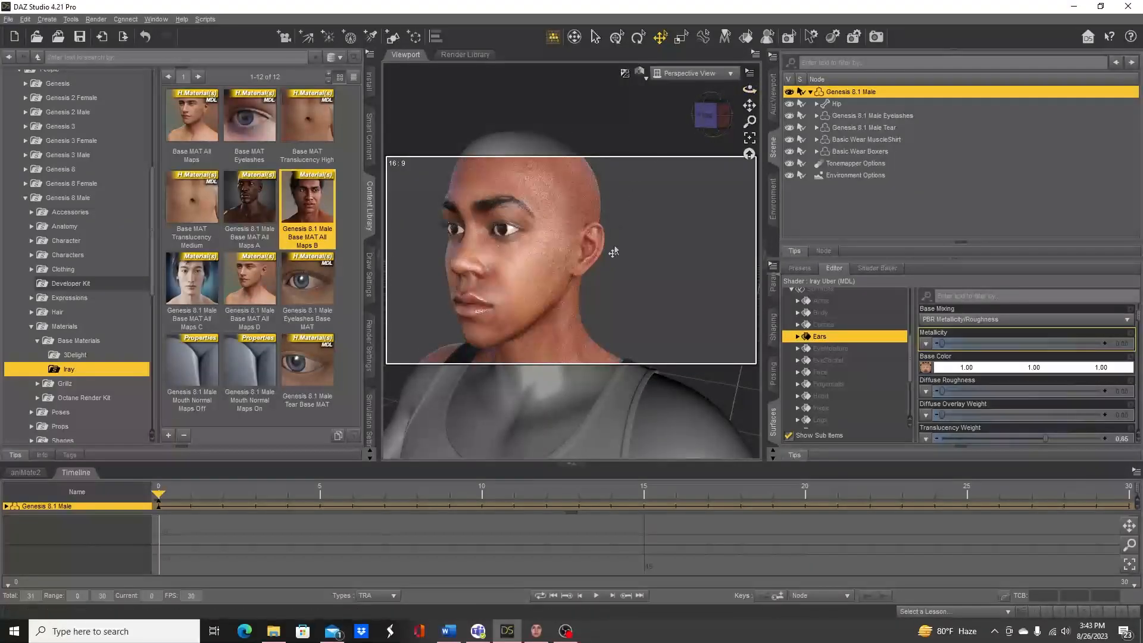
left_click(640, 73)
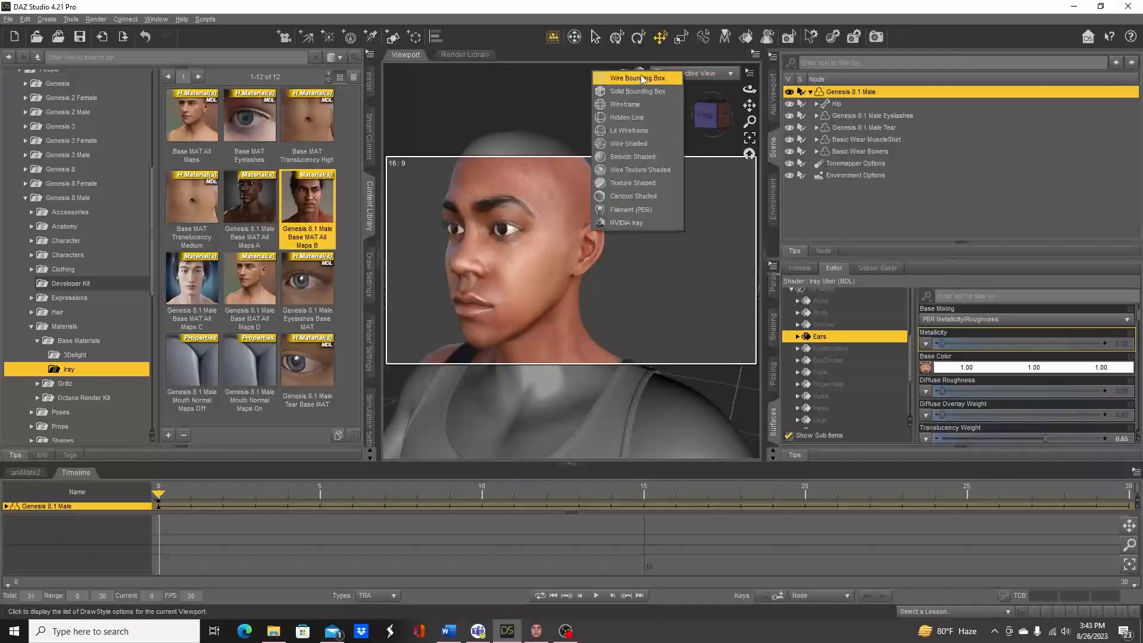
mouse_move(633, 182)
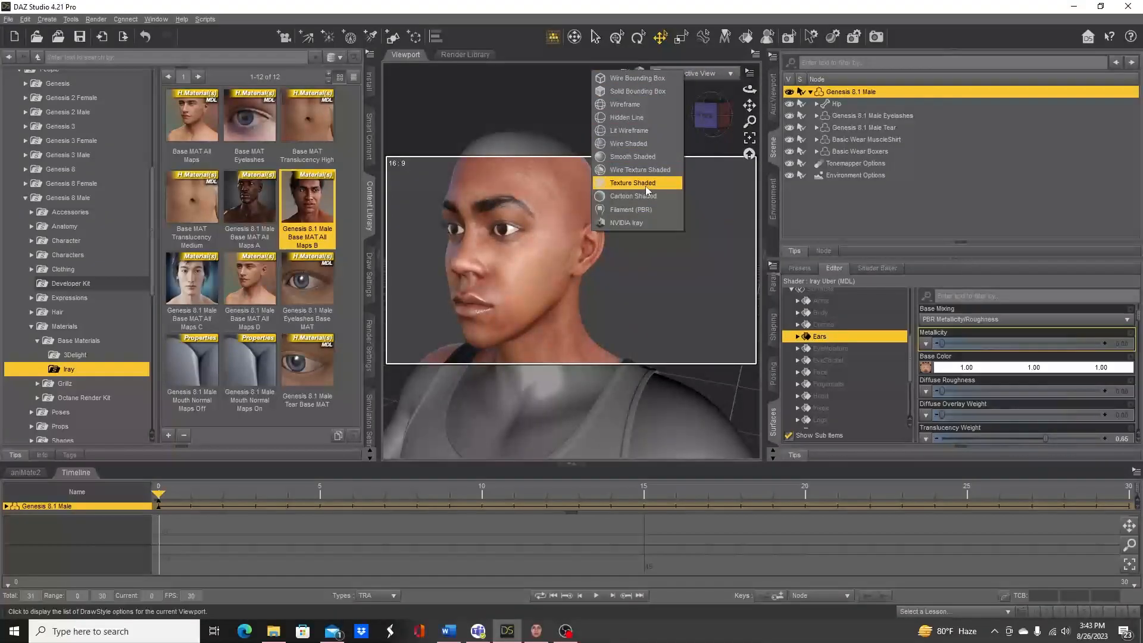
mouse_move(633, 195)
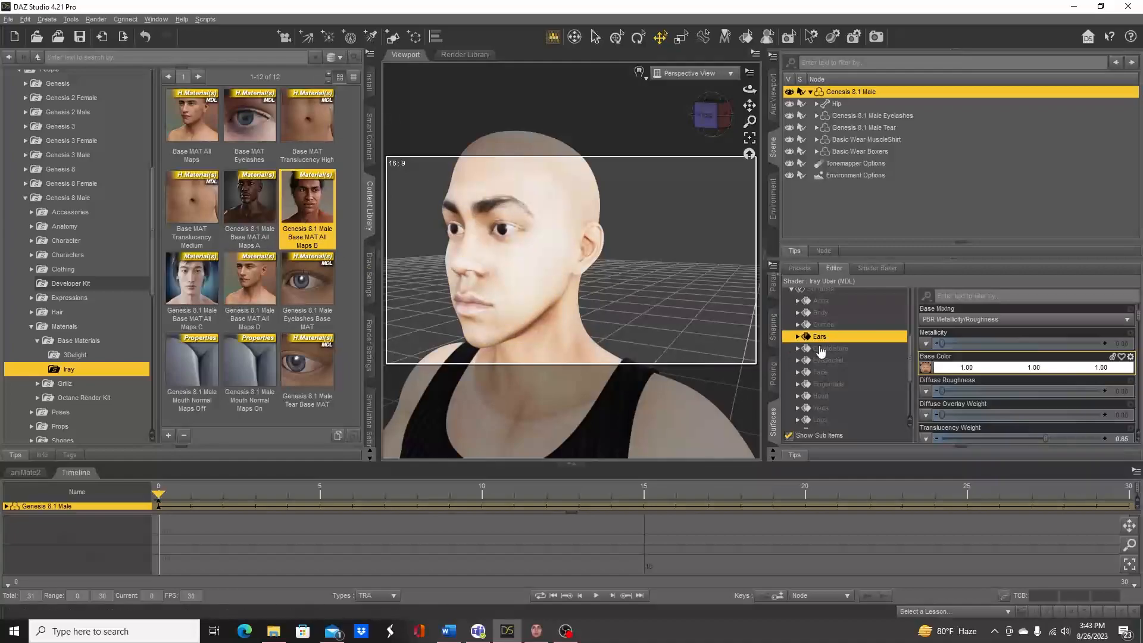
Assign DTB_face.png to the EyeSocket and Face base colours, then select the Head surface.
left_click(829, 347)
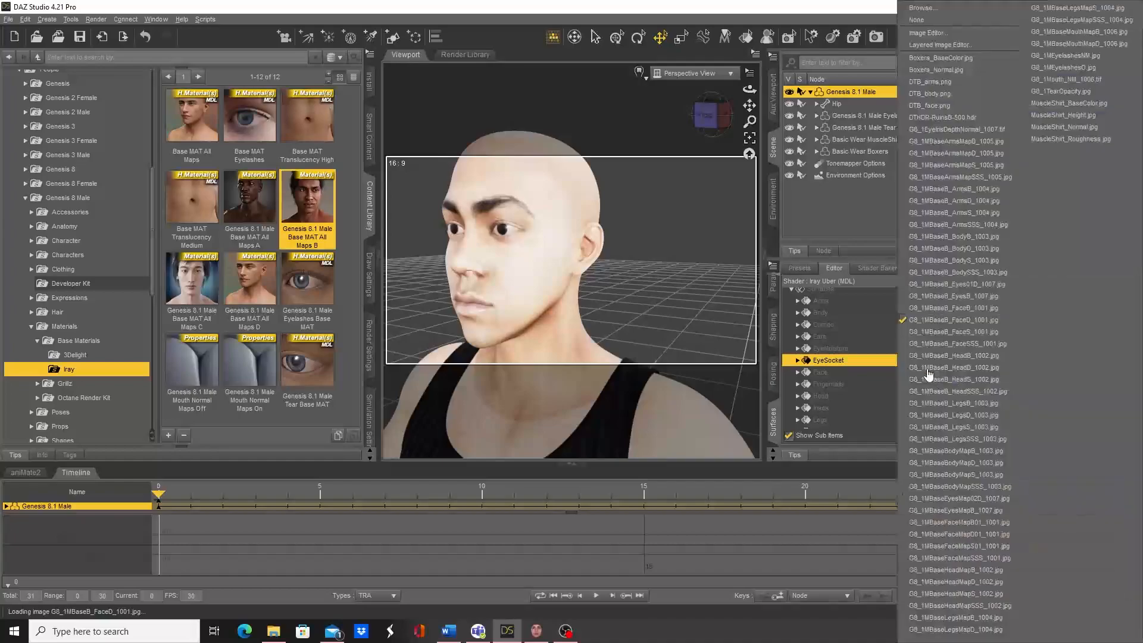
left_click(955, 368)
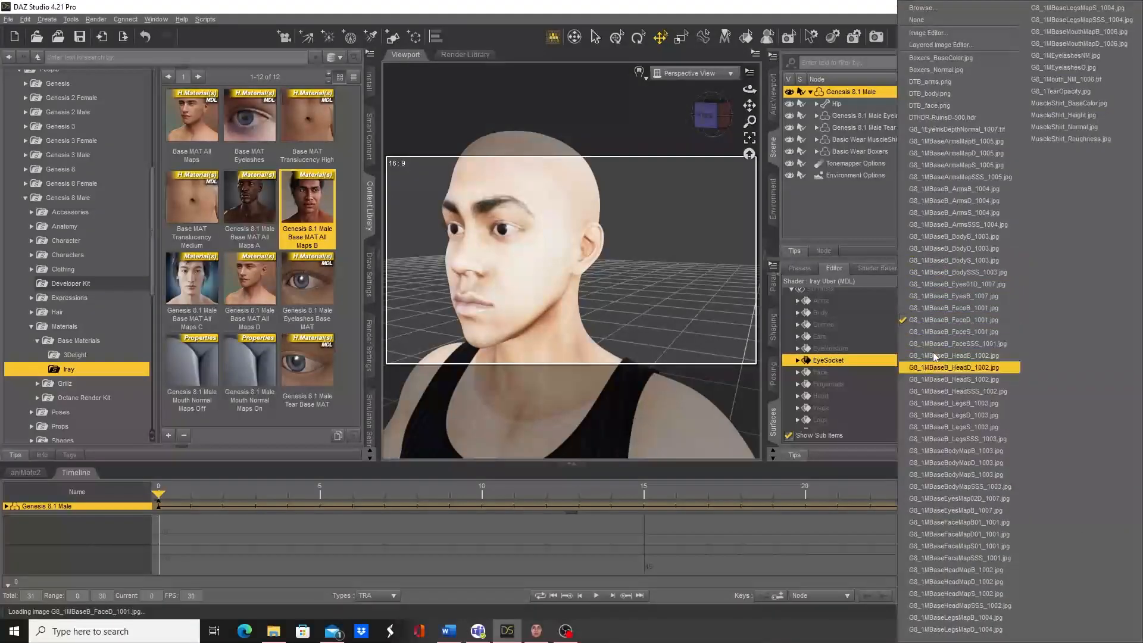
left_click(941, 105)
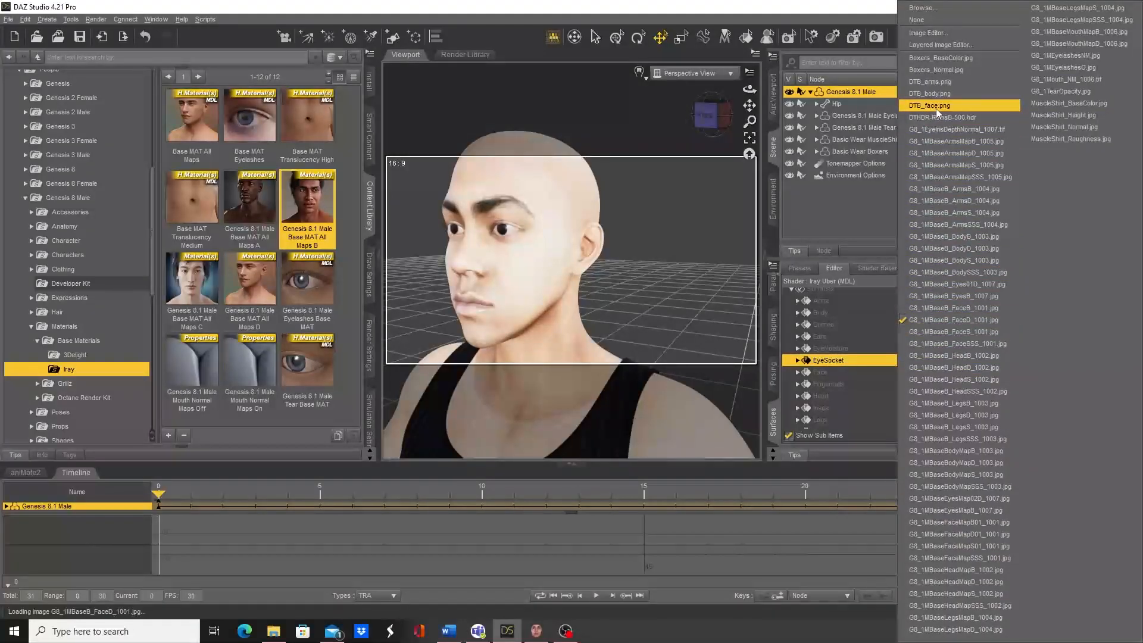
left_click(820, 372)
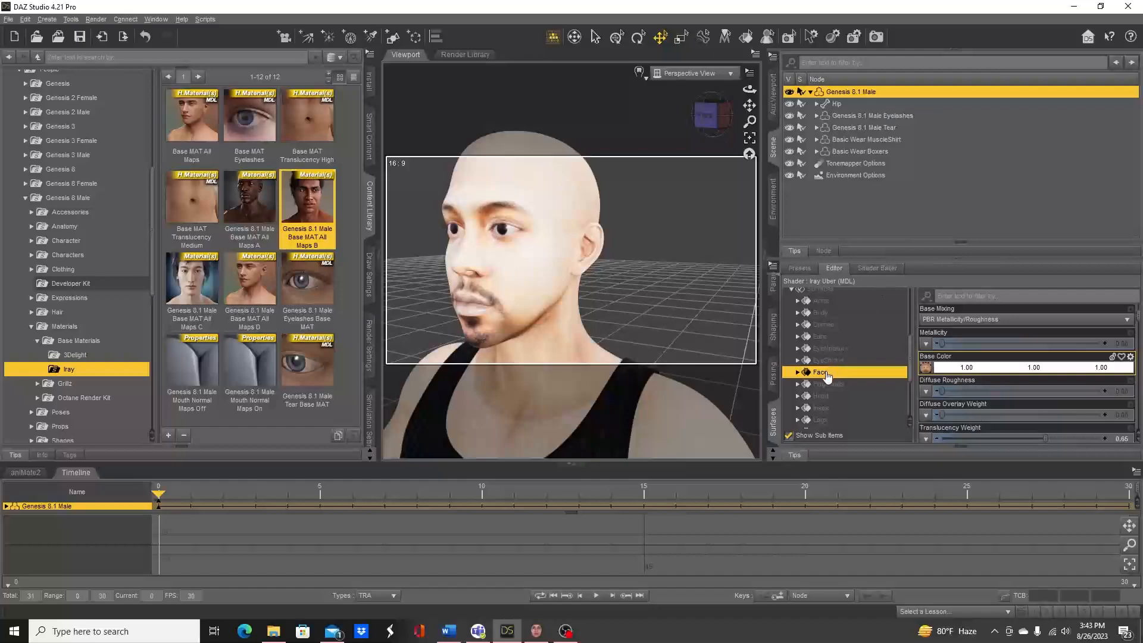
left_click(821, 372)
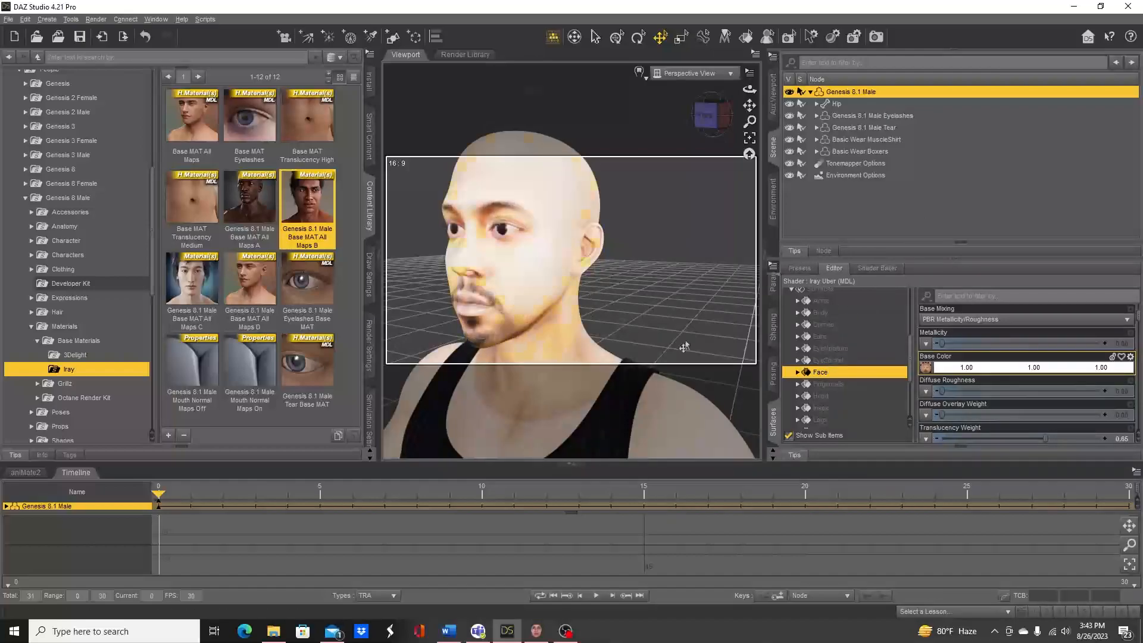
left_click(827, 384)
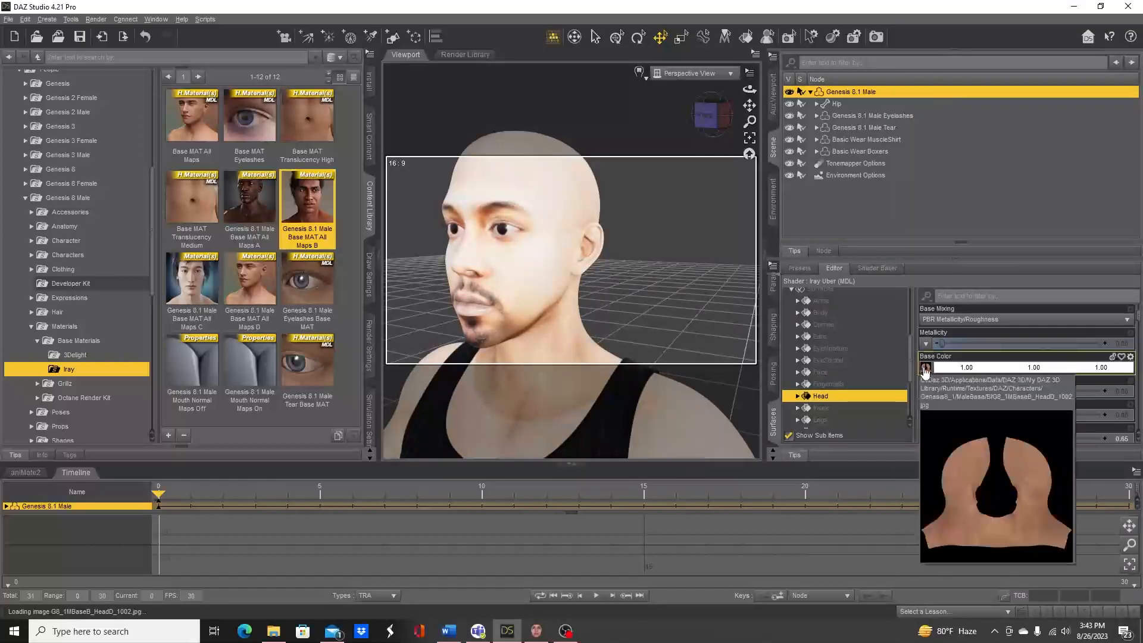
Load DTB_head as the Head surface's base colour.
left_click(926, 366)
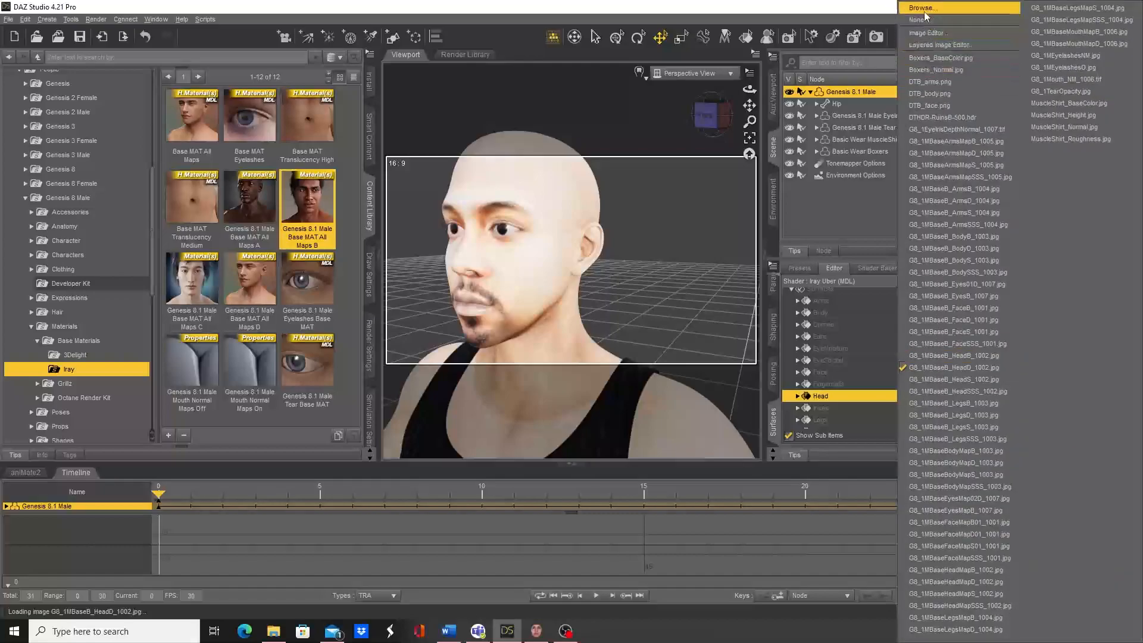
left_click(924, 7)
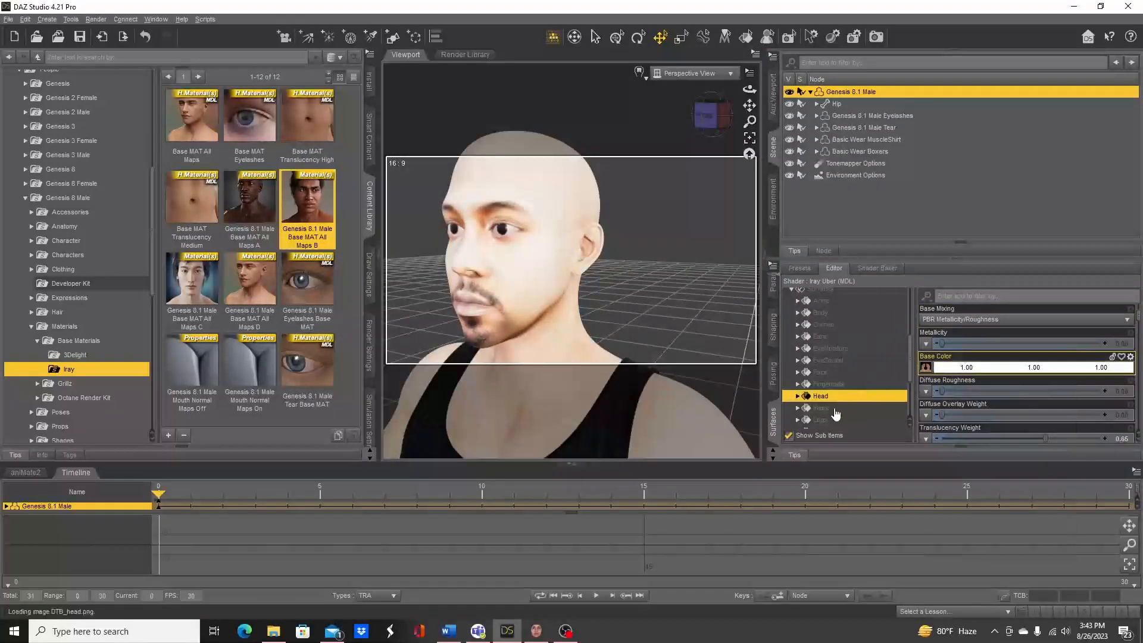
left_click(821, 407)
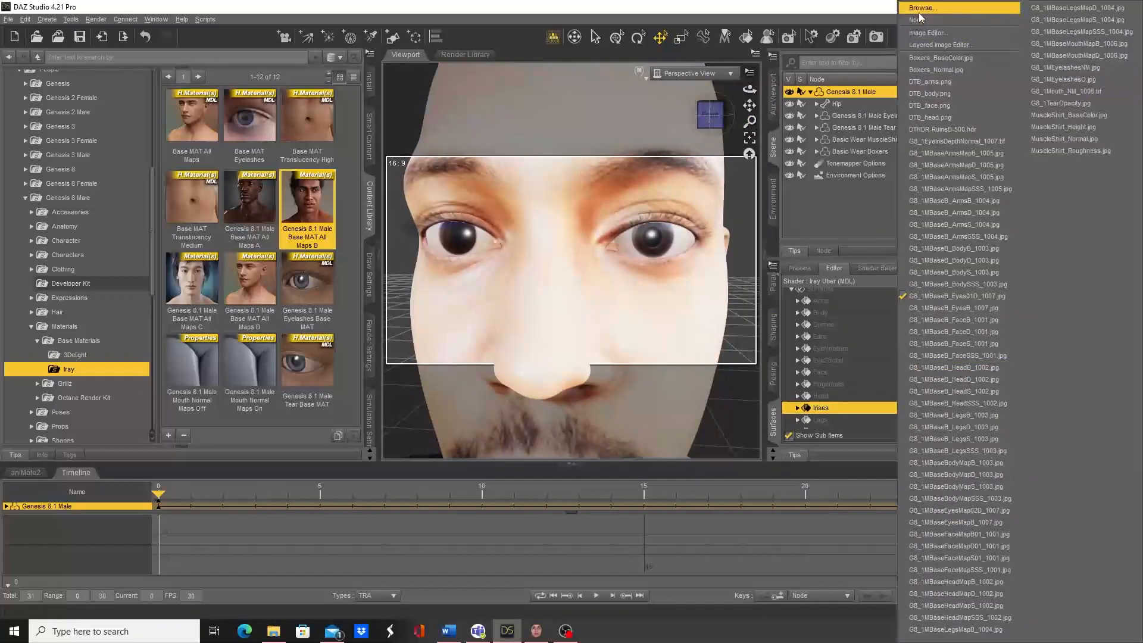
Load DTB_eyes as the Irises surface's base colour.
left_click(923, 7)
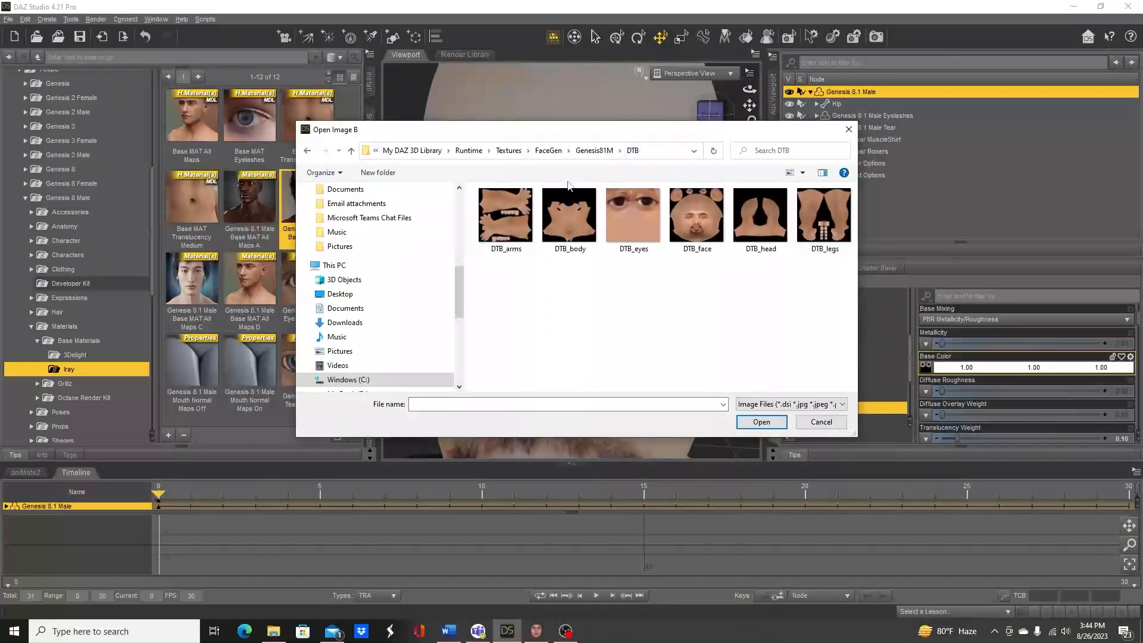
left_click(633, 215)
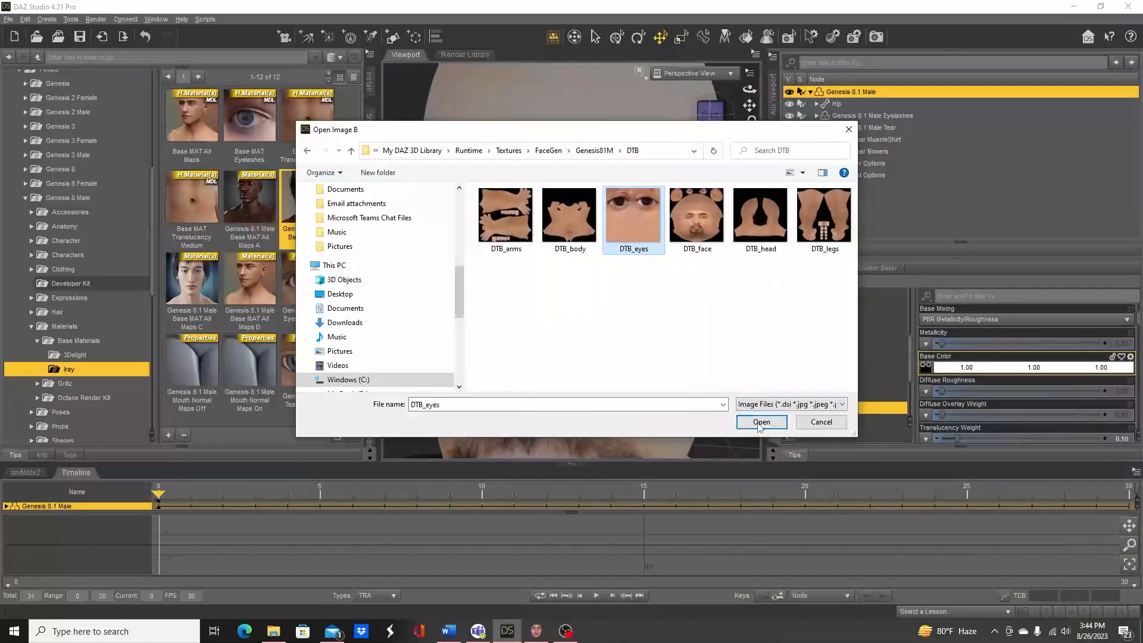
left_click(761, 422)
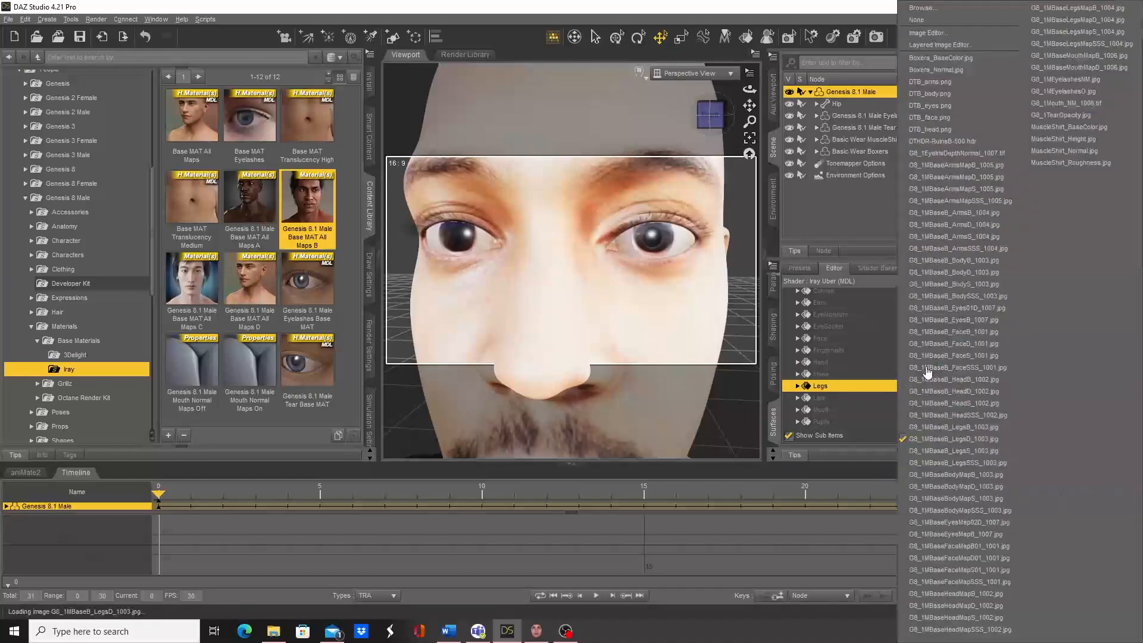
Load DTB_legs as the Legs surface's base colour.
left_click(921, 8)
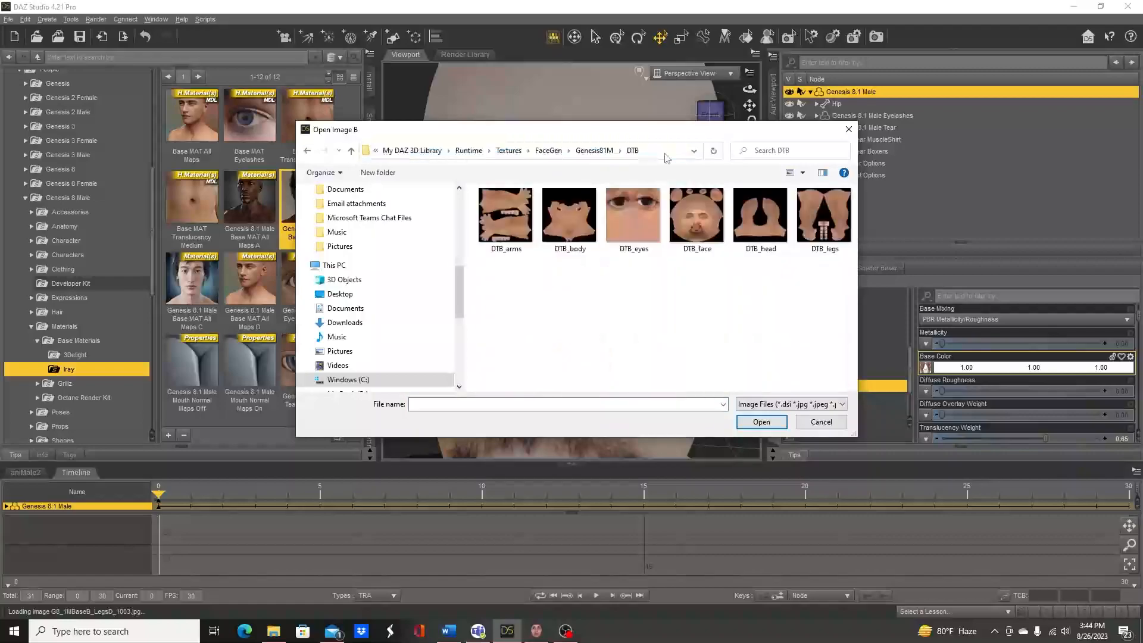
left_click(822, 215)
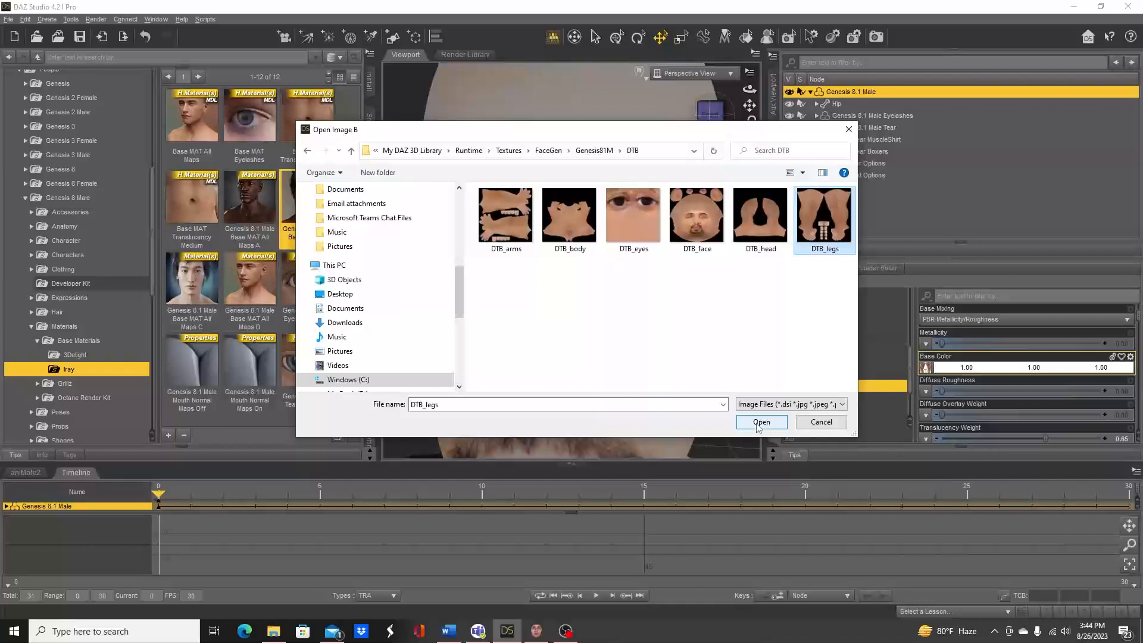
left_click(760, 421)
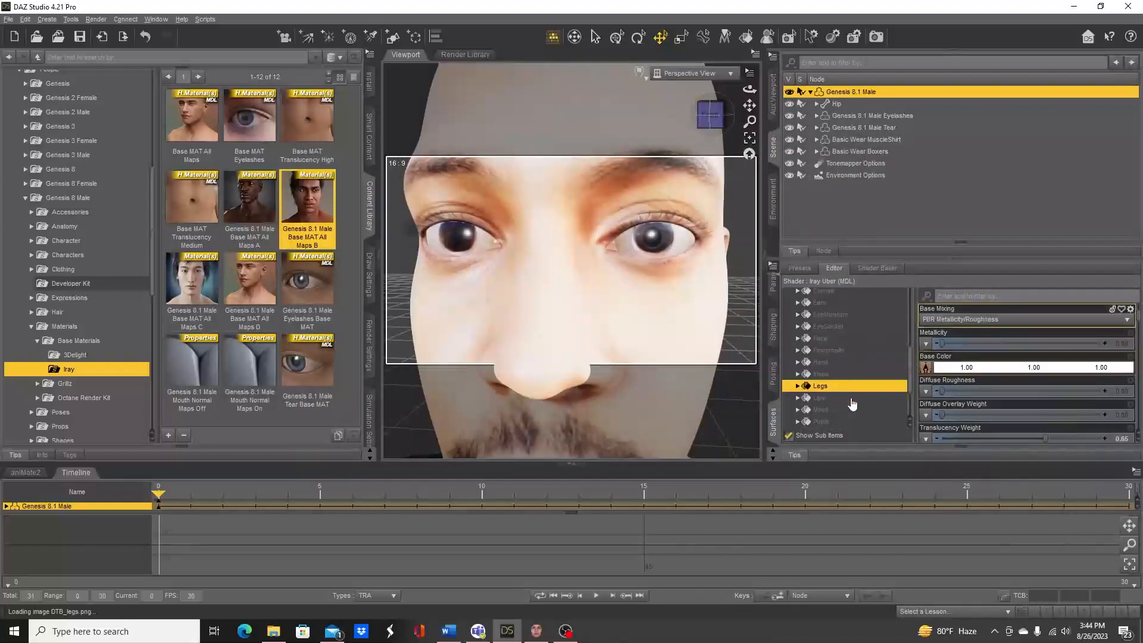
scroll("down", 3)
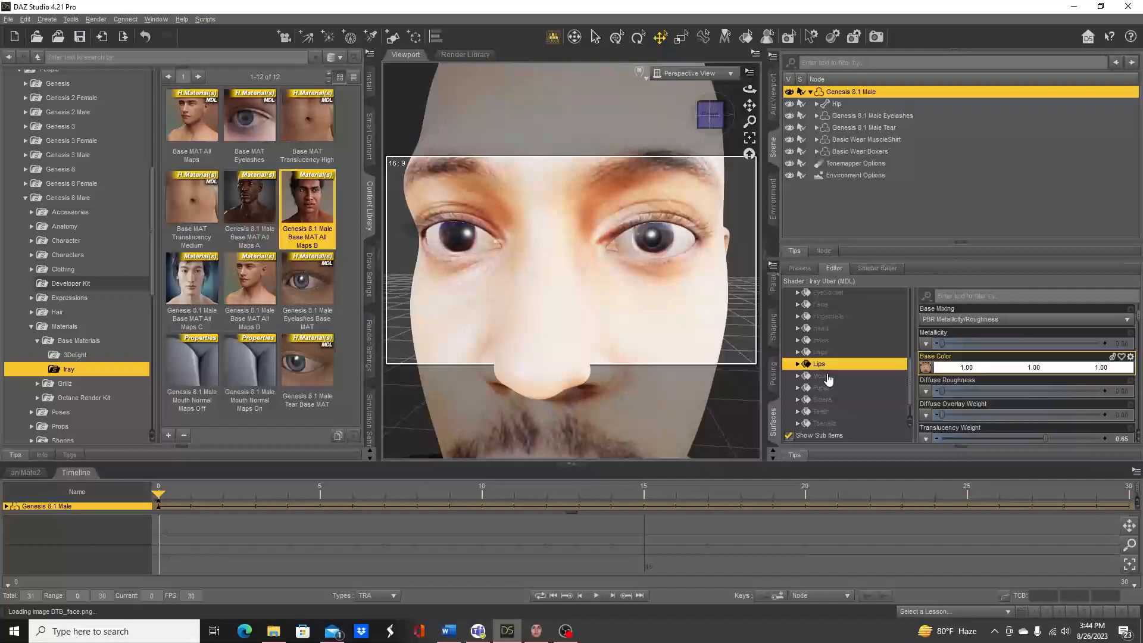
Give the Lips DTB_face, step through the Pupils and Sclera surfaces, and switch to Iray preview.
left_click(821, 376)
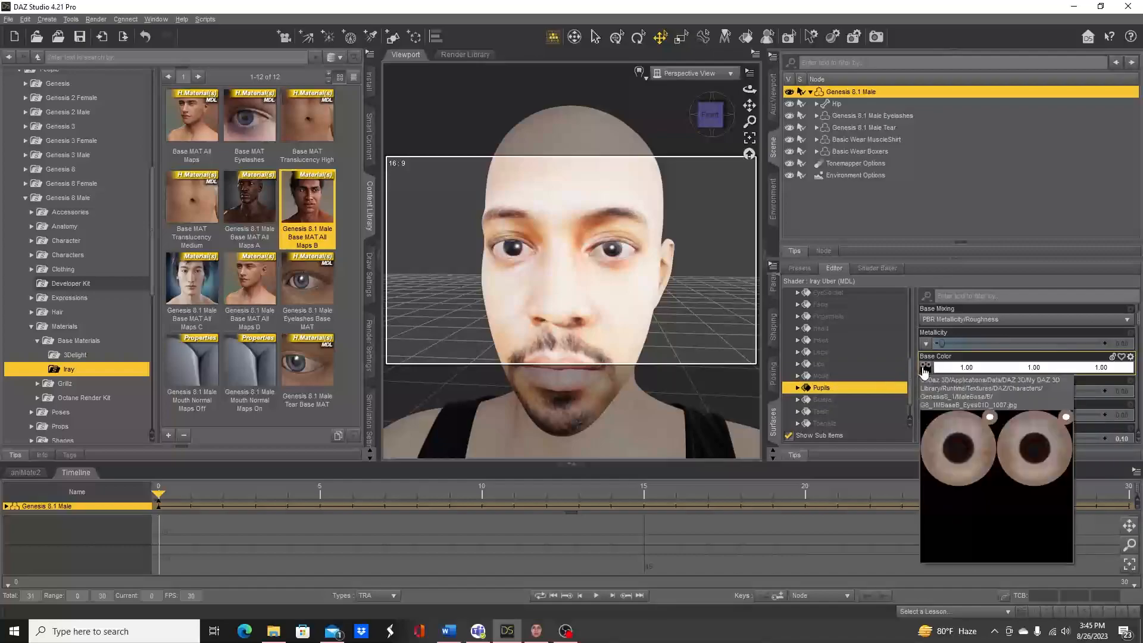
left_click(926, 367)
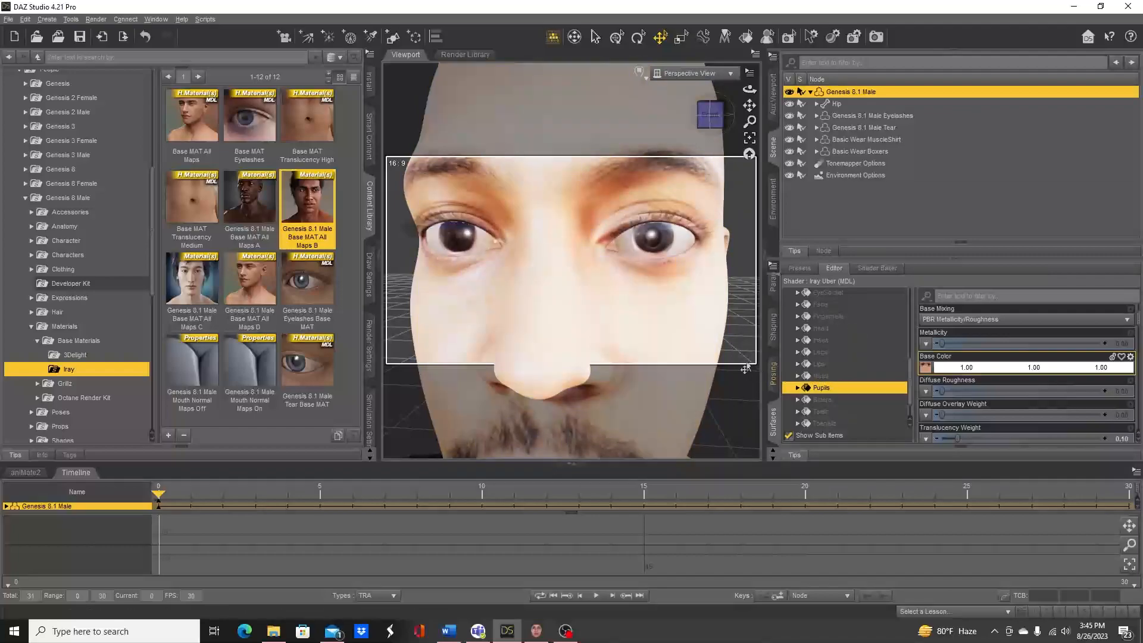
left_click(824, 399)
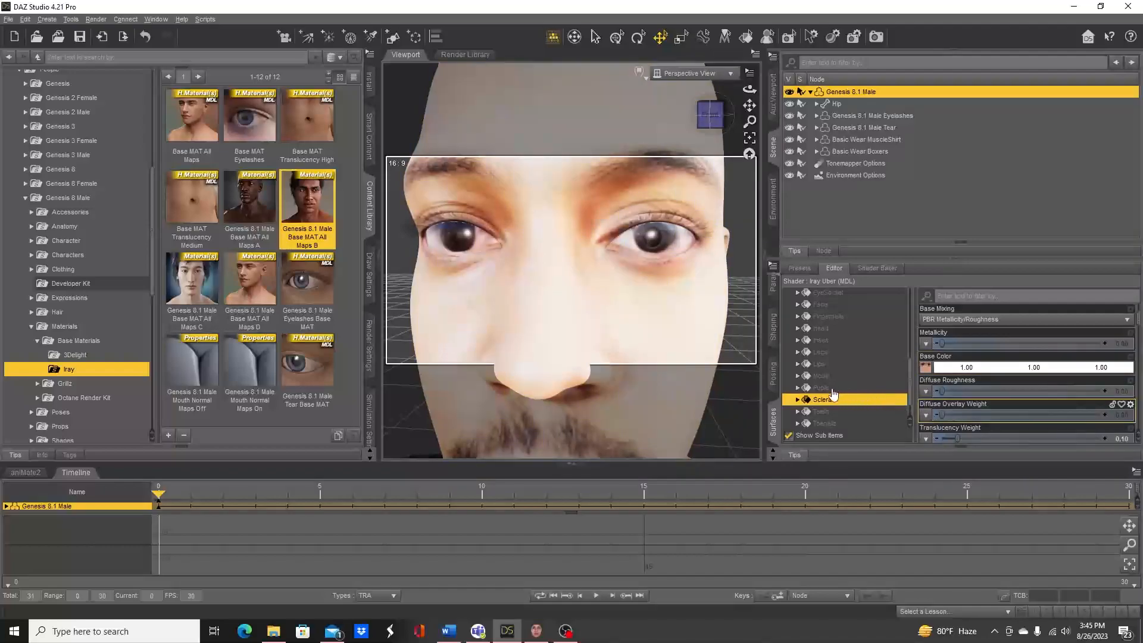
left_click(822, 411)
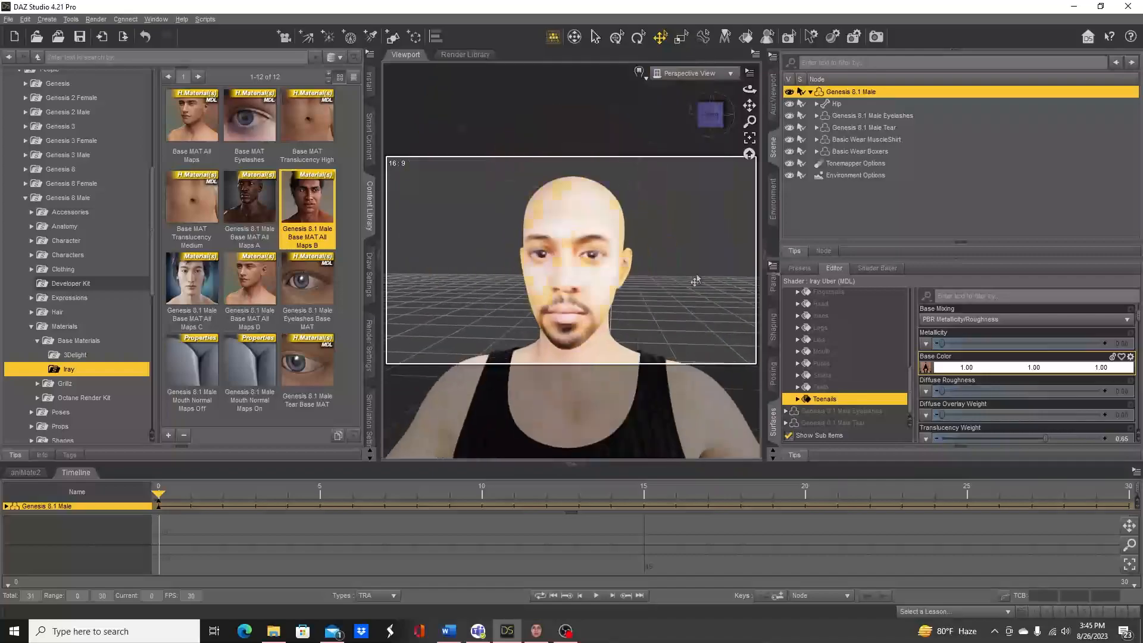
left_click(638, 72)
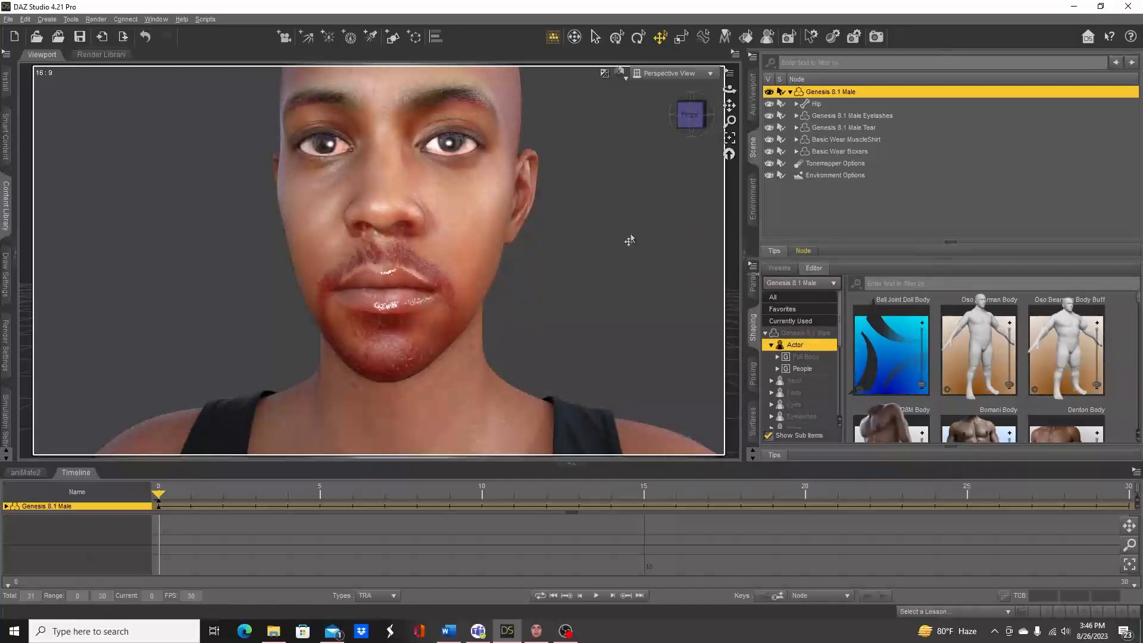
mouse_move(6, 204)
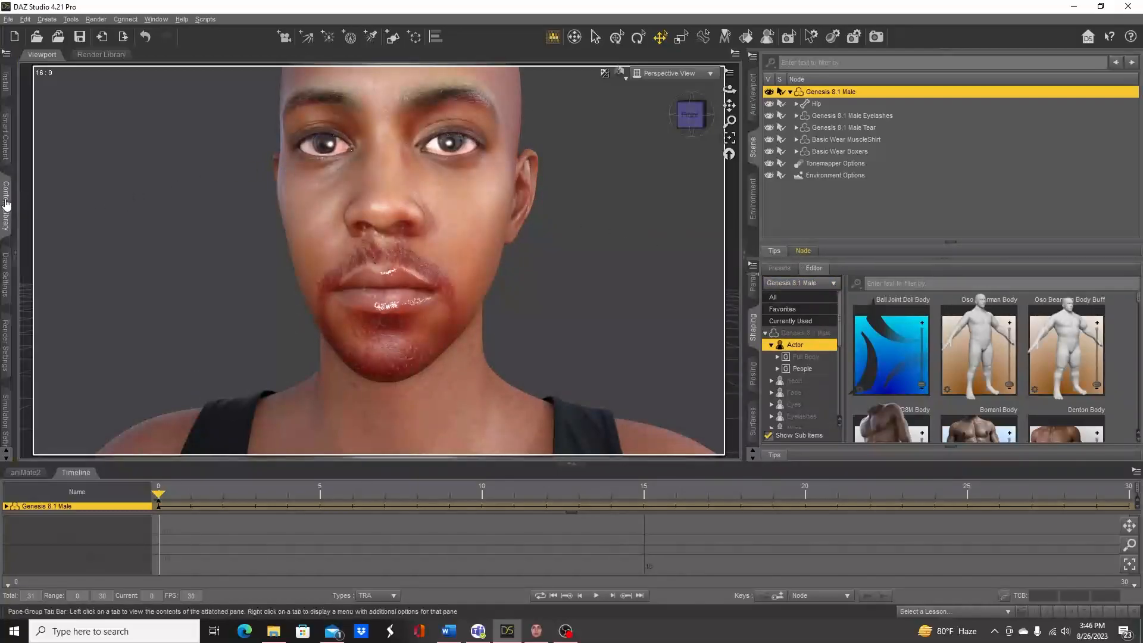
Reopen the Content Library pane on the left.
left_click(7, 197)
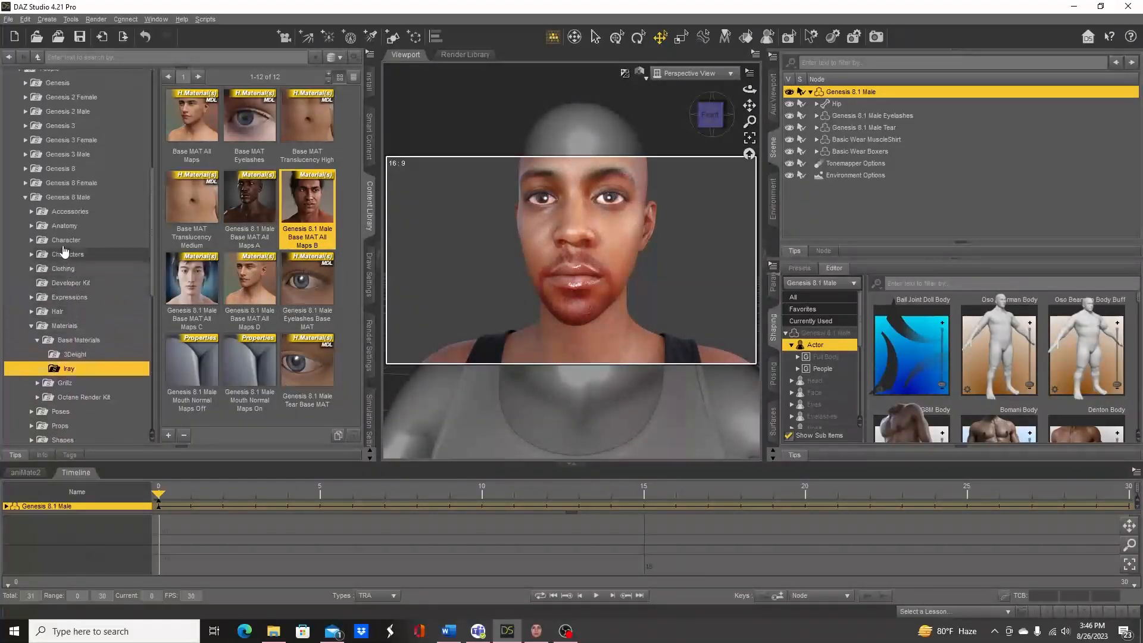
Apply B-Jay G8M Eyes 01 from Characters > B-Jay G8M > Materials > Iray.
left_click(42, 240)
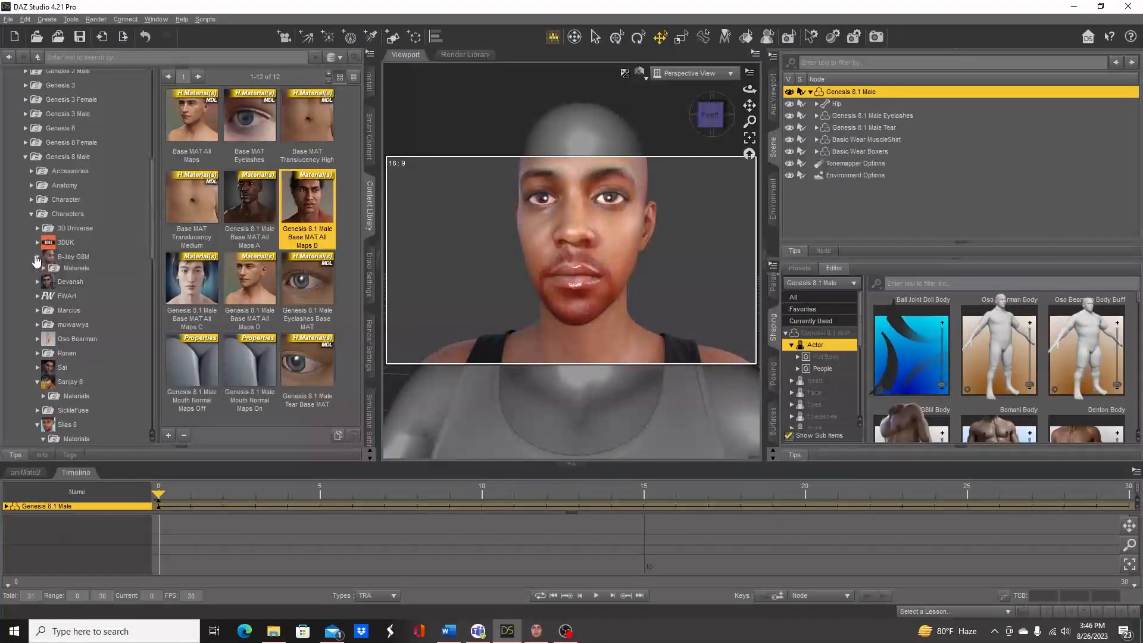
left_click(74, 299)
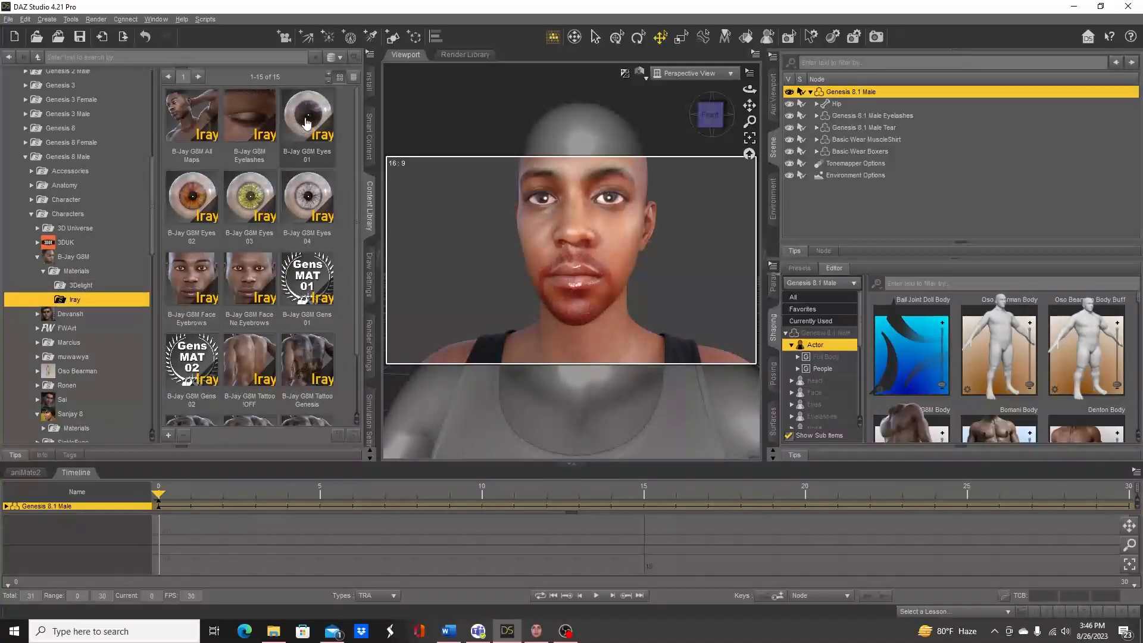
double_click(307, 115)
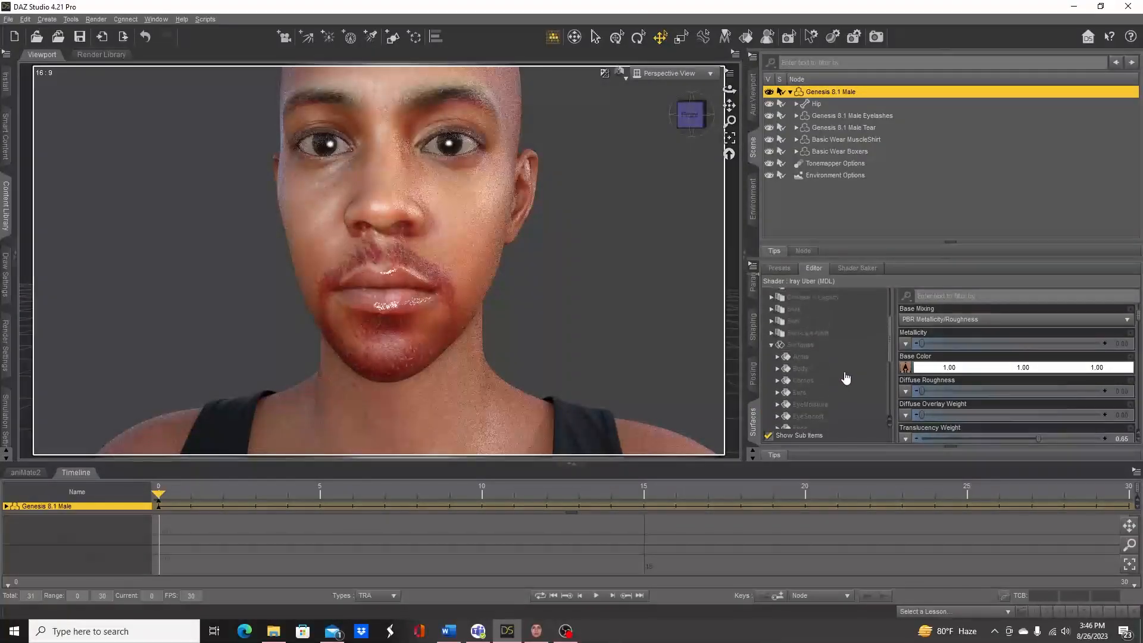
Select the Skin-Lips-Nails surfaces and scroll to their translucency weight and colour settings.
left_click(808, 366)
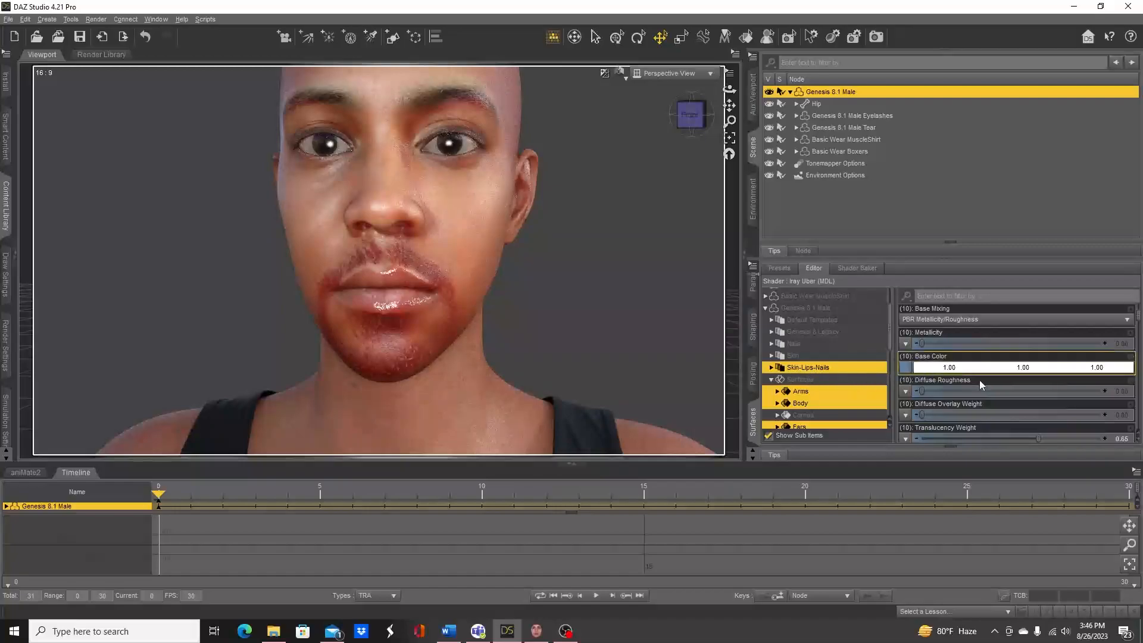
scroll("down", 3)
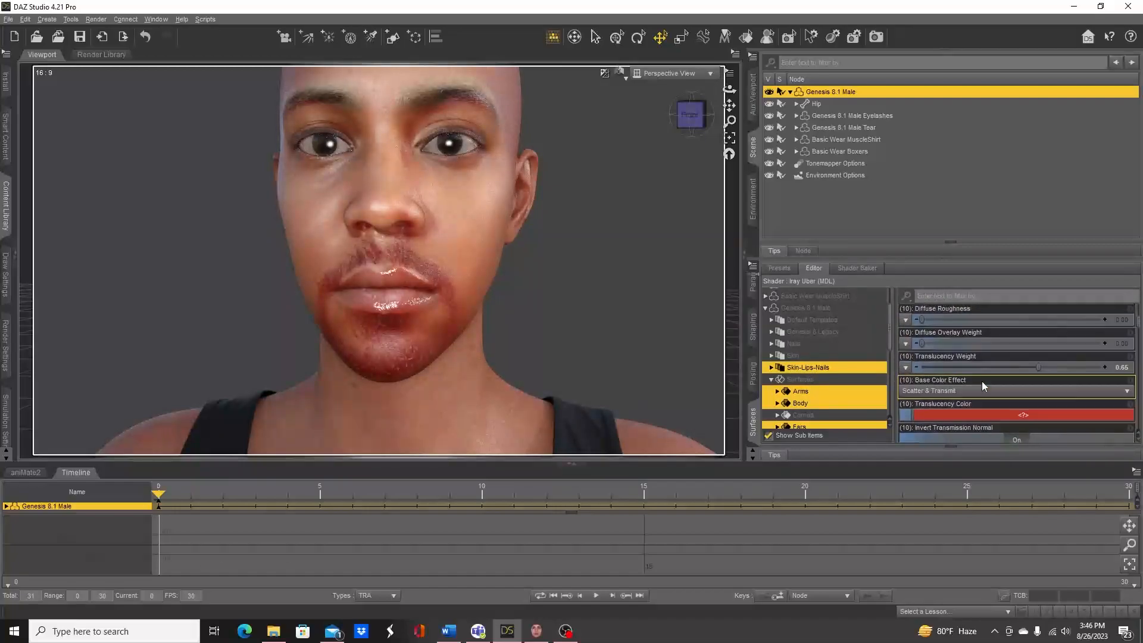
scroll("down", 3)
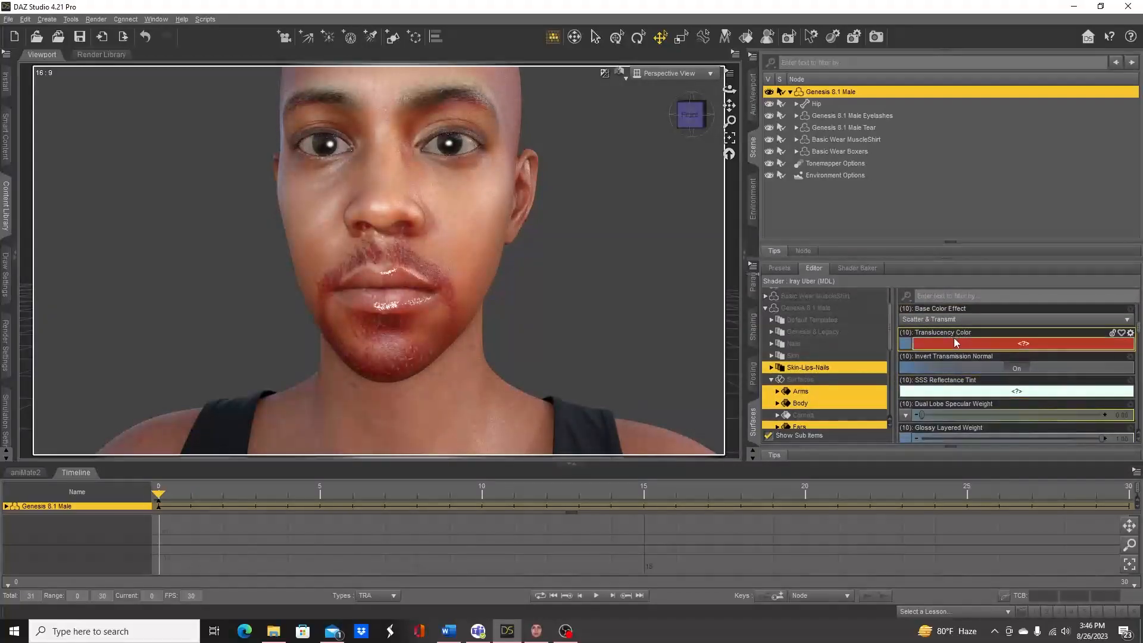
scroll("up", 3)
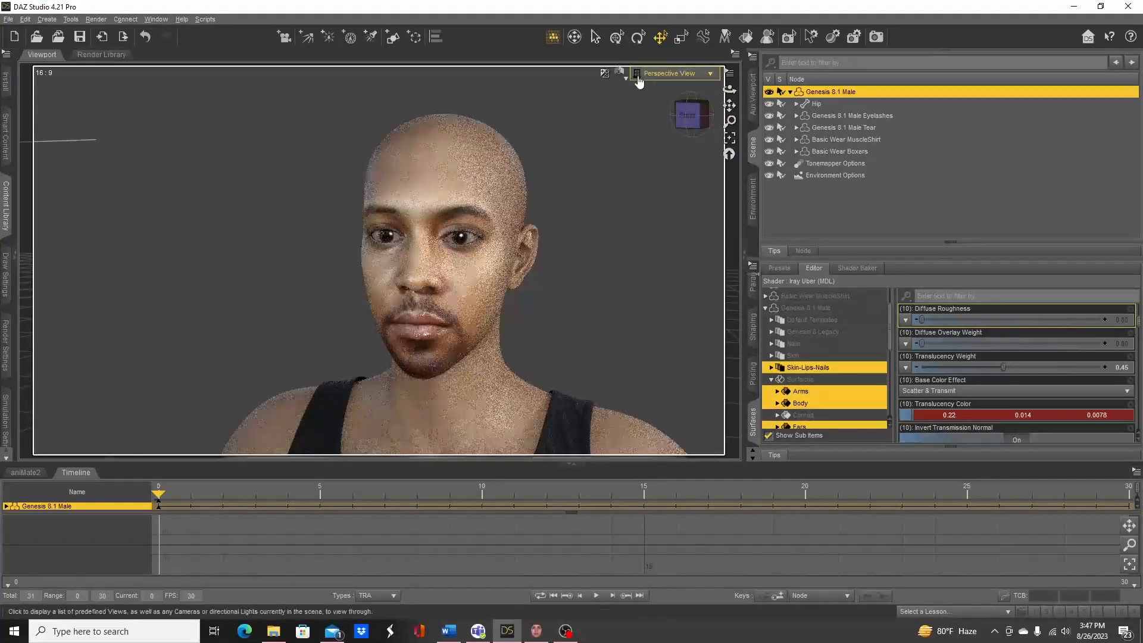
Switch the viewport to Filament (PBR) shading and reopen the Content Library.
left_click(620, 73)
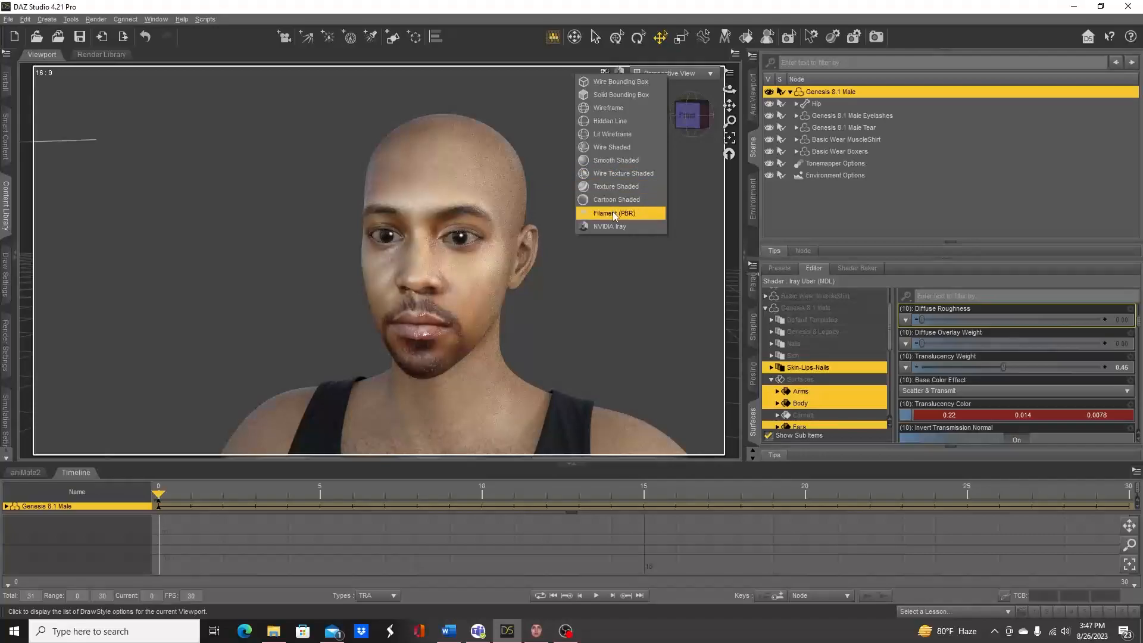
left_click(613, 213)
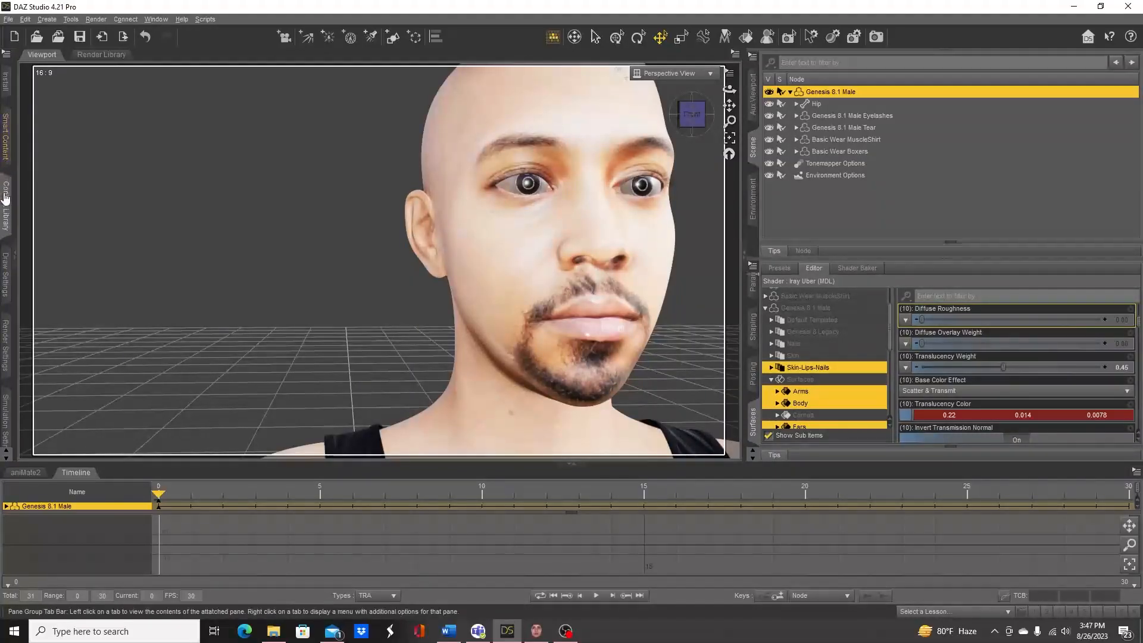
left_click(6, 211)
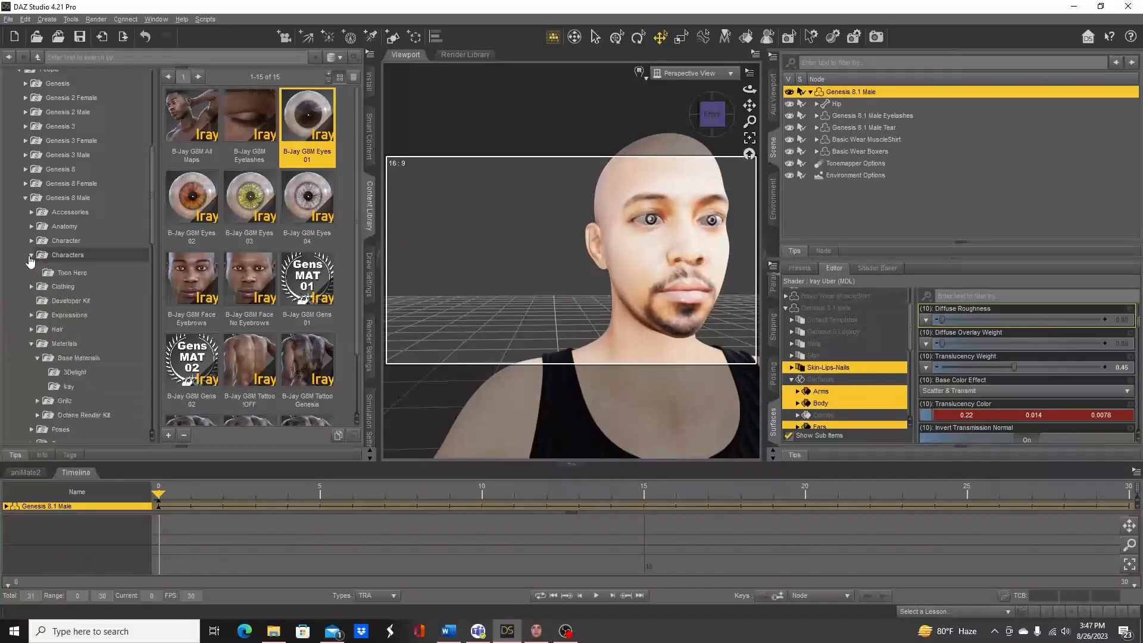
Add 360WNB Beard G8M from Hair > 360 Waves N Beard to the figure.
left_click(30, 254)
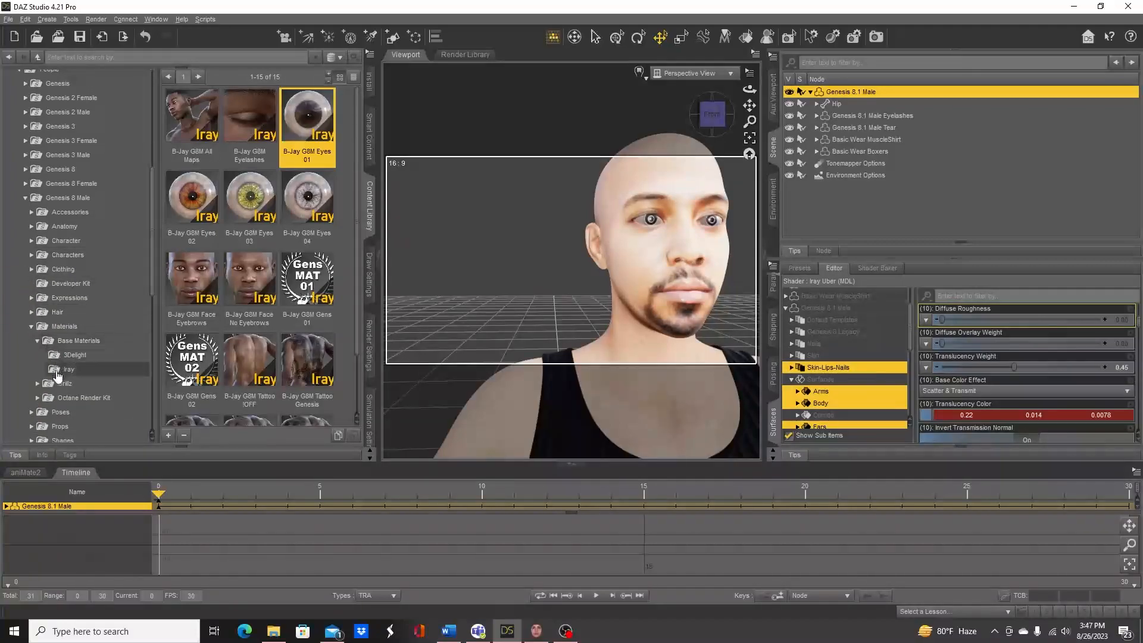
left_click(78, 340)
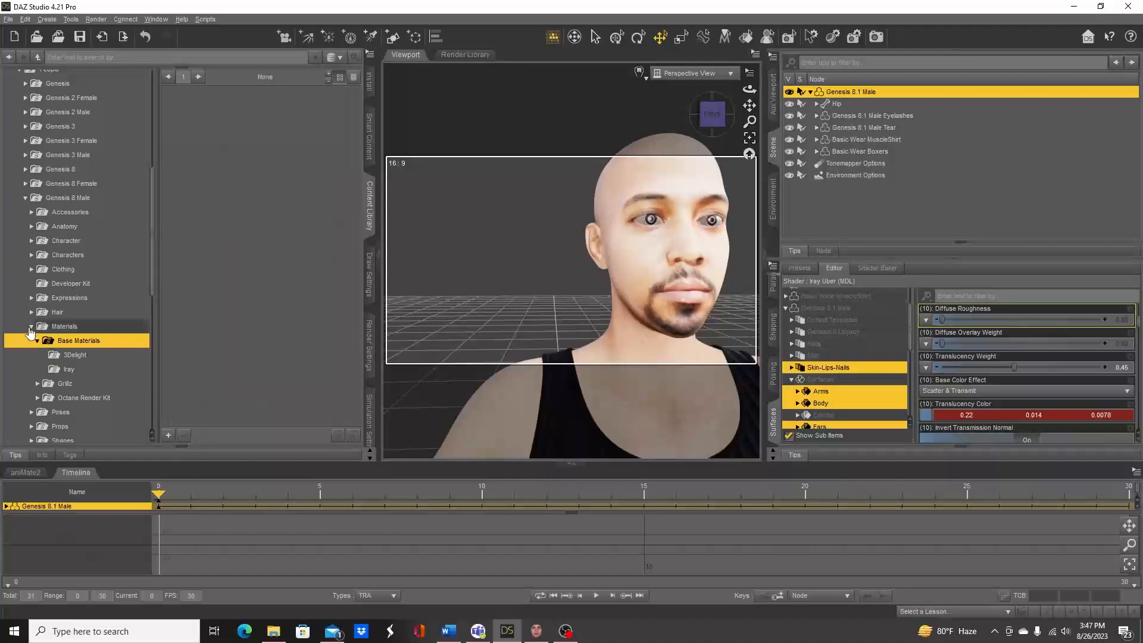
left_click(57, 312)
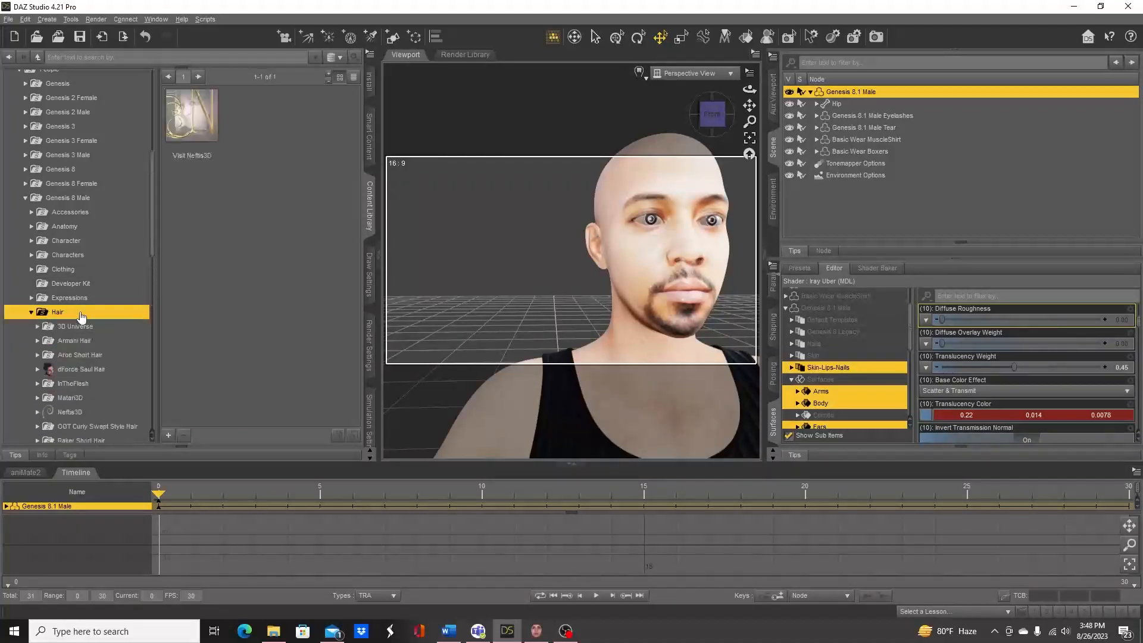
scroll("down", 3)
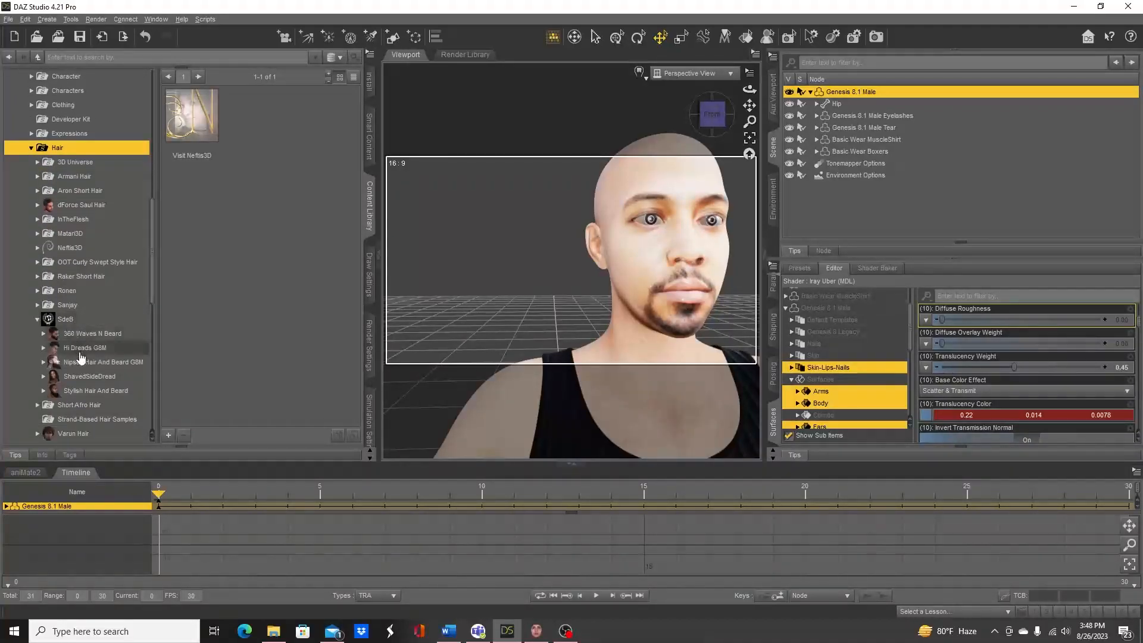
left_click(91, 291)
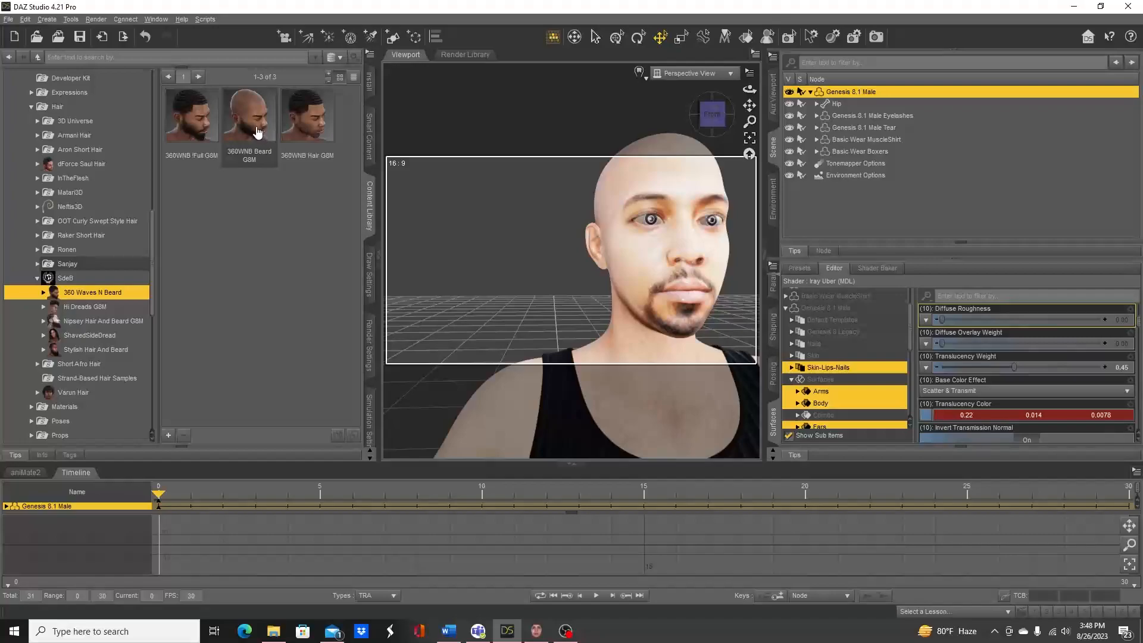
double_click(249, 113)
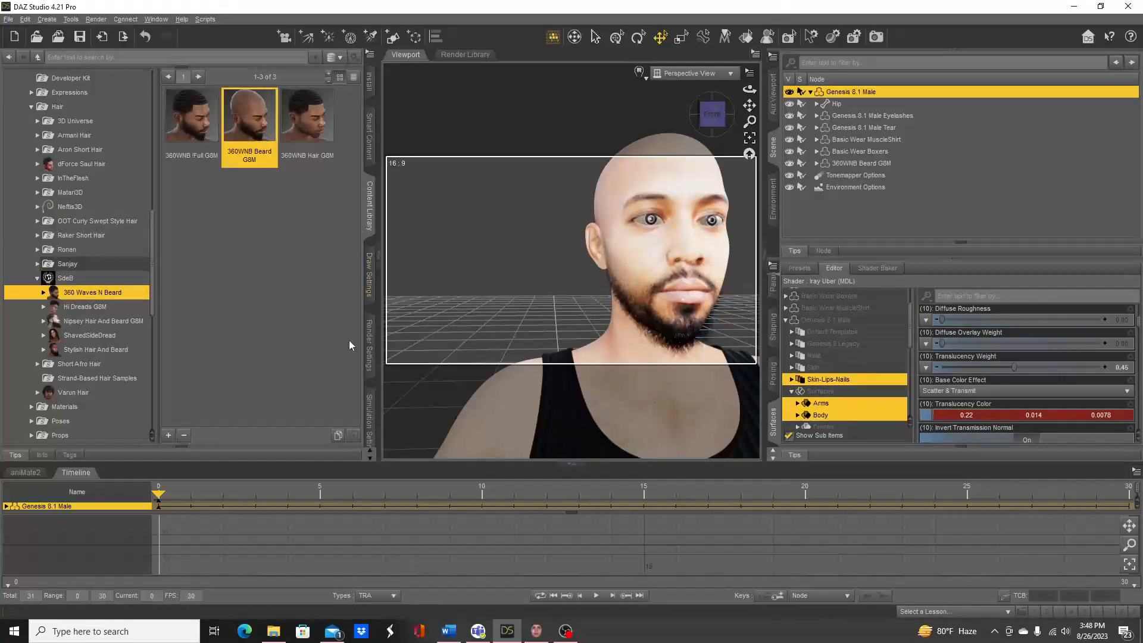
Add a short hair from the Stylish Hair And Beard set.
scroll("down", 3)
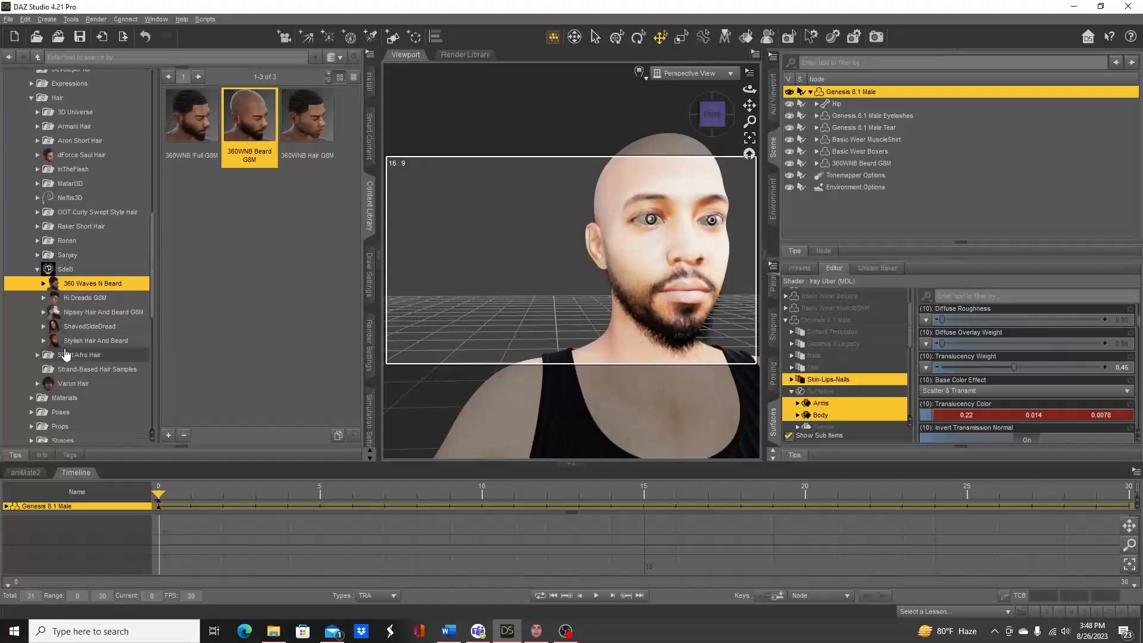
scroll("down", 3)
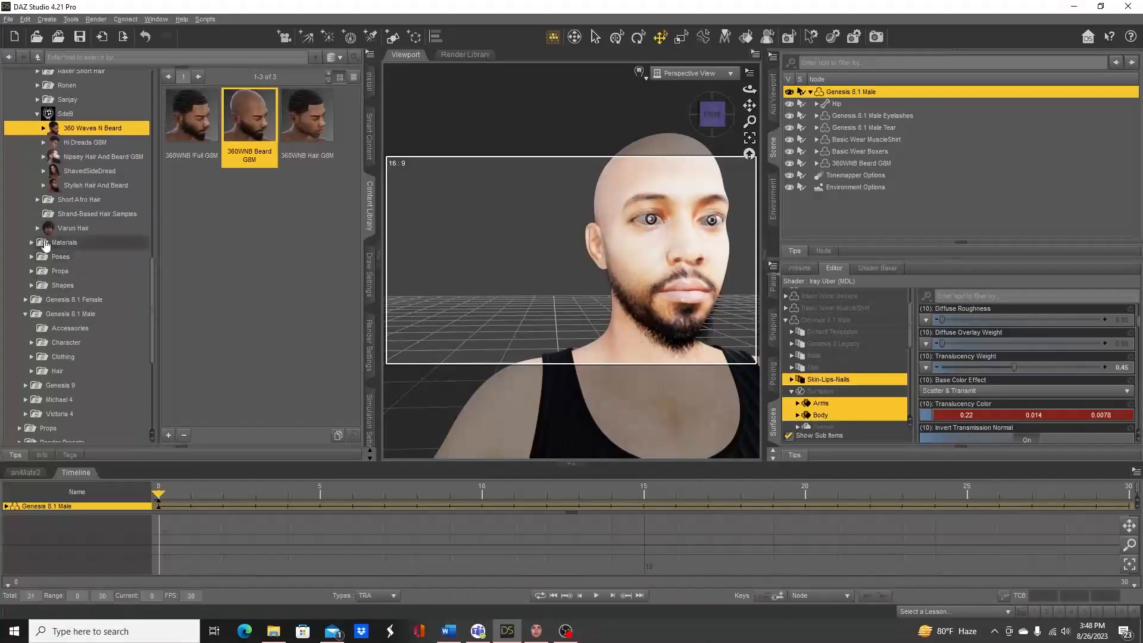
mouse_move(60, 273)
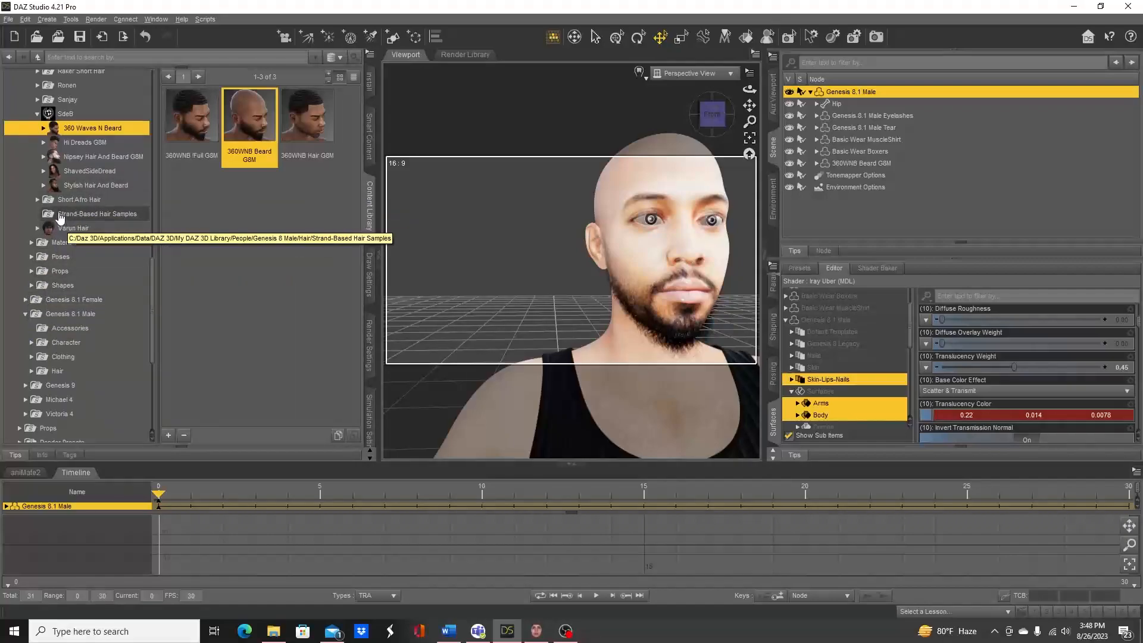
mouse_move(64, 247)
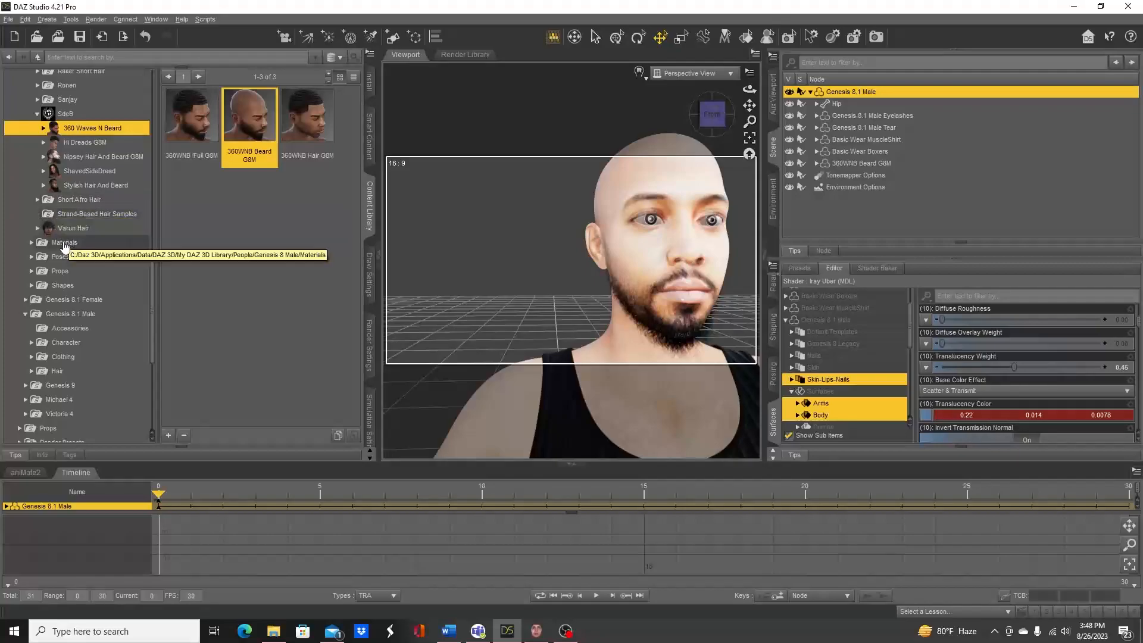
left_click(78, 198)
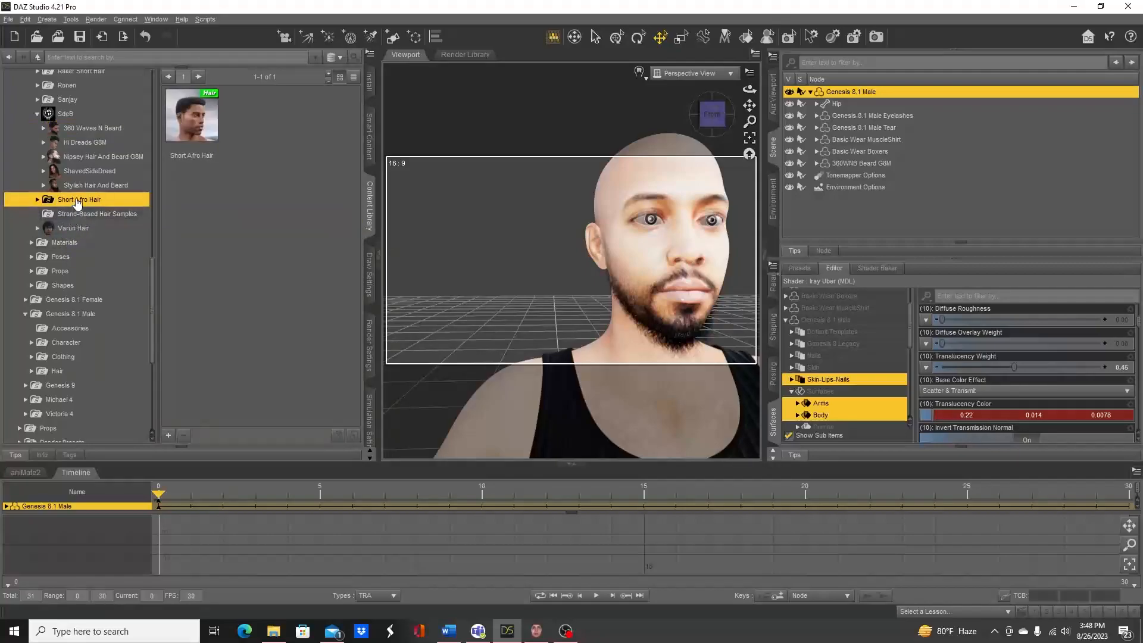
left_click(96, 185)
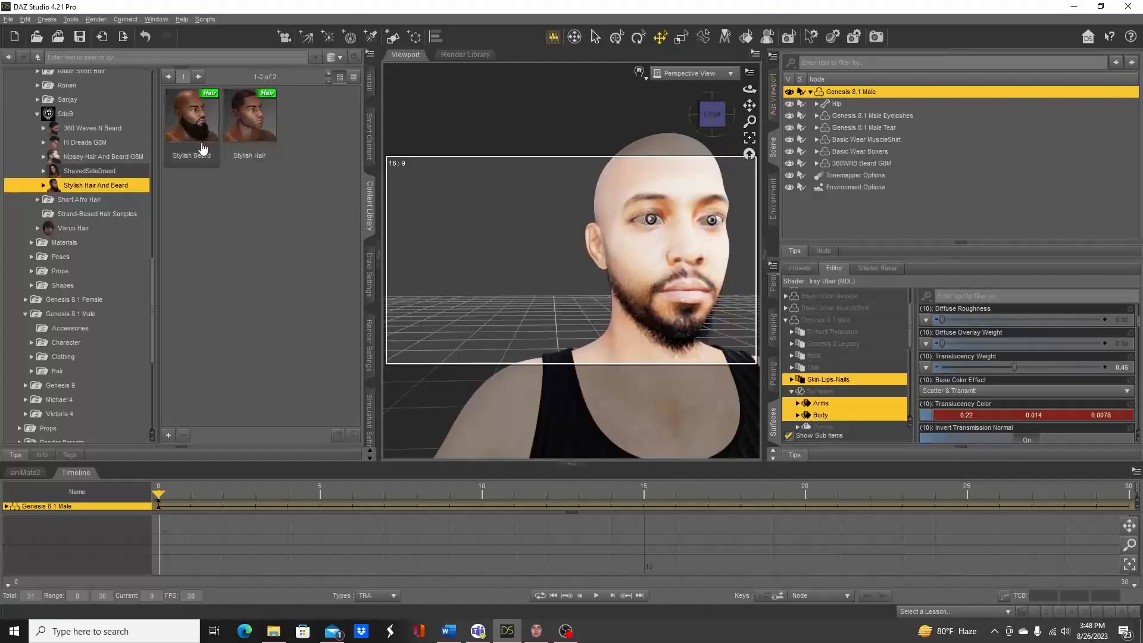
double_click(250, 114)
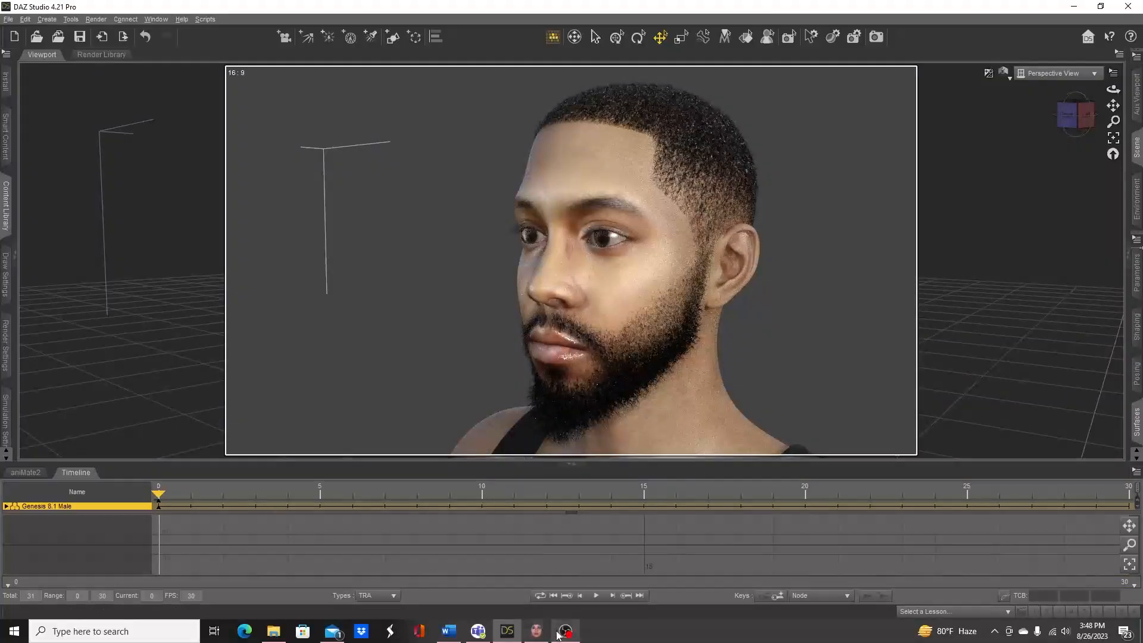
Switch to FaceGen Artist Pro from the taskbar to view the source face beside the figure.
left_click(535, 631)
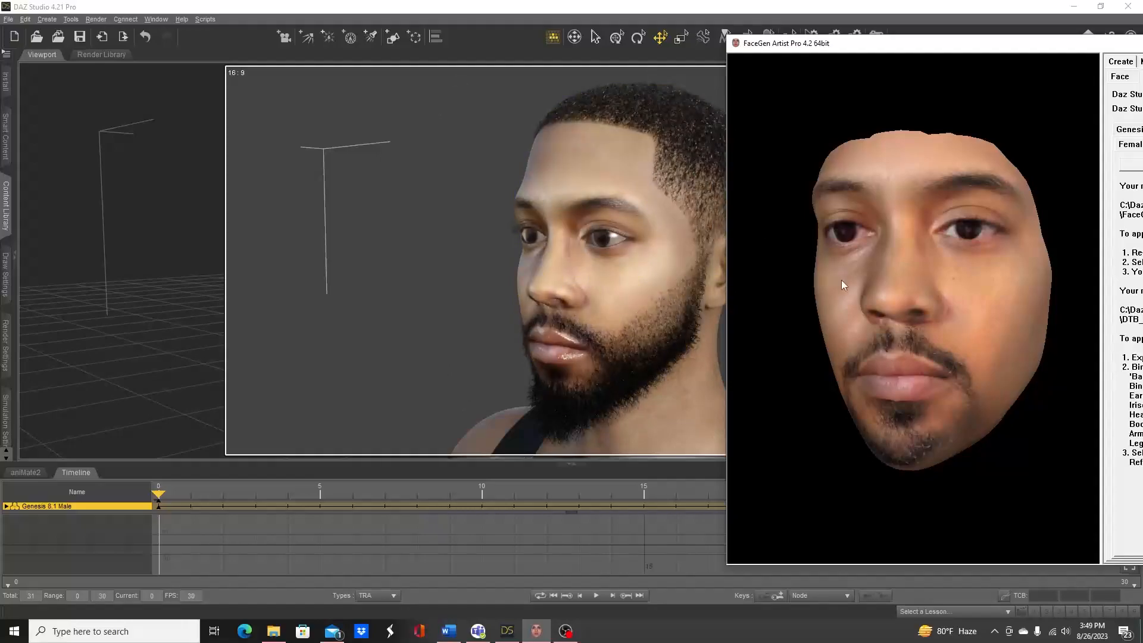
mouse_move(1008, 121)
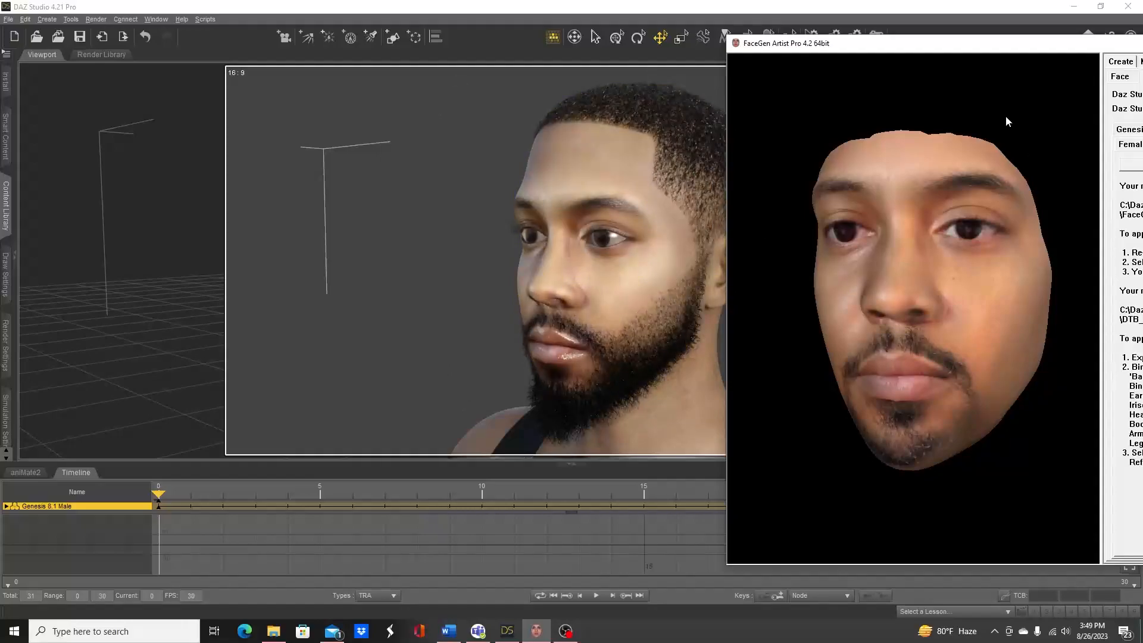